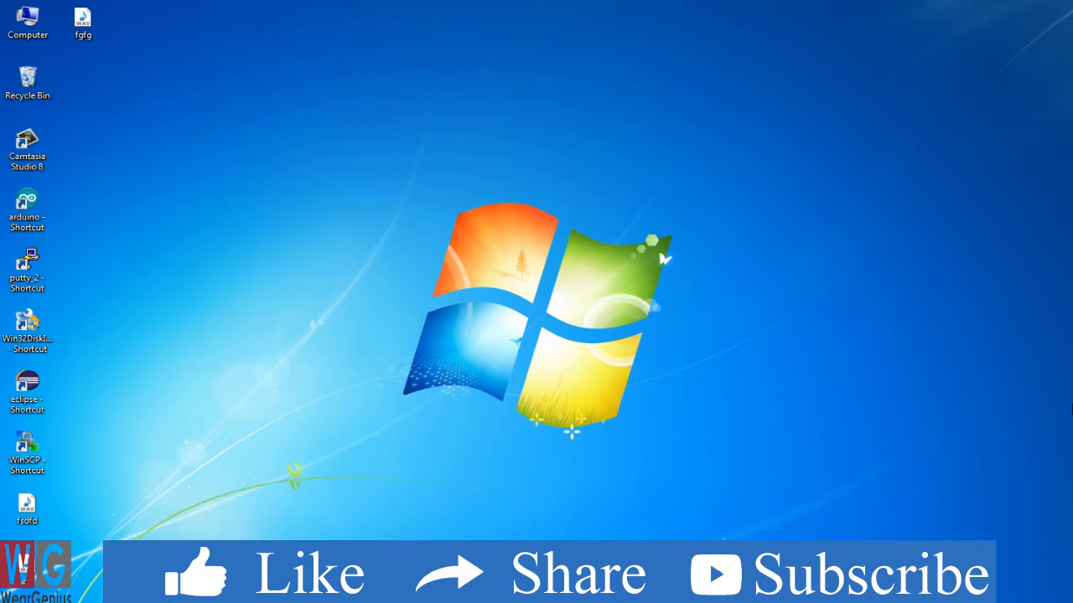
{"action": "mouse_move", "coordinate": [1071, 409]}
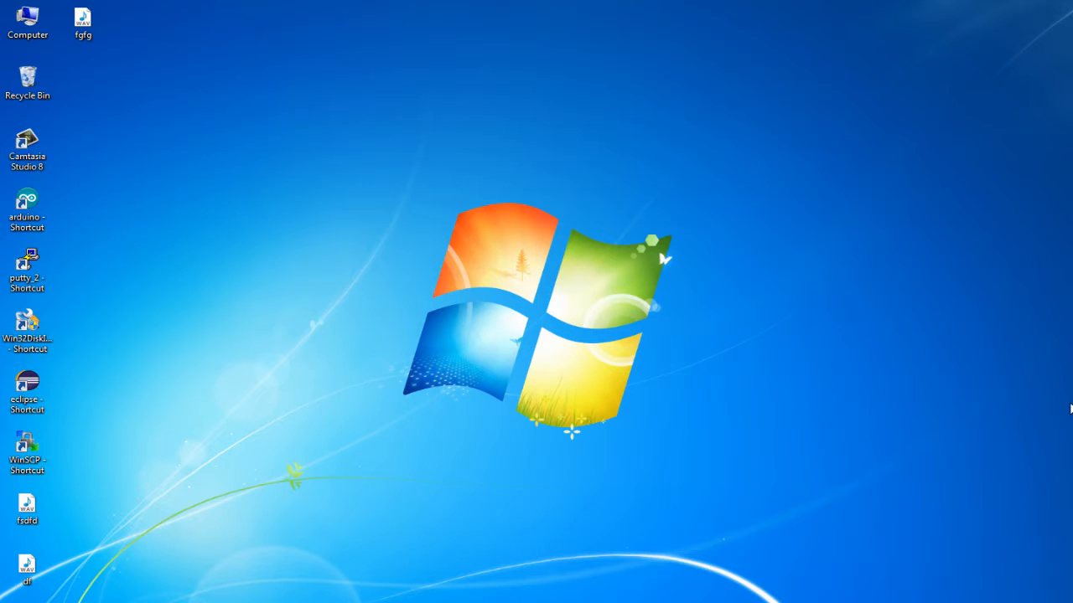
{"action": "mouse_move", "coordinate": [1064, 411]}
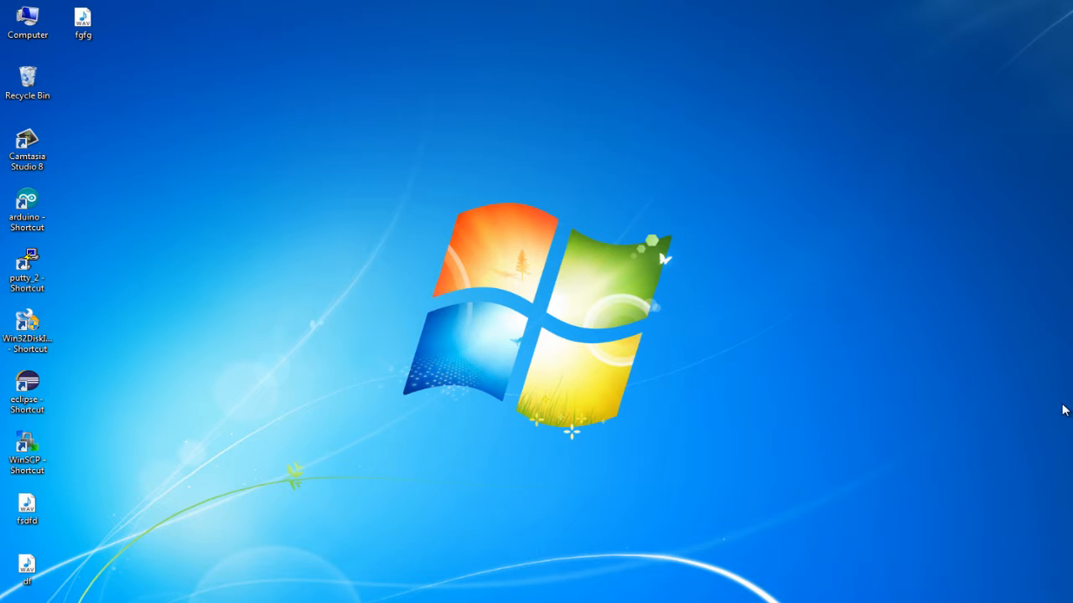
{"action": "mouse_move", "coordinate": [992, 401]}
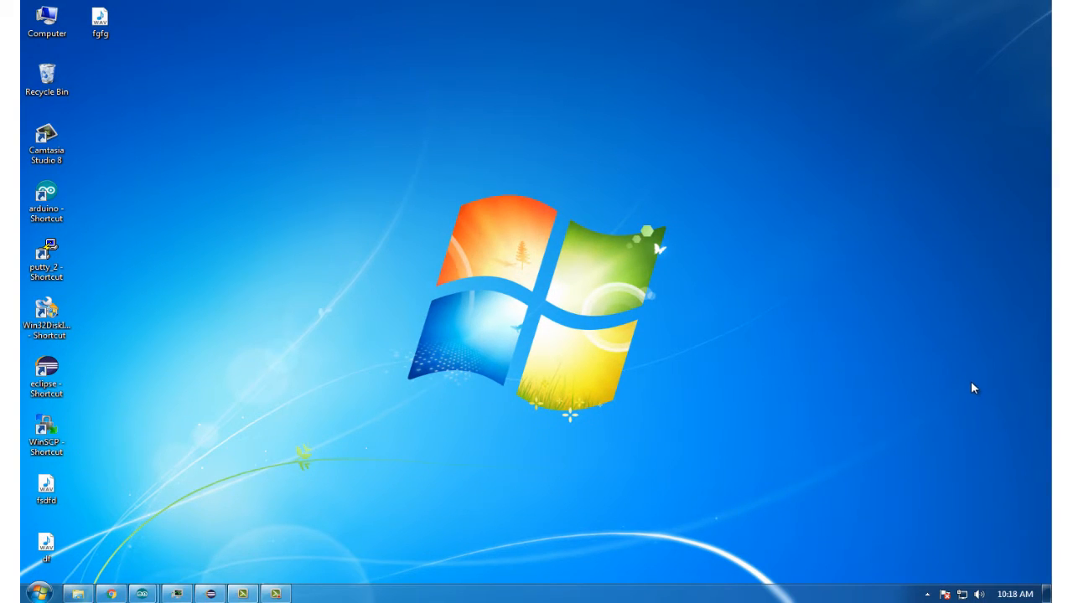
{"action": "mouse_move", "coordinate": [935, 414]}
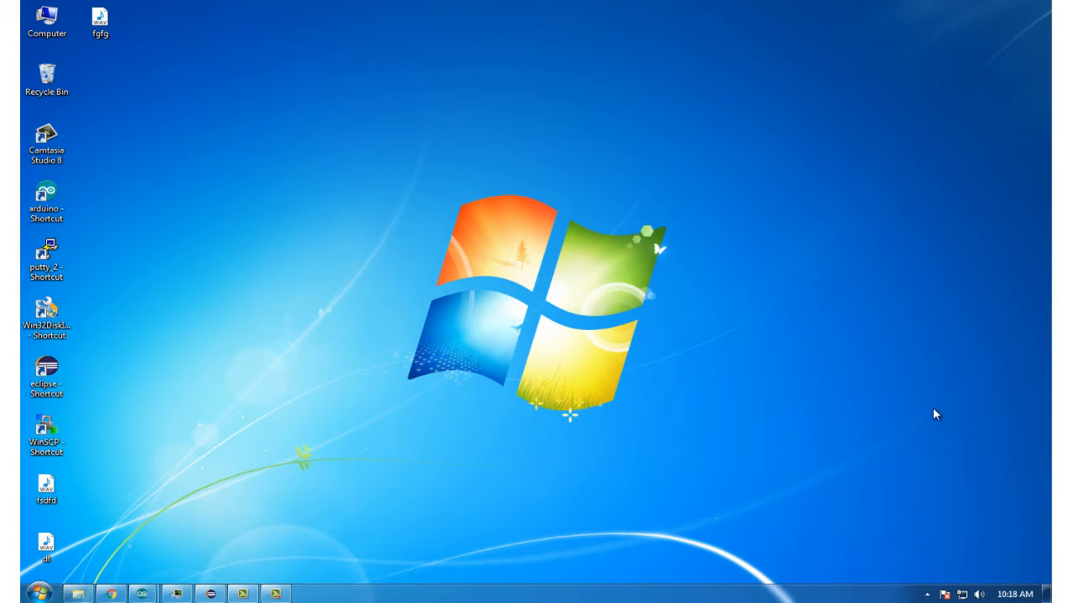
{"action": "mouse_move", "coordinate": [627, 459]}
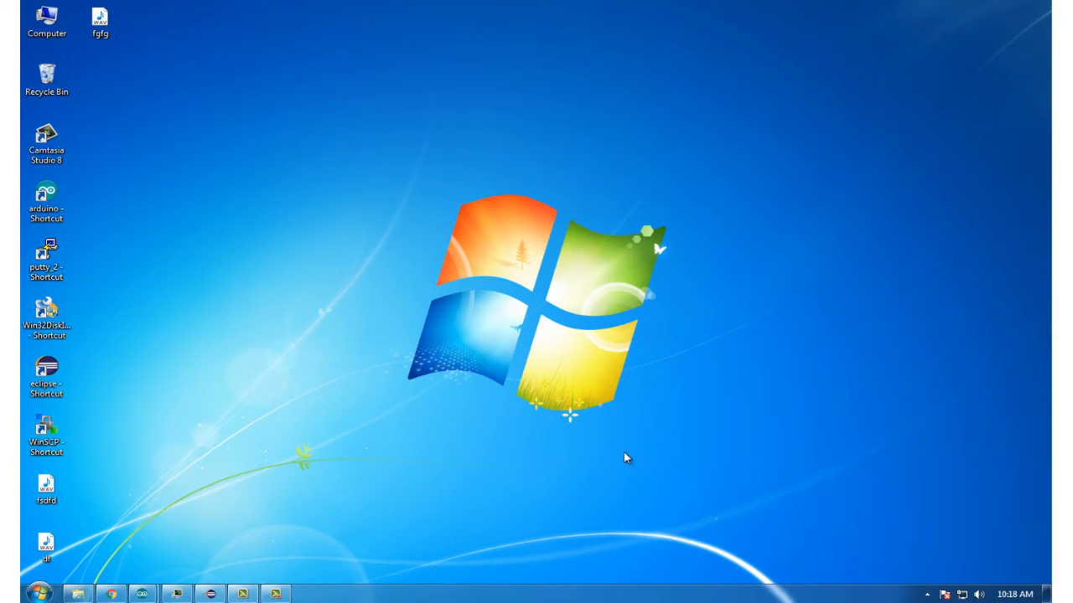
{"action": "mouse_move", "coordinate": [140, 593]}
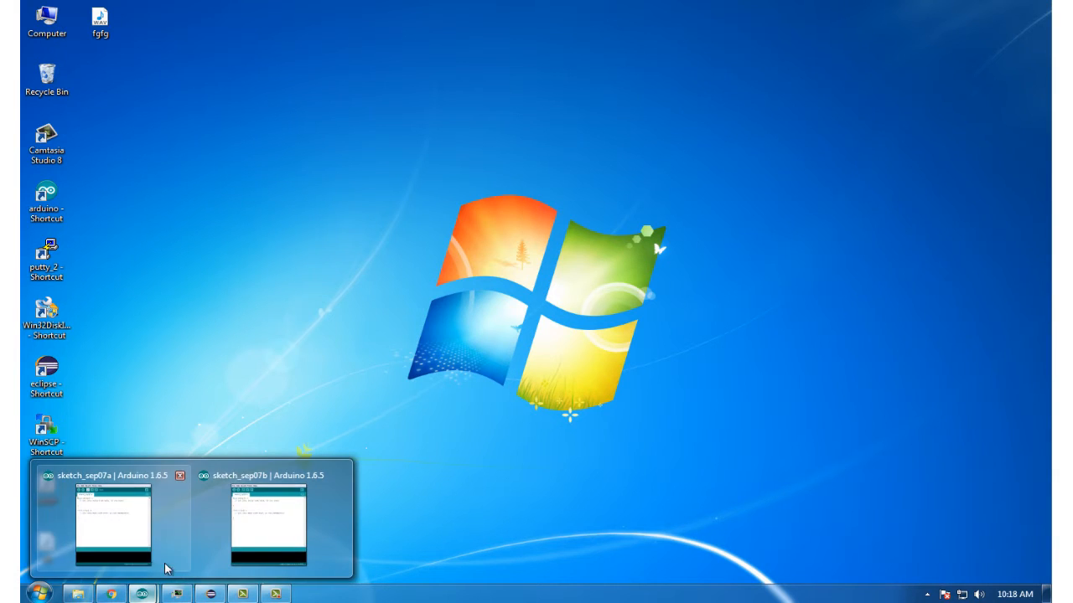
Bring up the sketch_sep07a window and browse to the Firmata example sketches.
{"action": "left_click", "coordinate": [109, 523]}
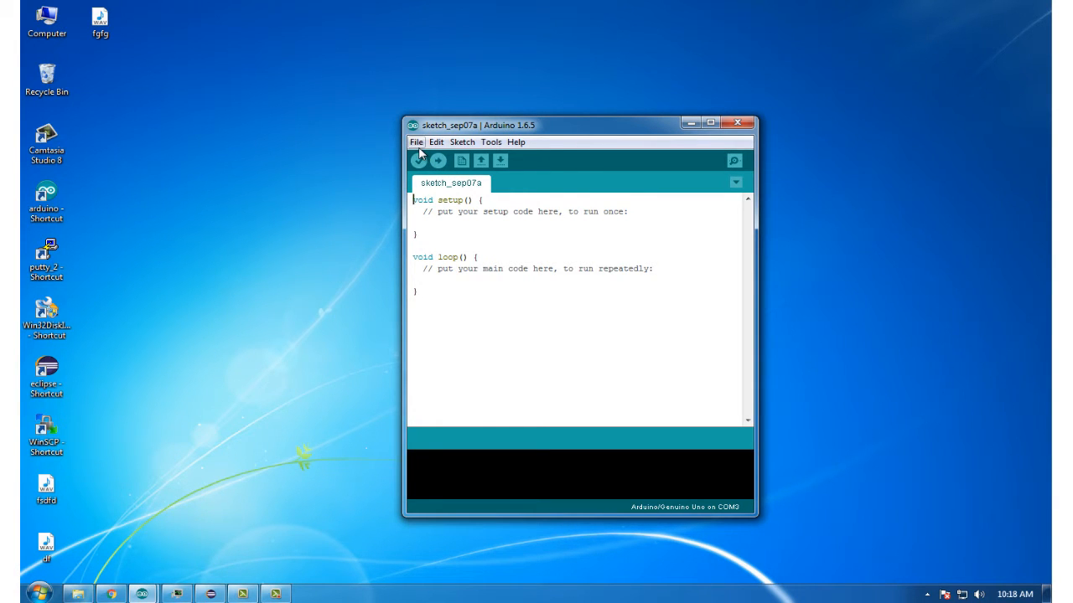
{"action": "left_click", "coordinate": [415, 140]}
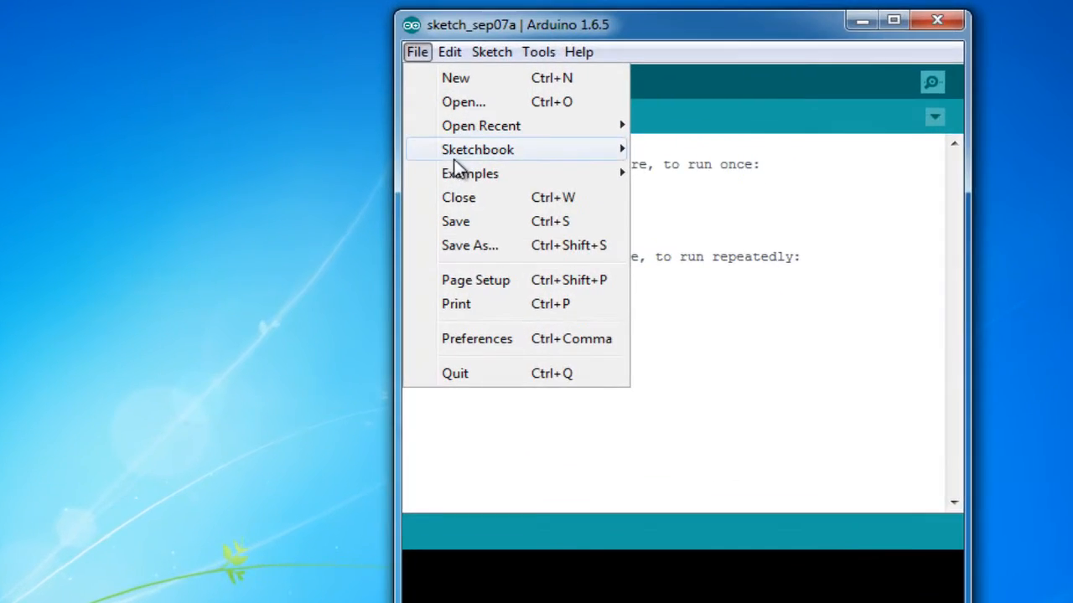
{"action": "mouse_move", "coordinate": [513, 157]}
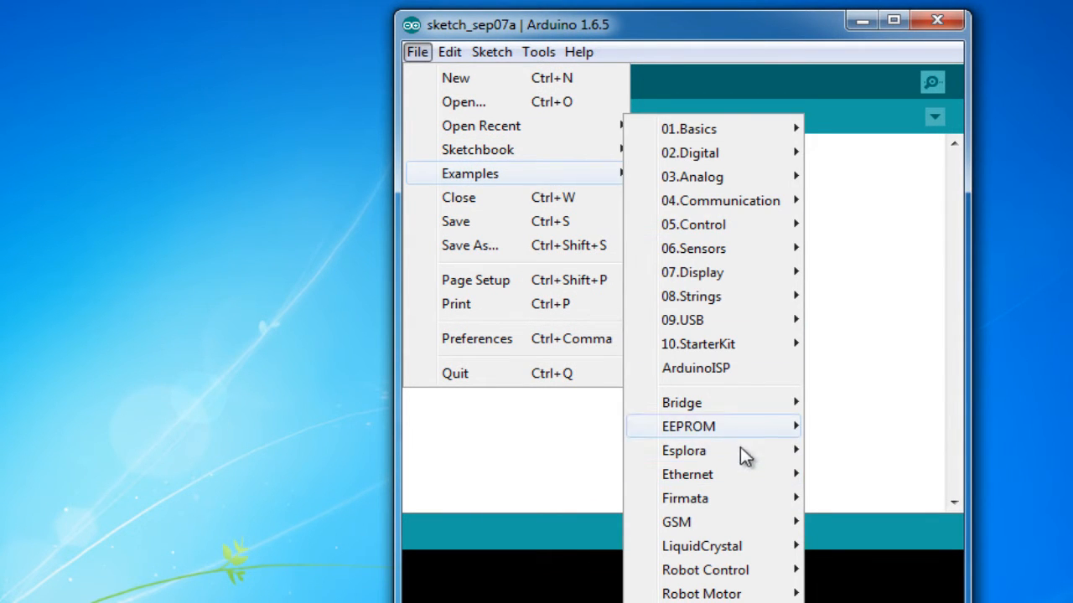
{"action": "mouse_move", "coordinate": [684, 498]}
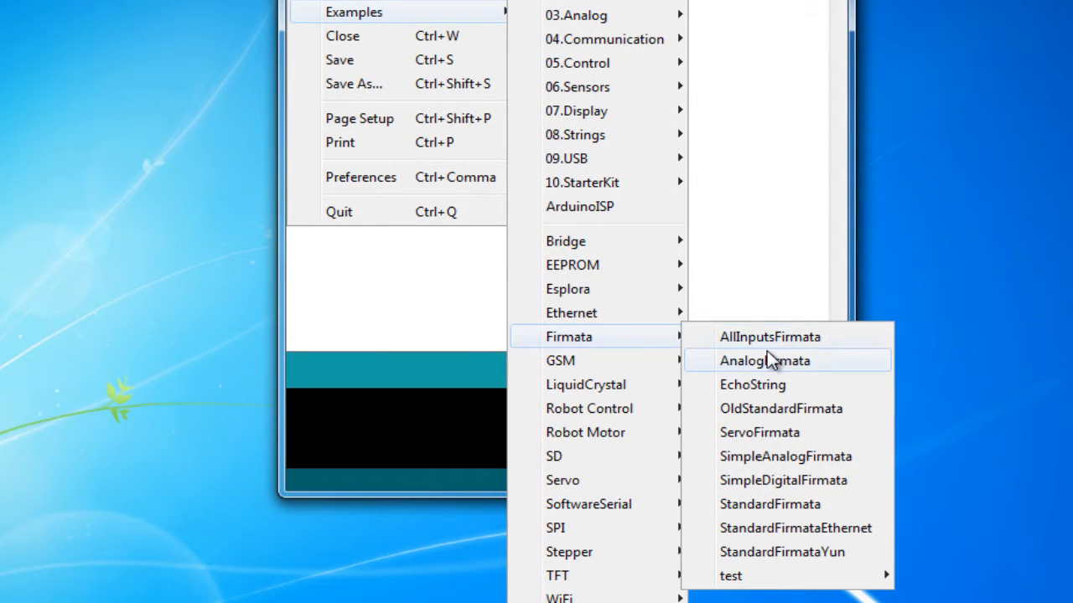
{"action": "mouse_move", "coordinate": [762, 345]}
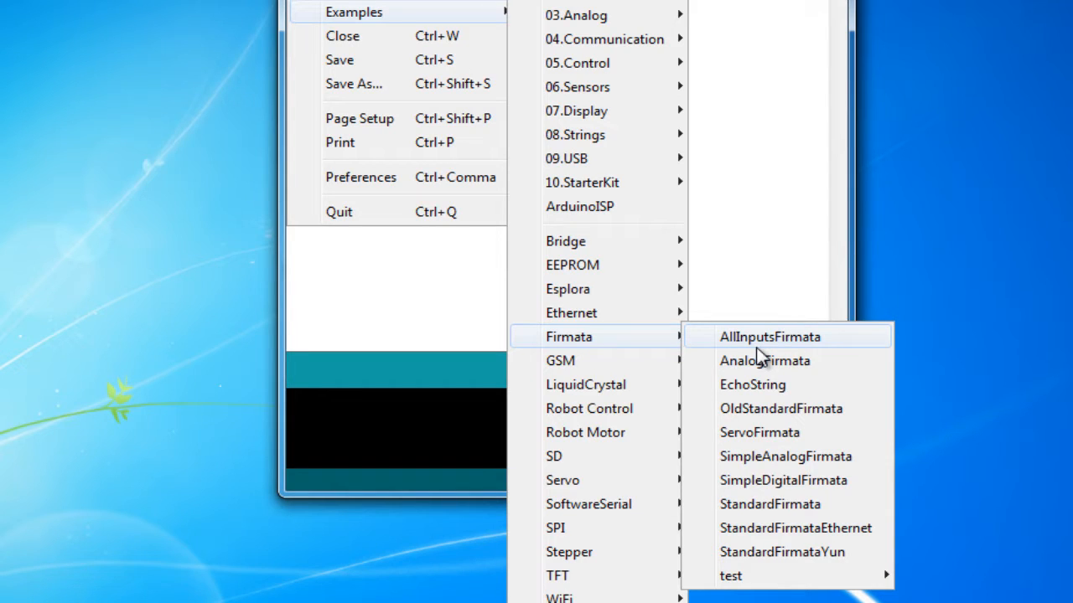
{"action": "mouse_move", "coordinate": [764, 361]}
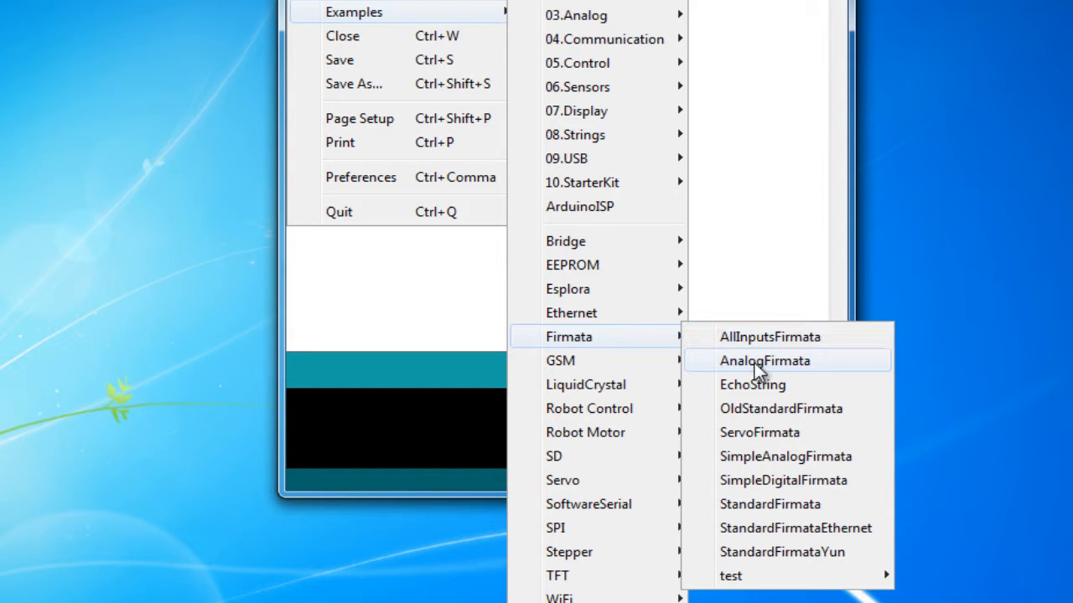
{"action": "mouse_move", "coordinate": [751, 384]}
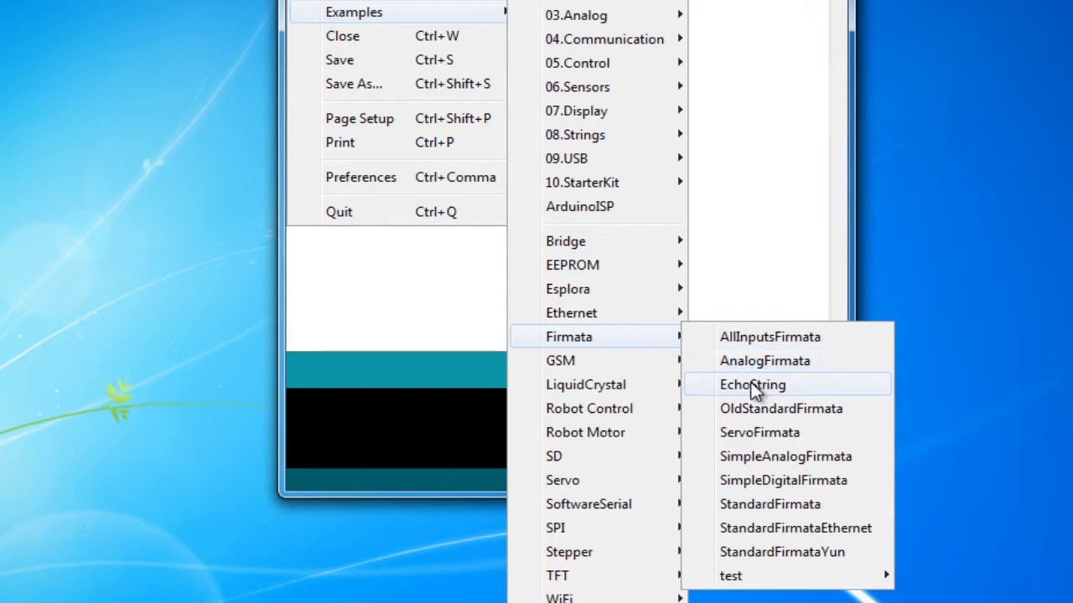
{"action": "mouse_move", "coordinate": [780, 409]}
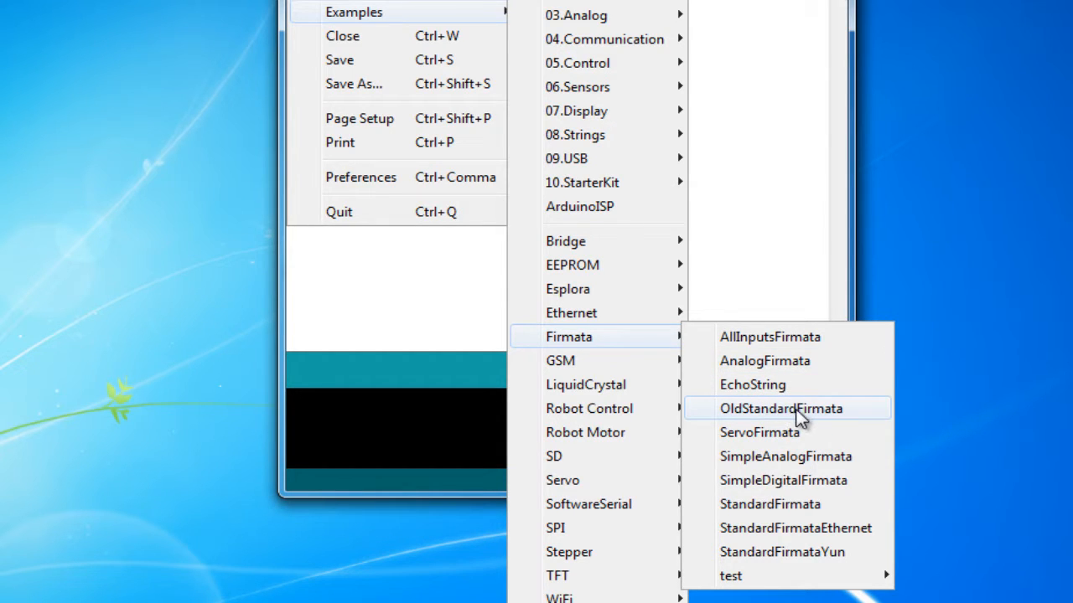
{"action": "mouse_move", "coordinate": [785, 455]}
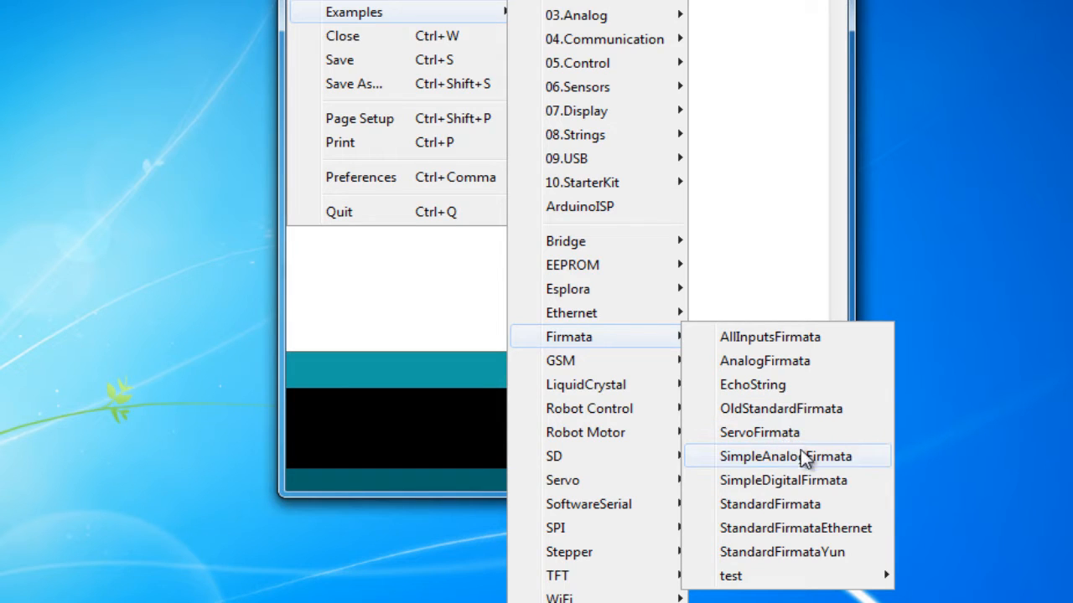
{"action": "mouse_move", "coordinate": [779, 503]}
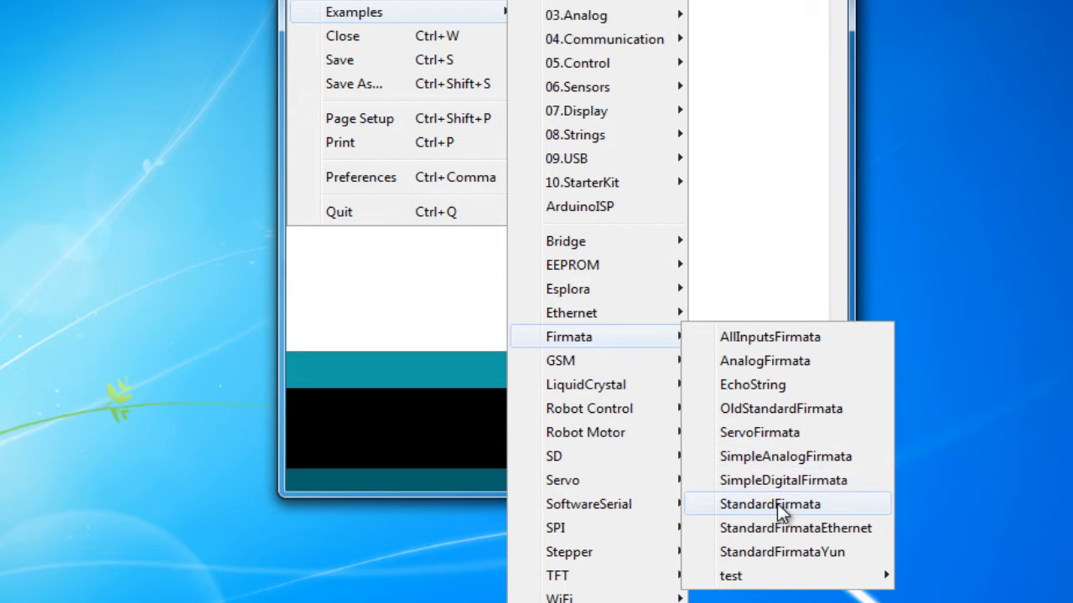
Load the StandardFirmata example and upload it to the Uno on COM3.
{"action": "left_click", "coordinate": [769, 503]}
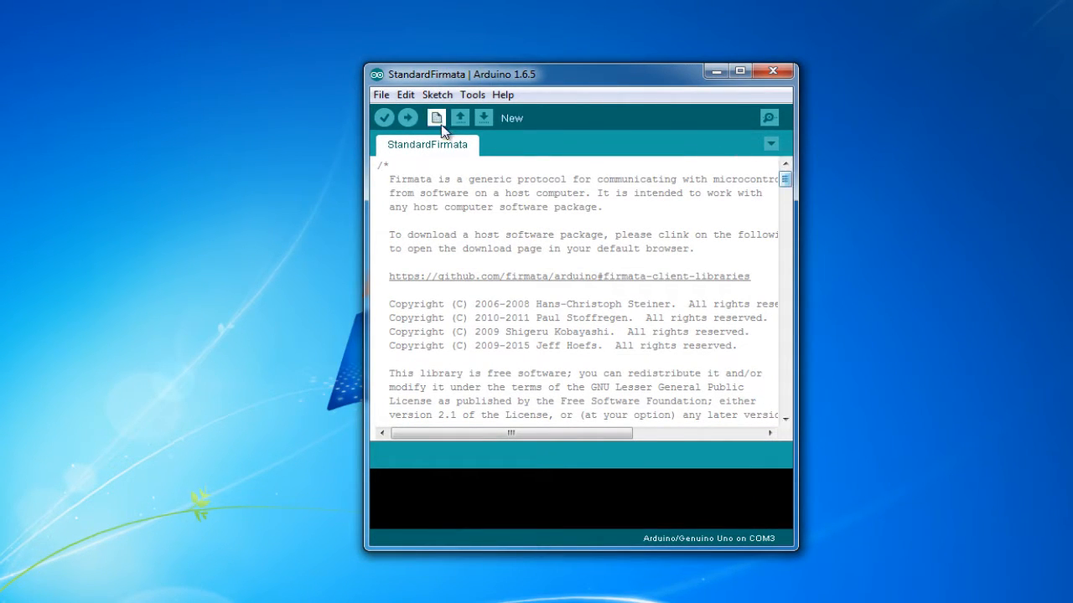
{"action": "scroll", "scroll_direction": "down", "scroll_amount": 3}
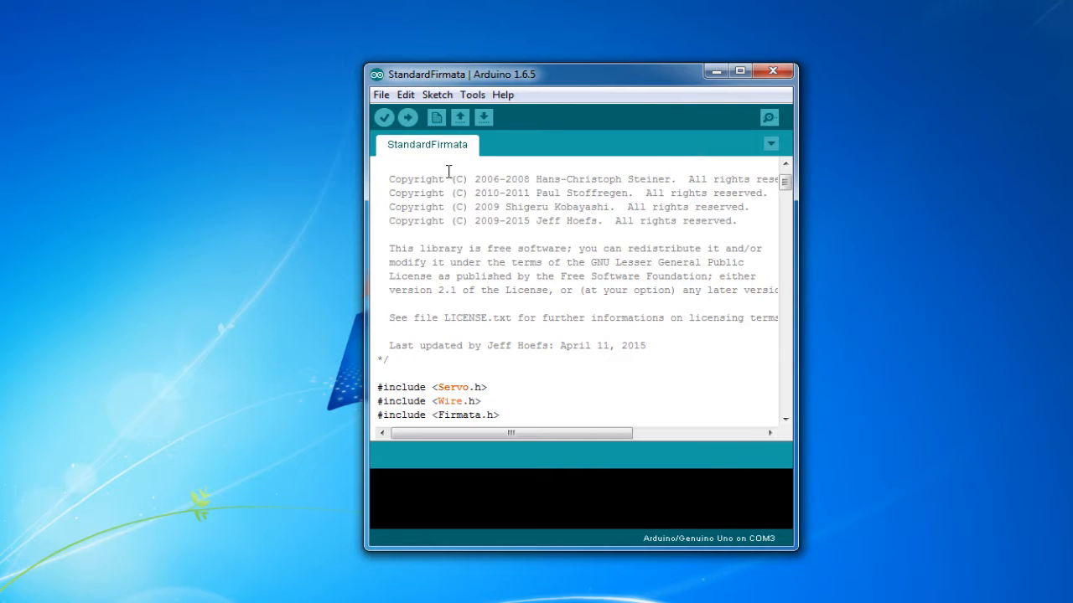
{"action": "left_click", "coordinate": [409, 117]}
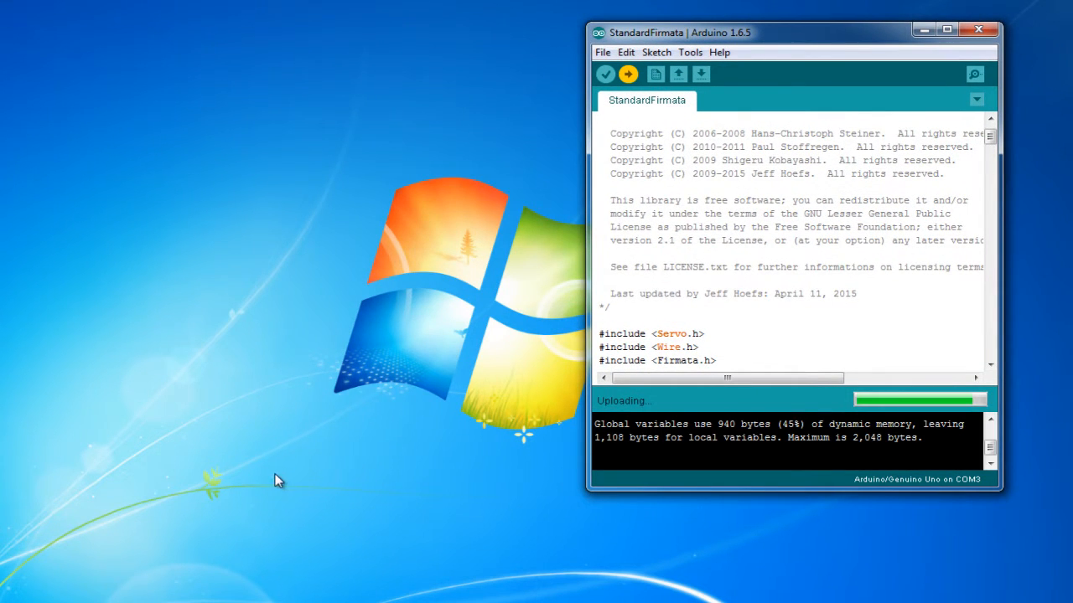
{"action": "mouse_move", "coordinate": [25, 580]}
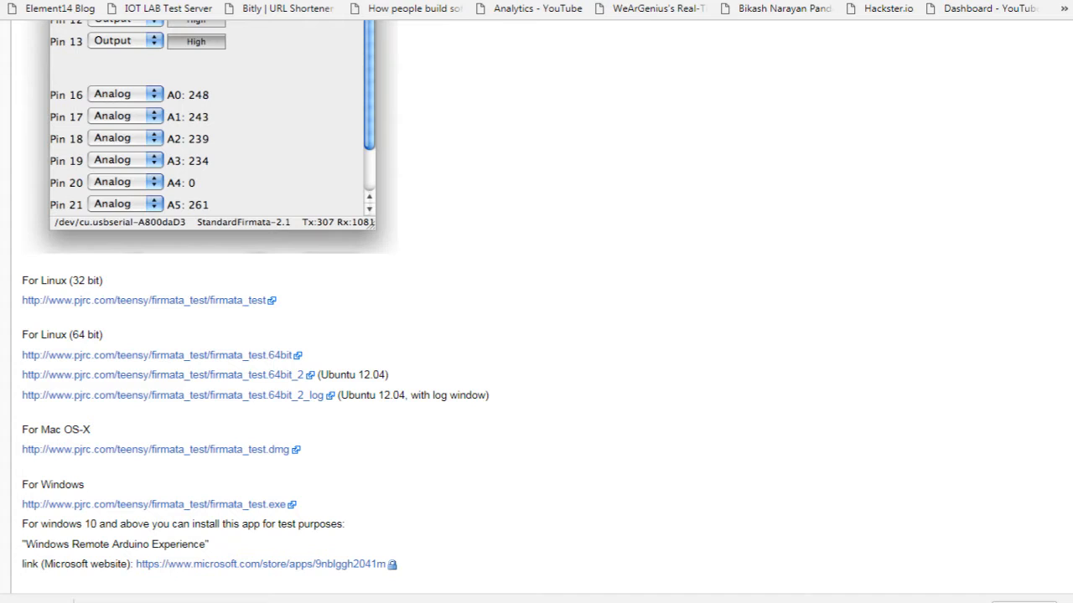
{"action": "mouse_move", "coordinate": [328, 483]}
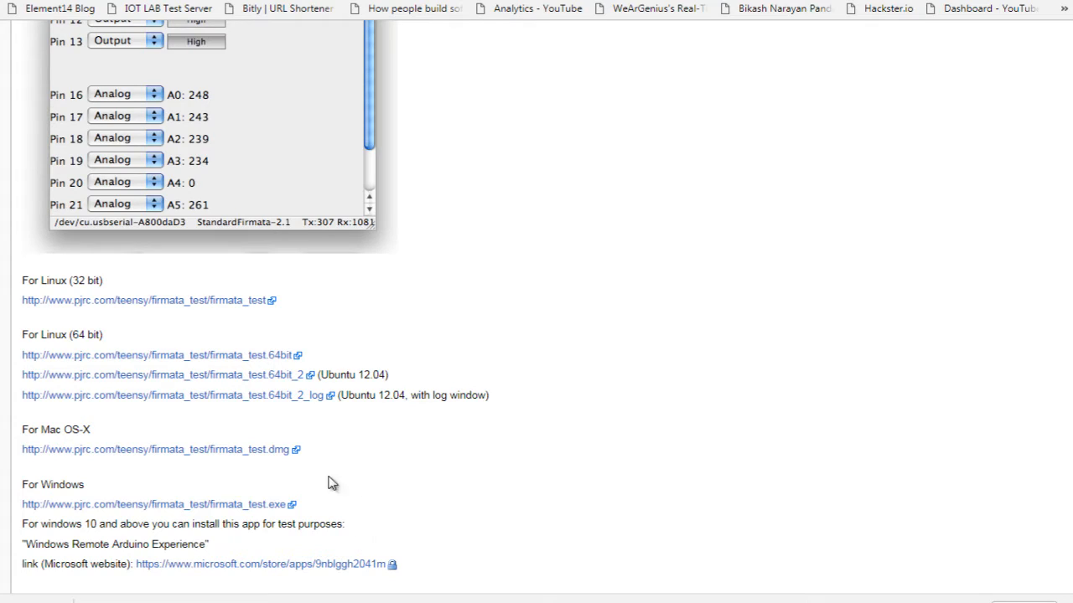
Scroll Firmata.org to the Firmata Test Program download links for Windows.
{"action": "scroll", "scroll_direction": "up", "scroll_amount": 3}
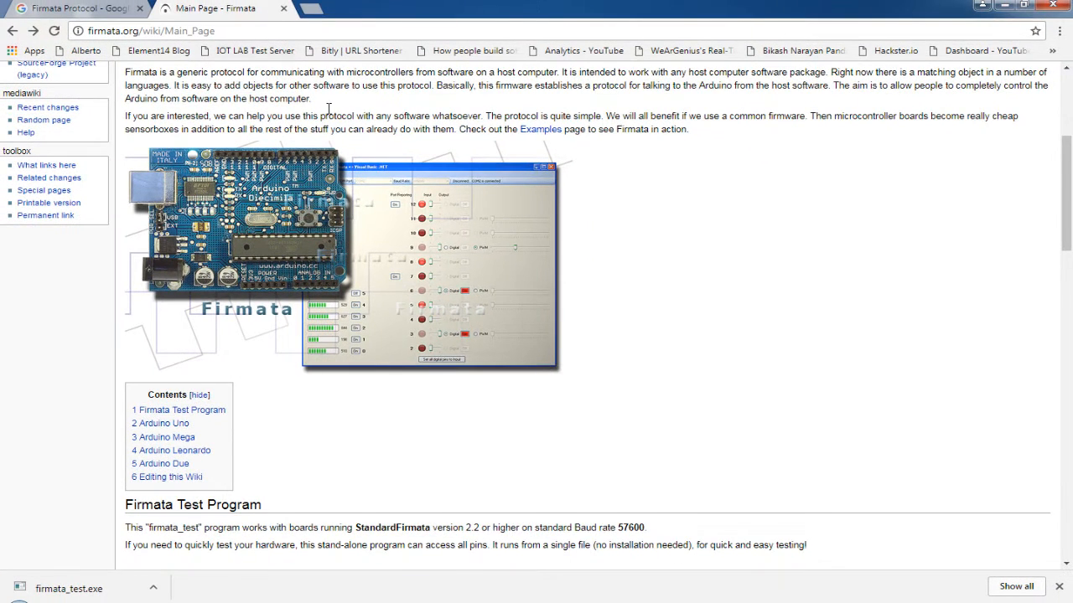
{"action": "scroll", "scroll_direction": "down", "scroll_amount": 3}
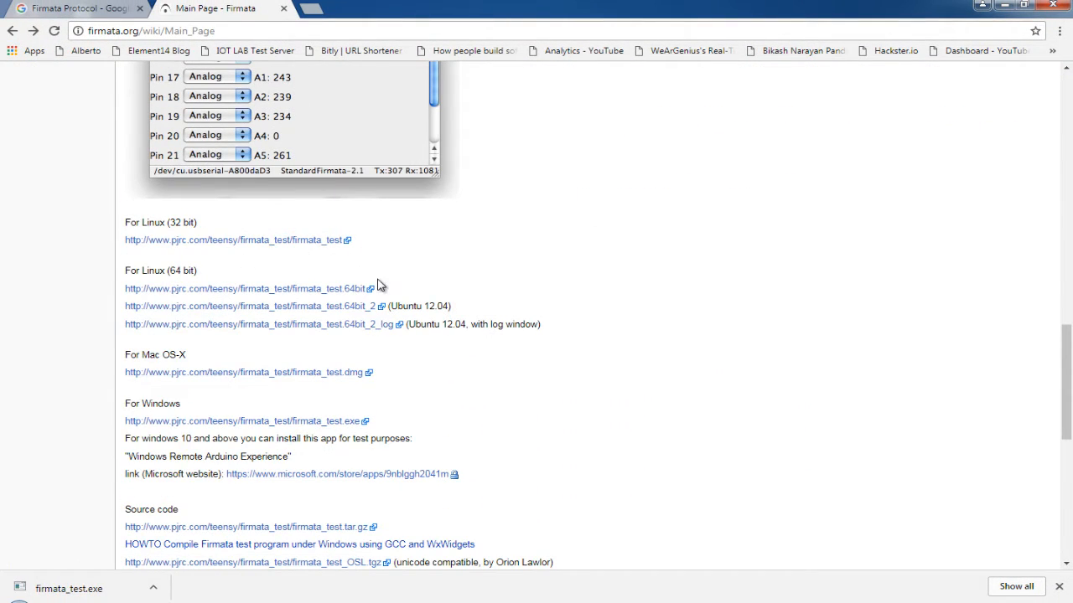
{"action": "mouse_move", "coordinate": [294, 269]}
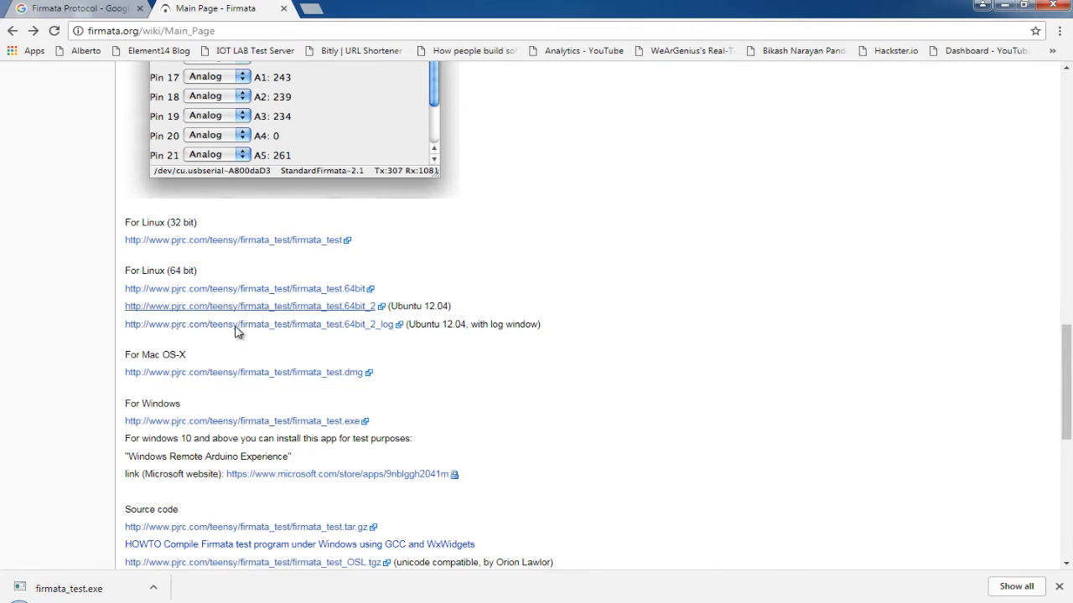
{"action": "scroll", "scroll_direction": "down", "scroll_amount": 3}
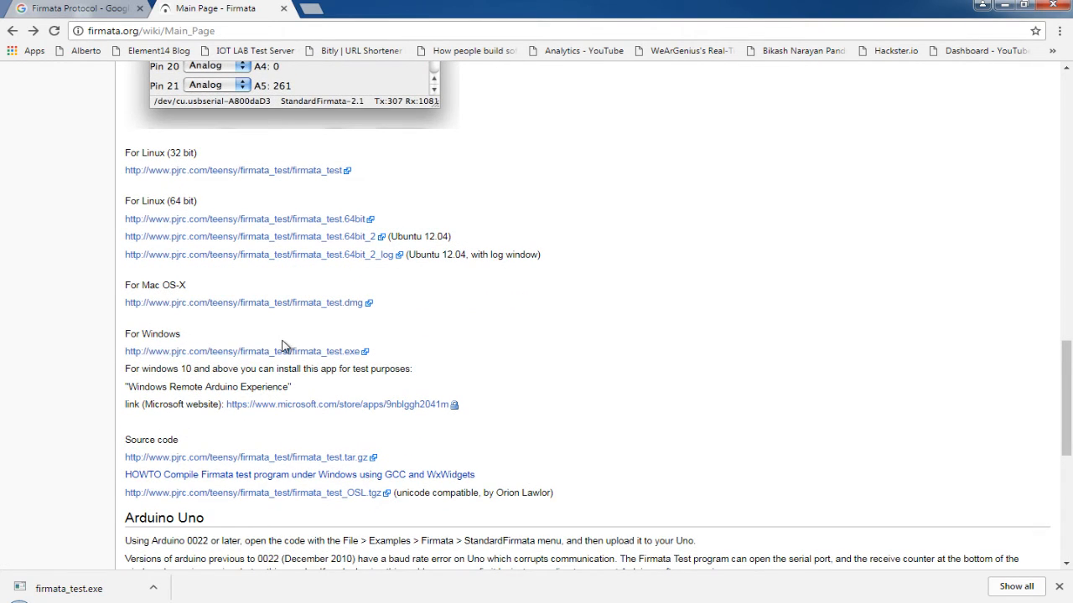
{"action": "mouse_move", "coordinate": [278, 344]}
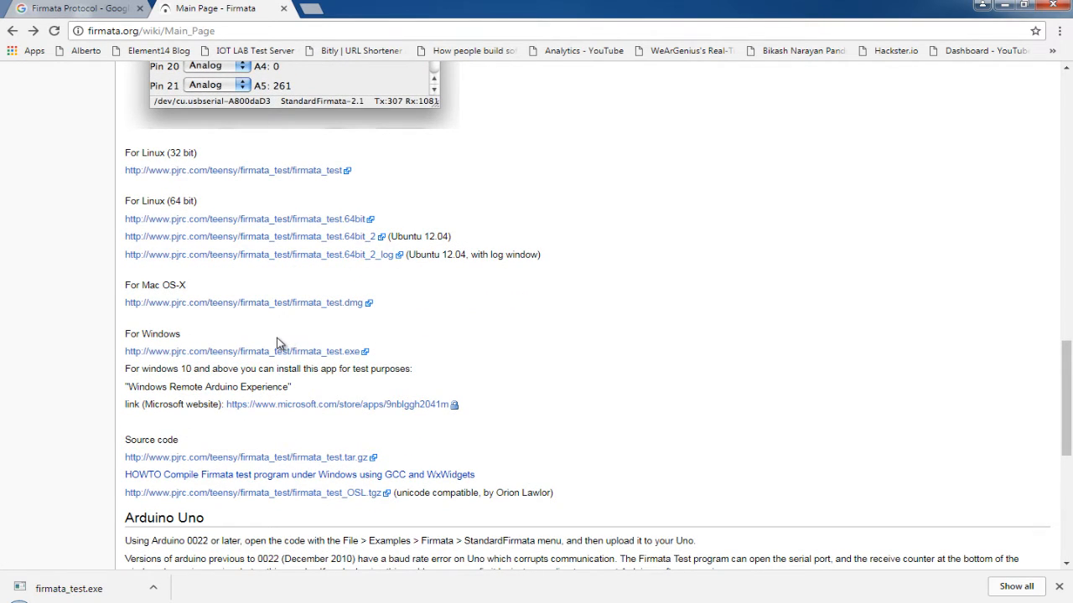
{"action": "mouse_move", "coordinate": [258, 342]}
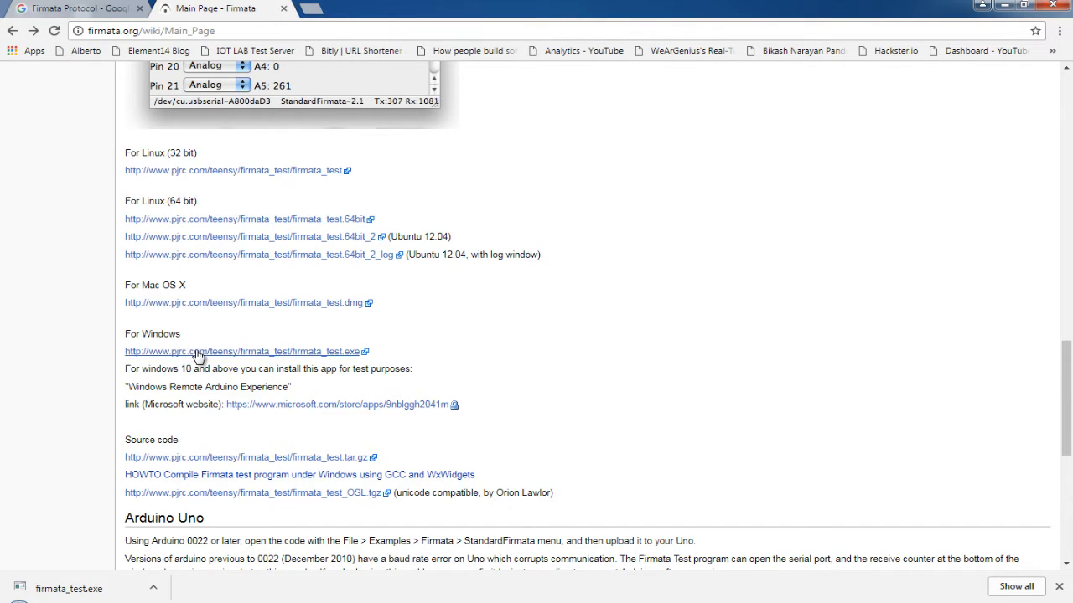
{"action": "mouse_move", "coordinate": [300, 355]}
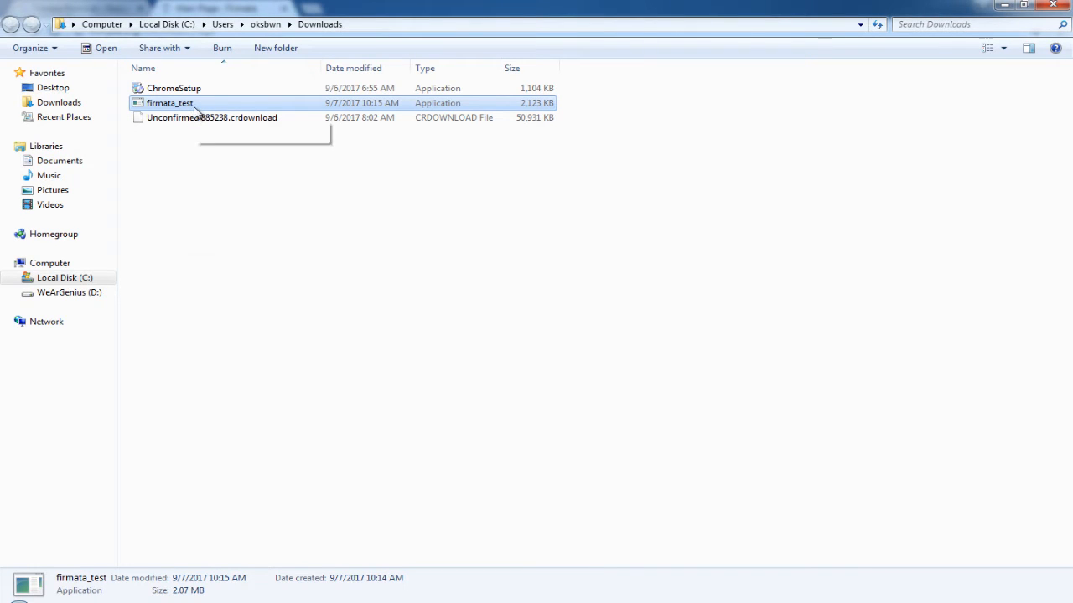
Launch firmata_test from the Downloads folder.
{"action": "double_click", "coordinate": [170, 102]}
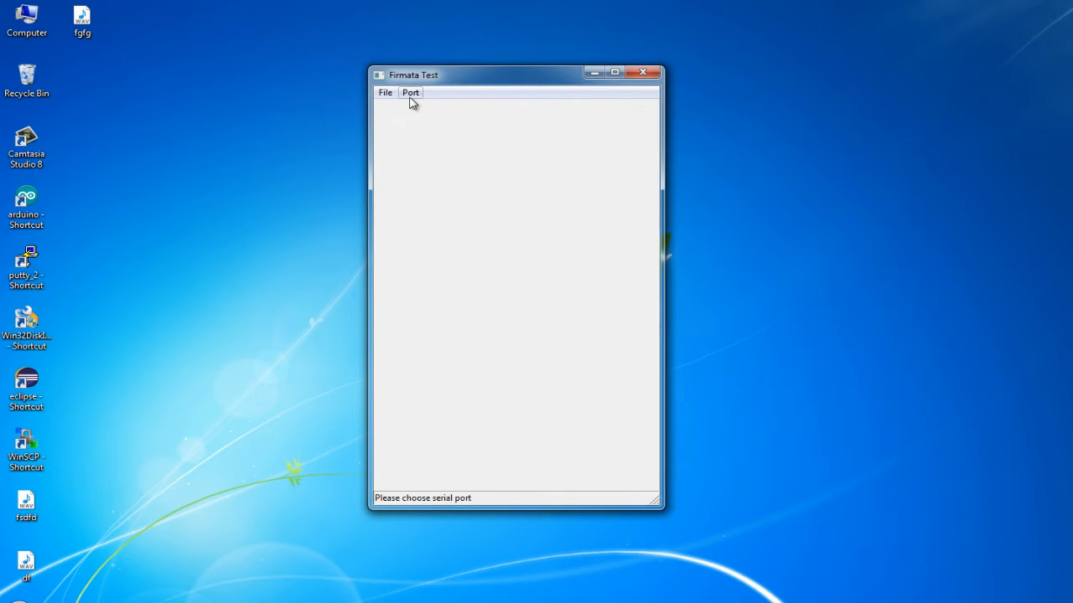
Connect Firmata Test to the board on serial port COM3.
{"action": "left_click", "coordinate": [409, 92]}
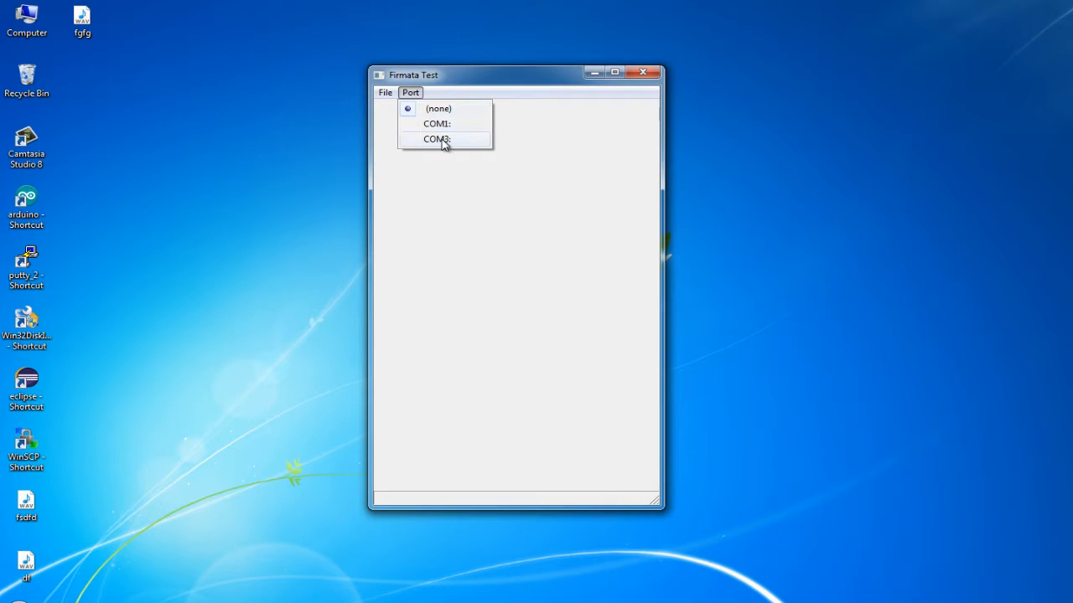
{"action": "left_click", "coordinate": [435, 139]}
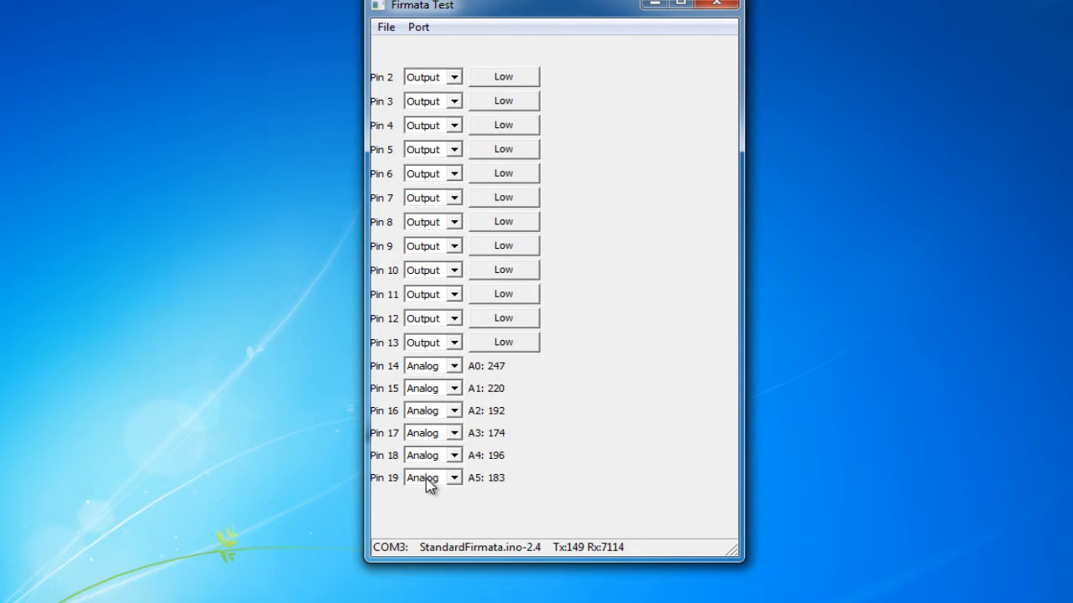
{"action": "mouse_move", "coordinate": [471, 216]}
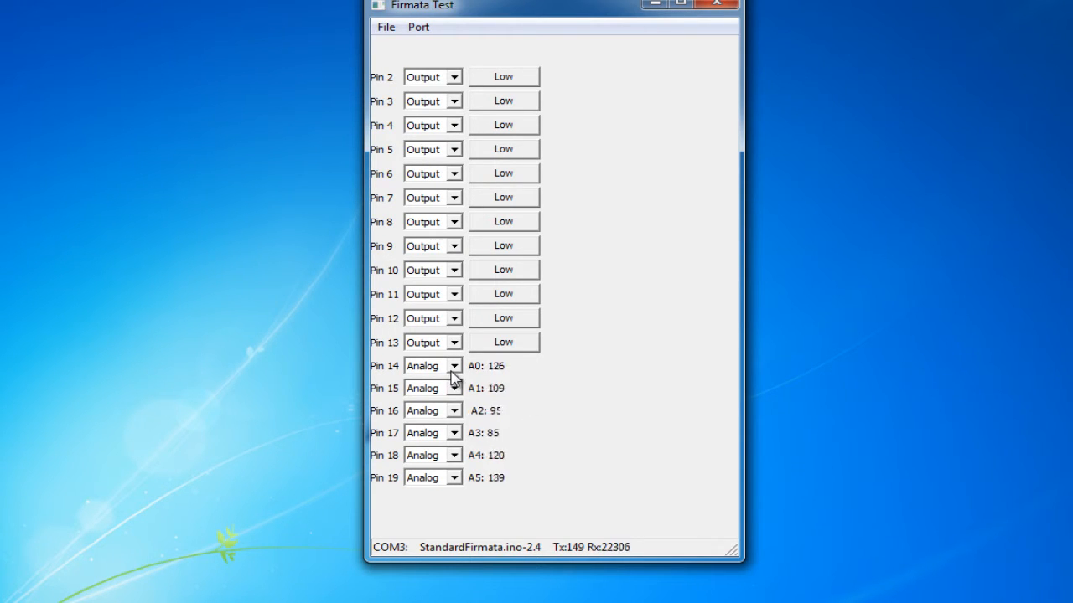
{"action": "mouse_move", "coordinate": [459, 379]}
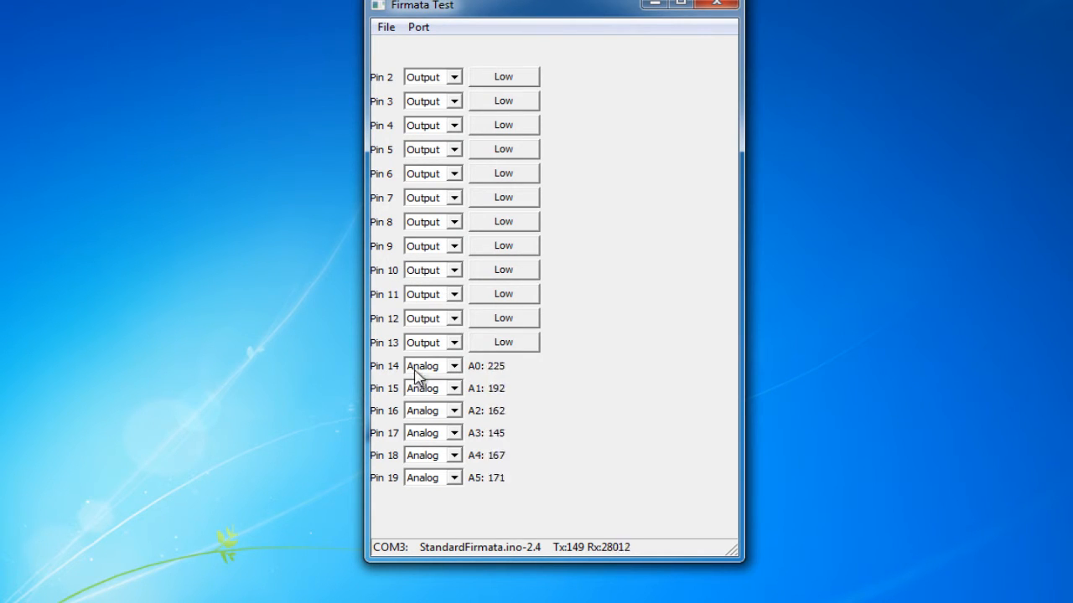
Keep pin 13 as Output and toggle it High/Low twice to blink the LED.
{"action": "left_click", "coordinate": [453, 365]}
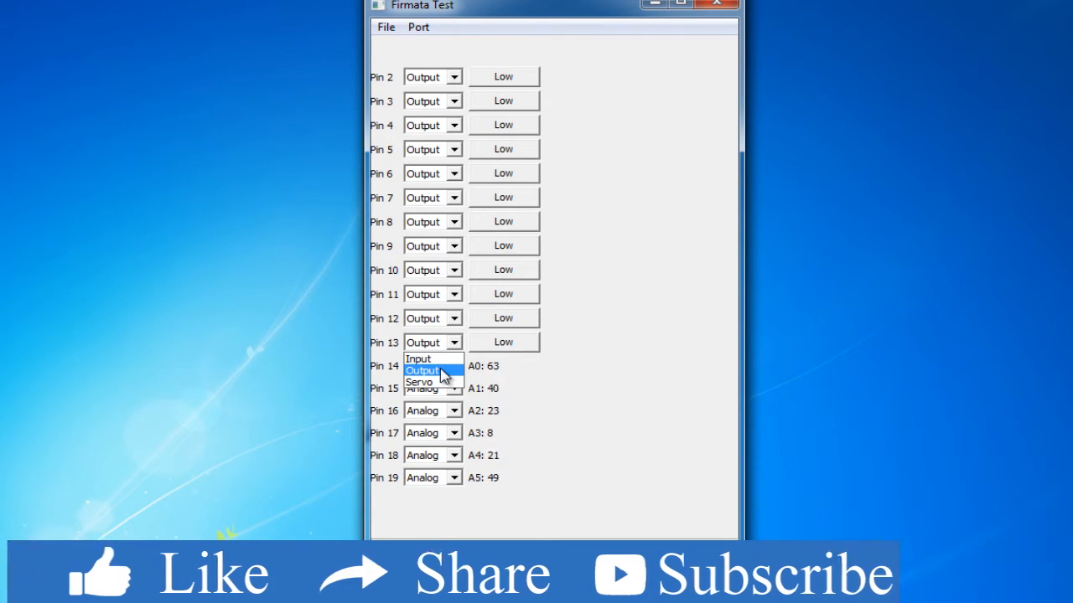
{"action": "left_click", "coordinate": [422, 371]}
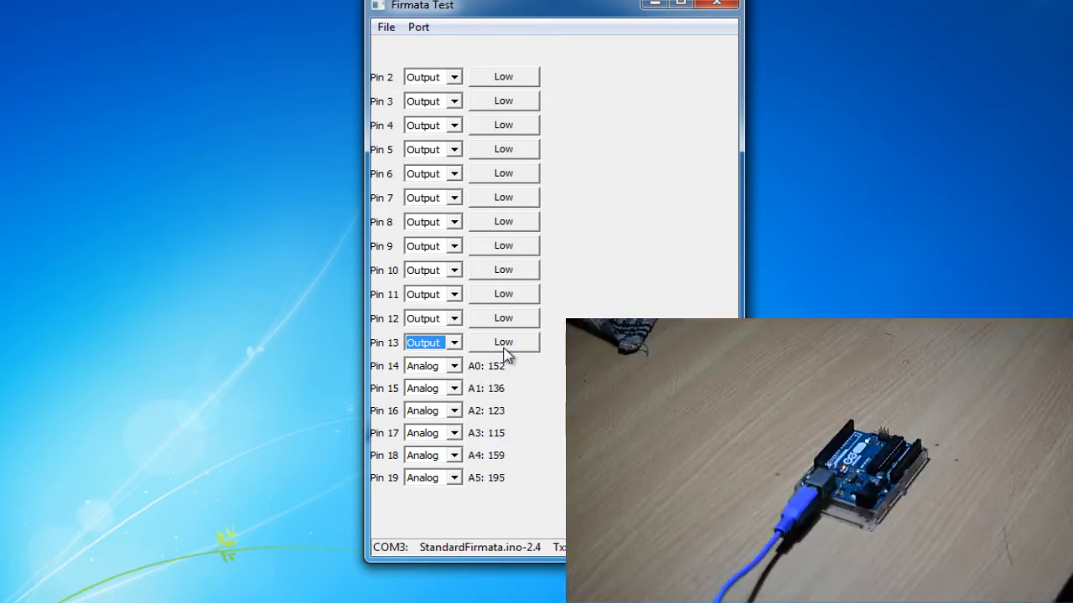
{"action": "left_click", "coordinate": [503, 342]}
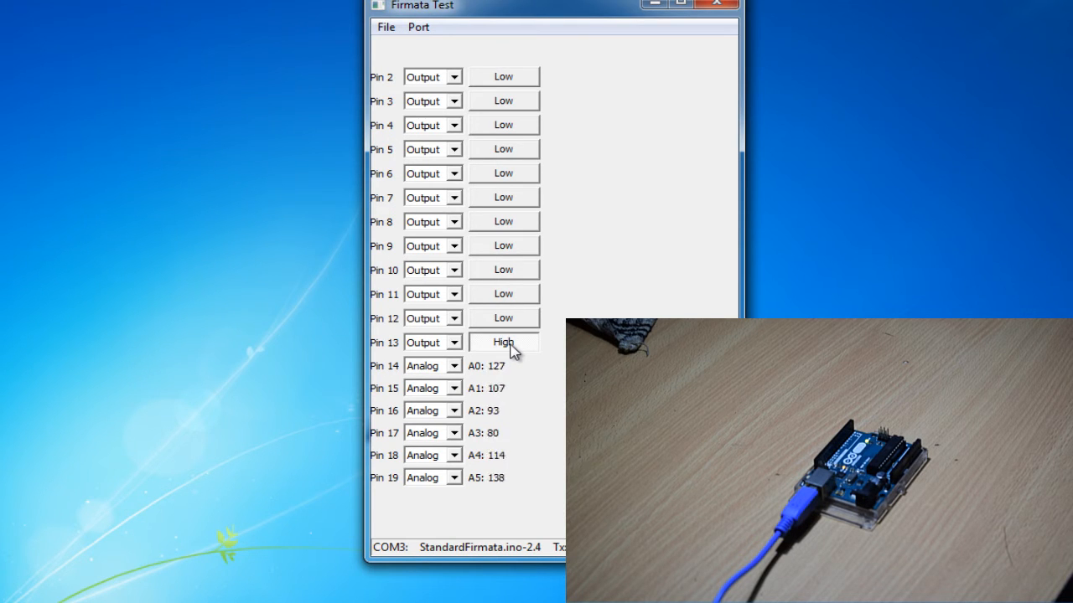
{"action": "left_click", "coordinate": [503, 342]}
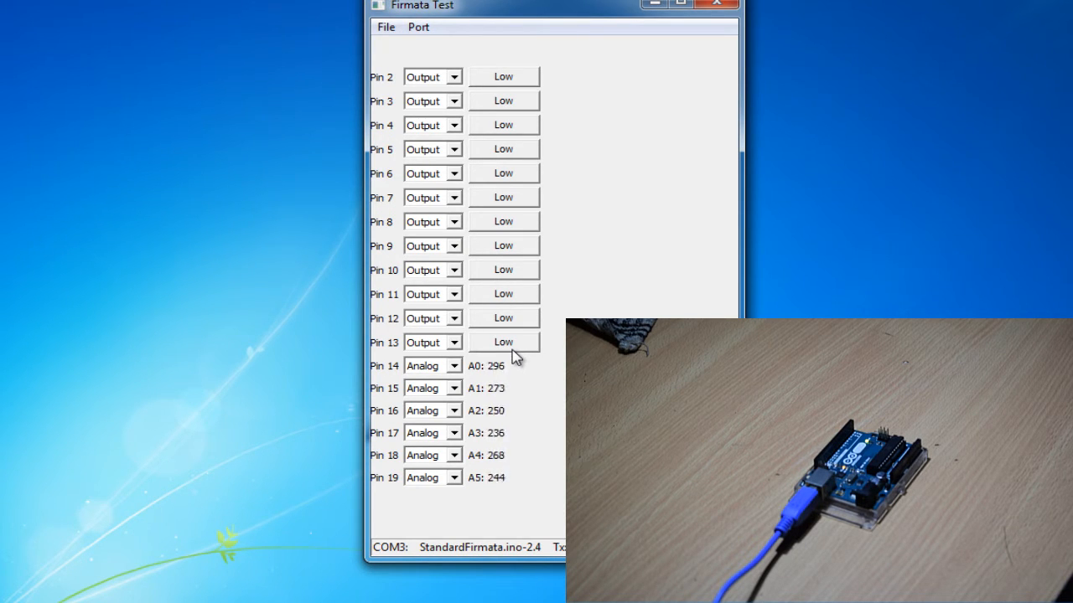
{"action": "left_click", "coordinate": [503, 342]}
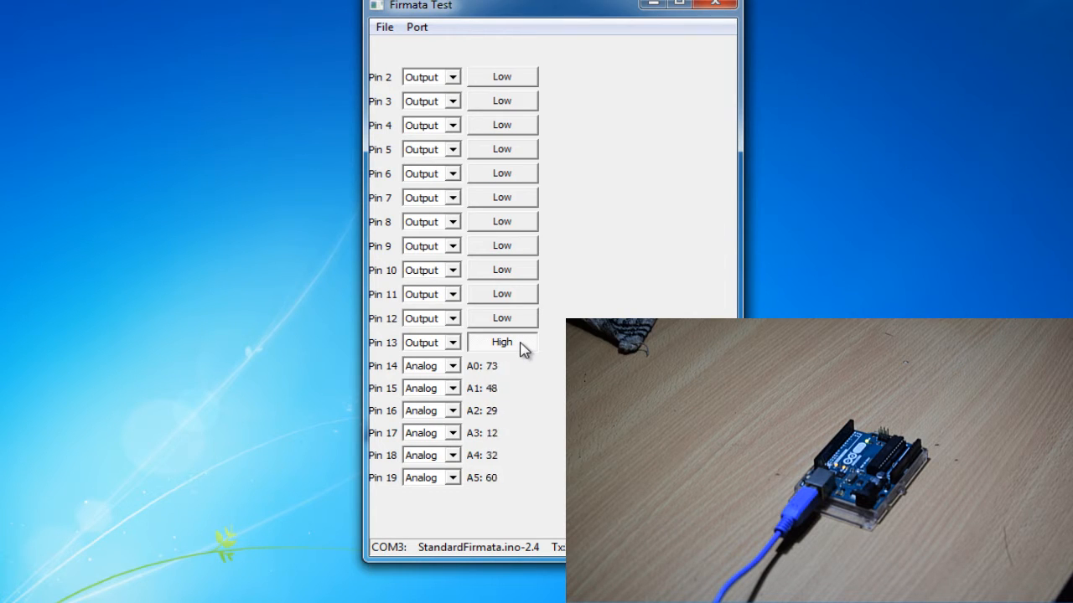
{"action": "left_click", "coordinate": [501, 342]}
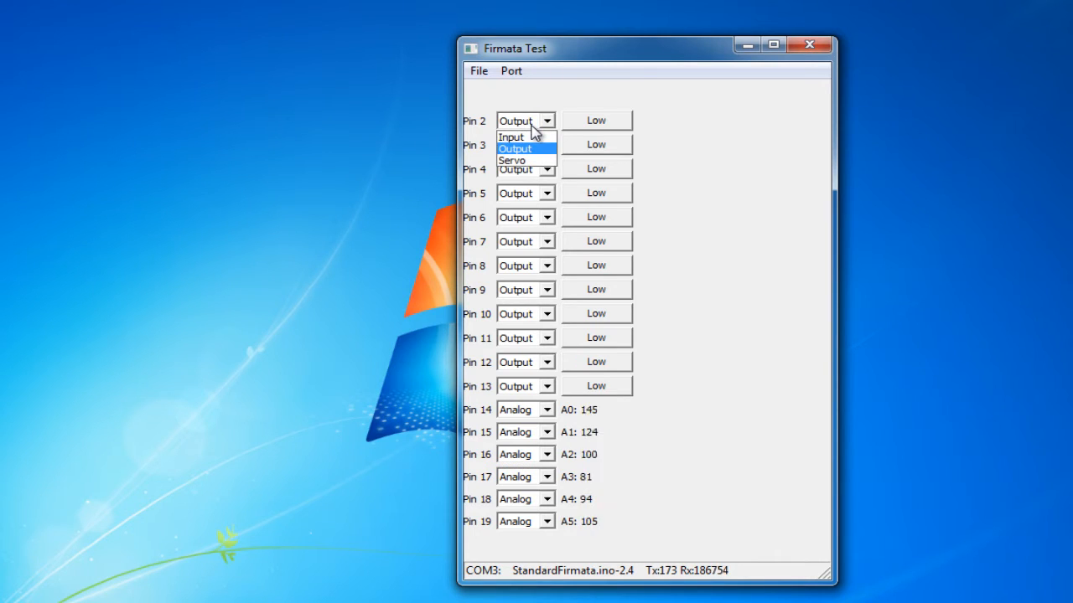
{"action": "mouse_move", "coordinate": [535, 161]}
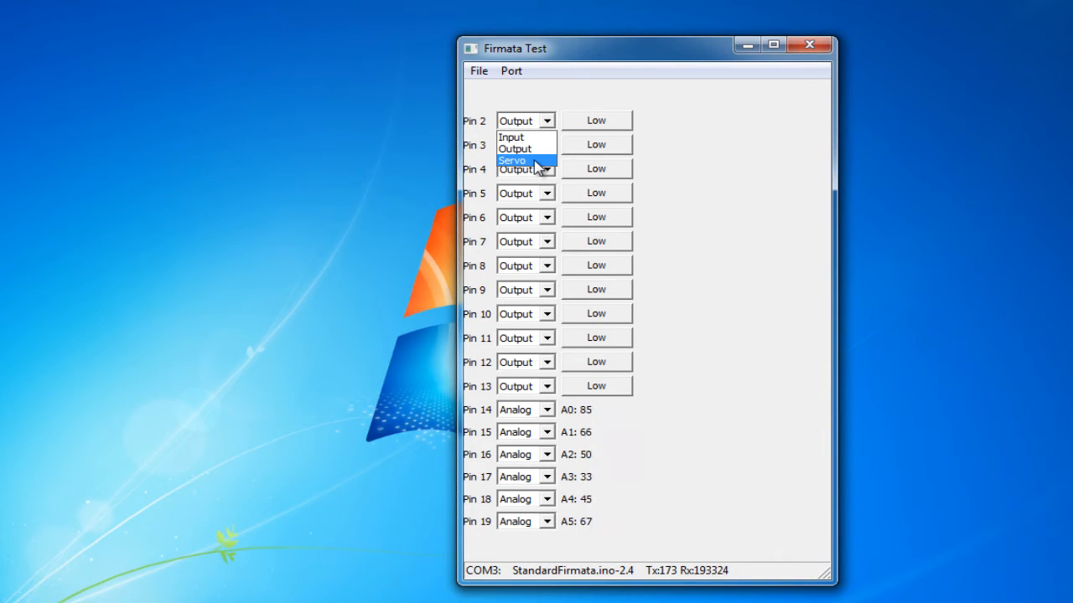
{"action": "mouse_move", "coordinate": [528, 138]}
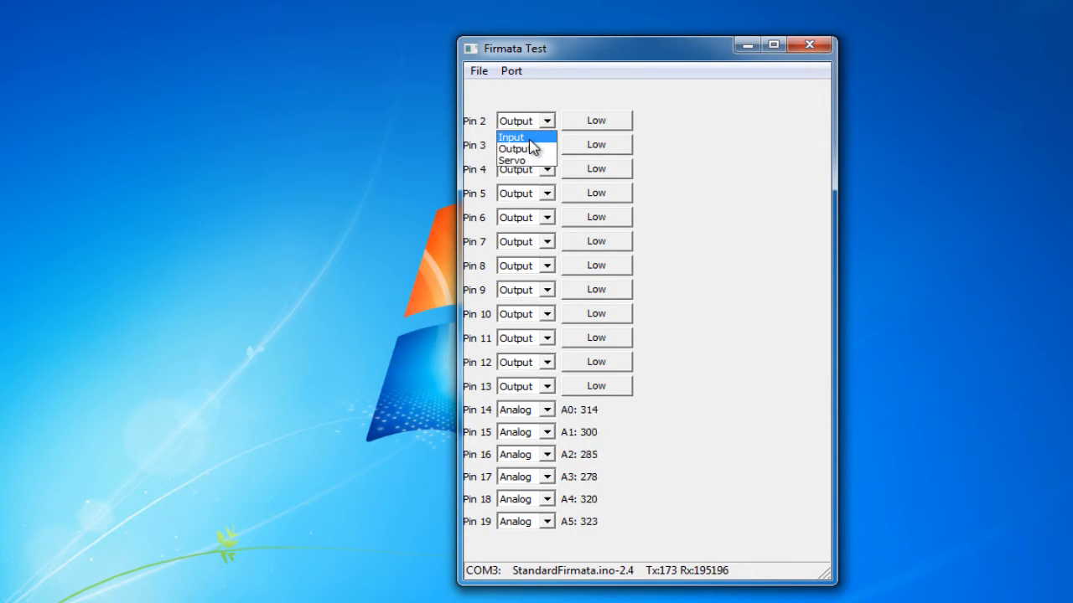
Make pin 2 a servo moved partway, set pin 3 to PWM, then close Firmata Test.
{"action": "left_click", "coordinate": [520, 121]}
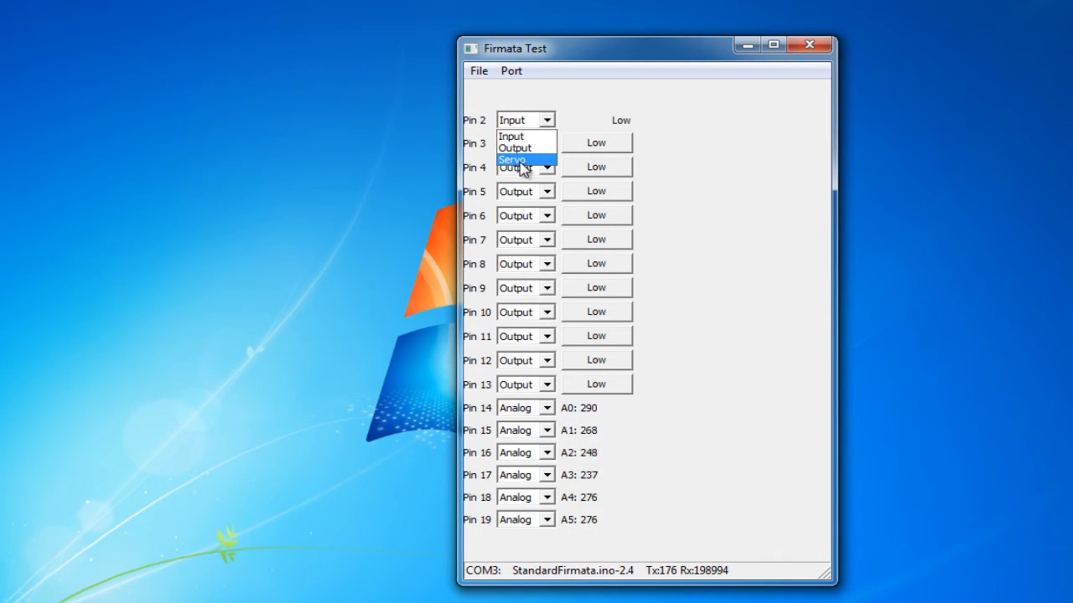
{"action": "left_click", "coordinate": [513, 160]}
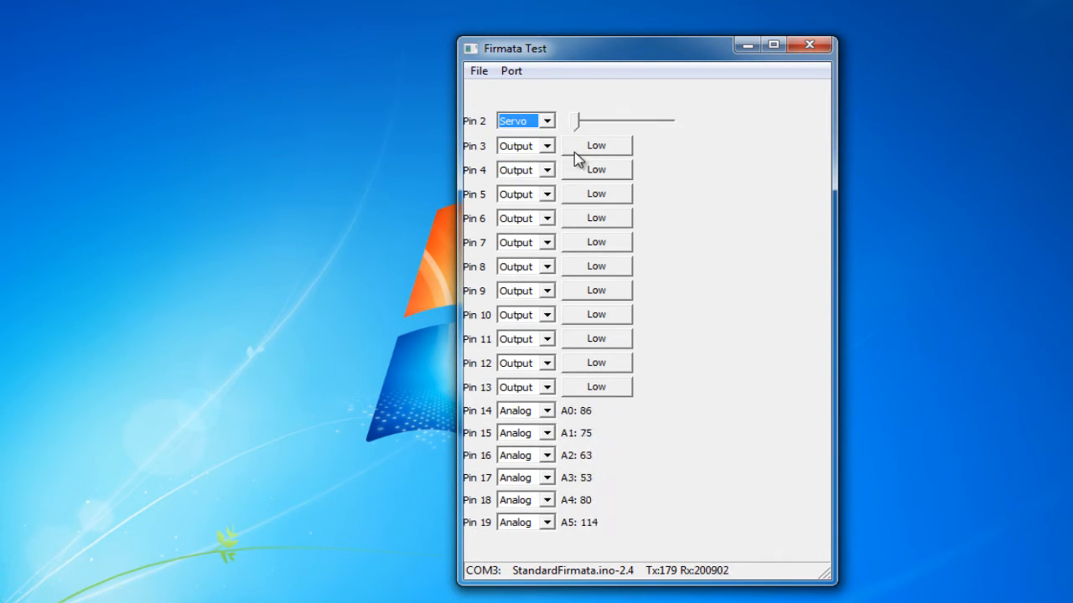
{"action": "left_click_drag", "start_coordinate": [574, 121], "coordinate": [647, 121]}
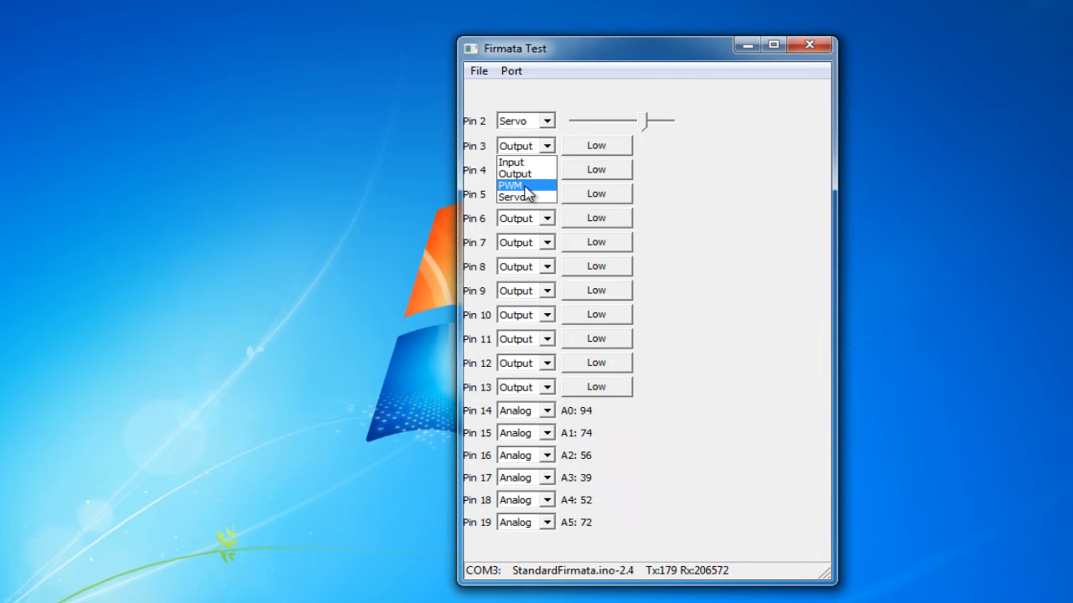
{"action": "left_click", "coordinate": [509, 184]}
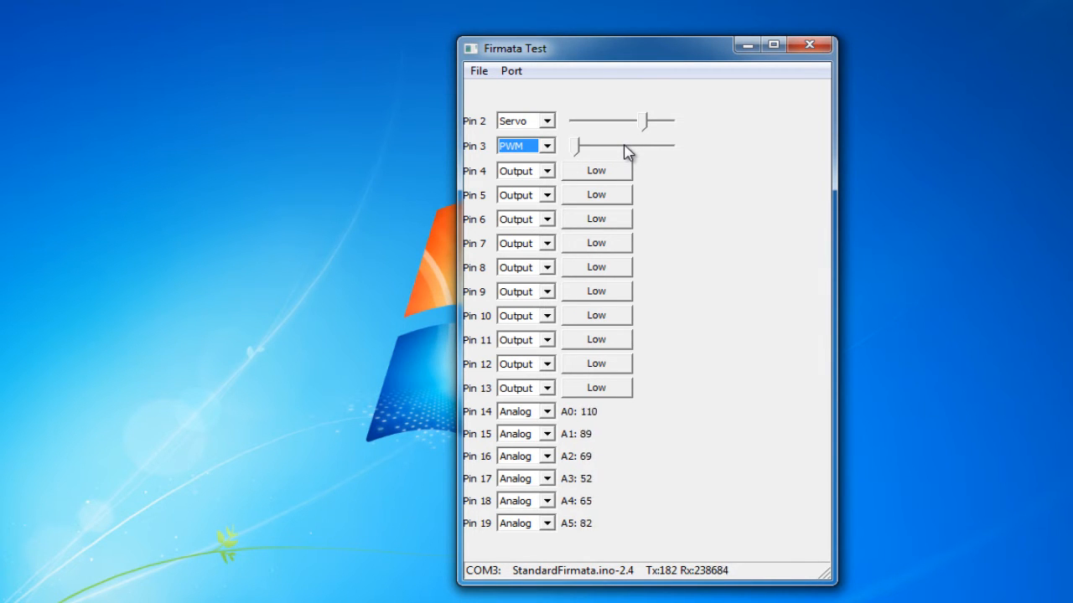
{"action": "left_click", "coordinate": [808, 43]}
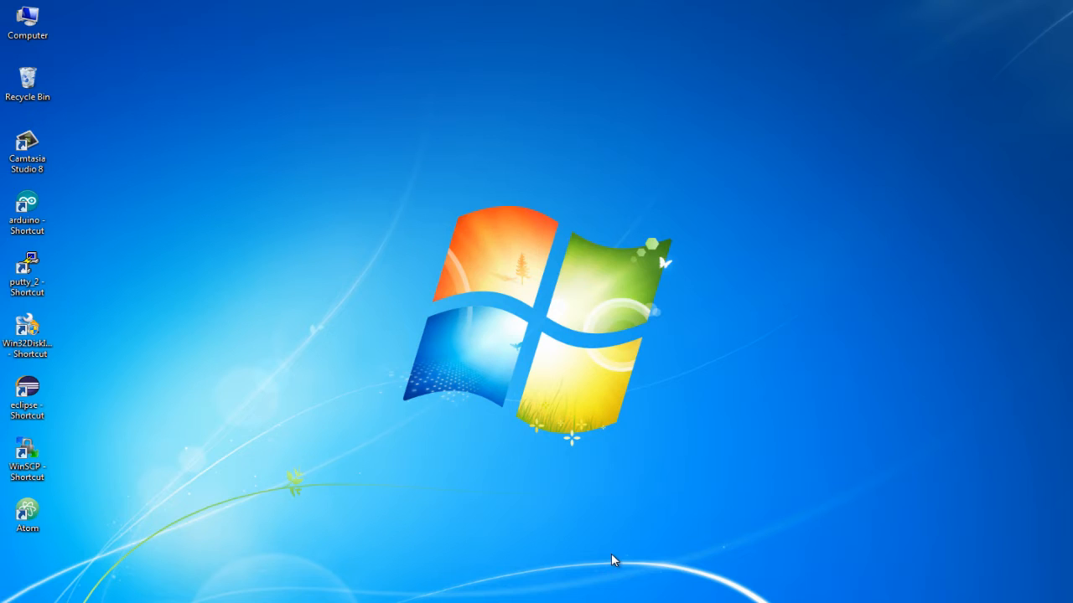
{"action": "mouse_move", "coordinate": [610, 560]}
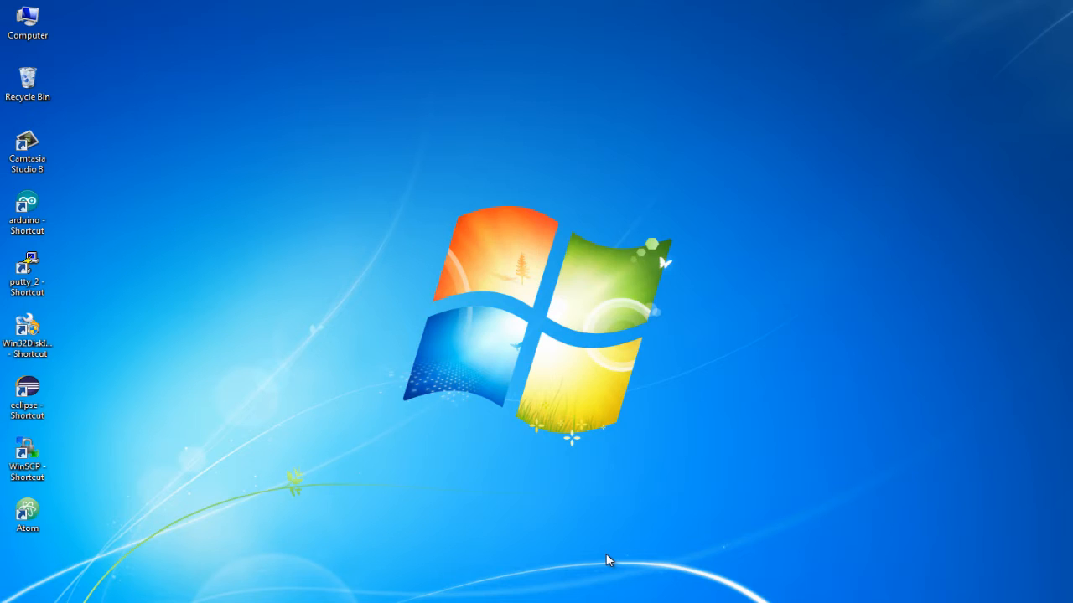
{"action": "mouse_move", "coordinate": [490, 587]}
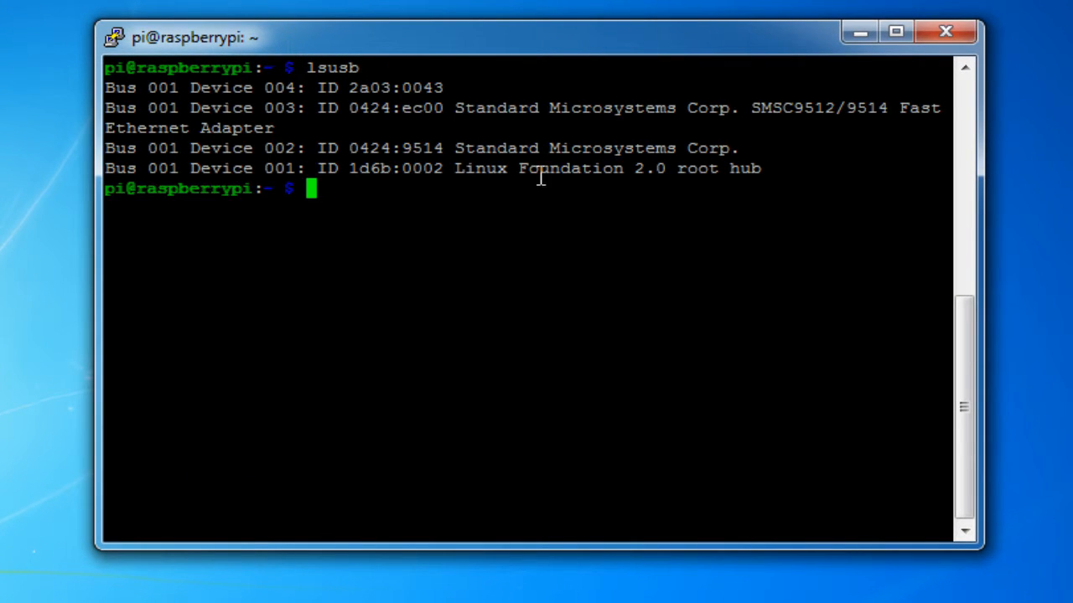
{"action": "mouse_move", "coordinate": [610, 196]}
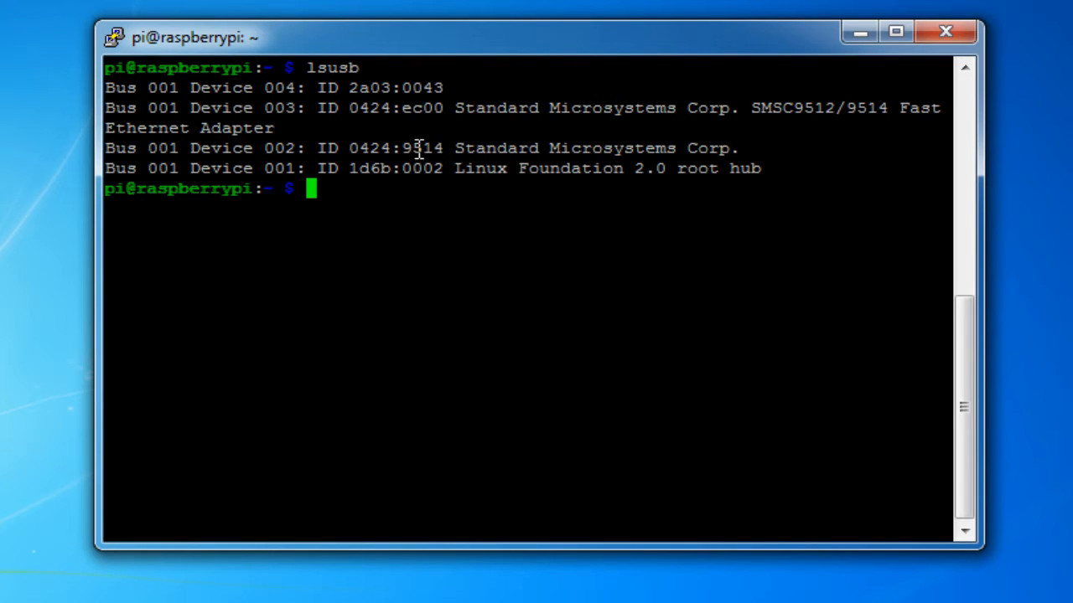
{"action": "mouse_move", "coordinate": [577, 116]}
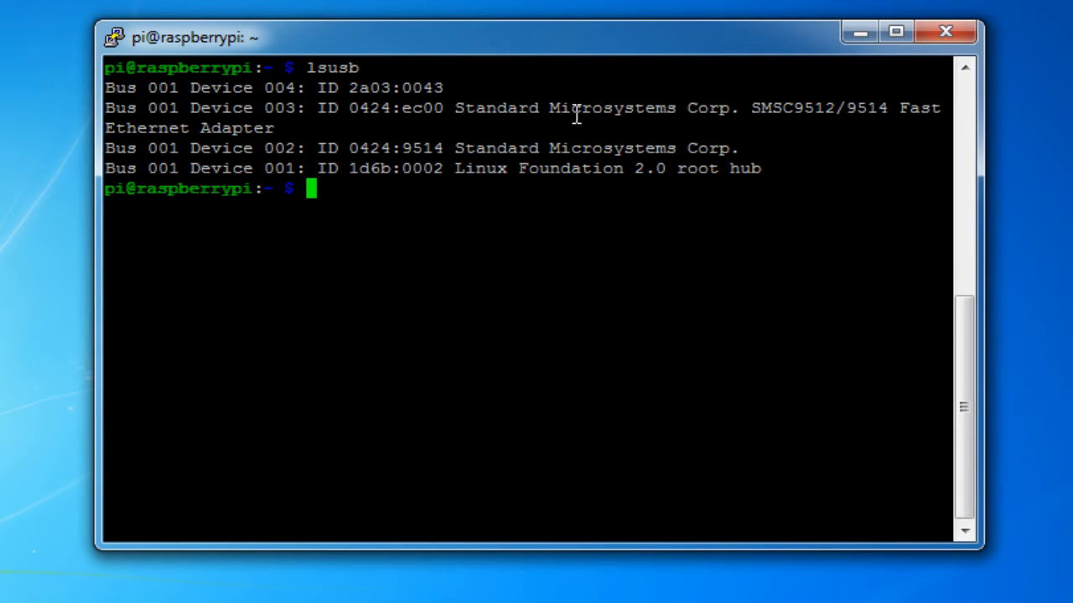
Highlight the Arduino's lsusb entry with USB ID 2a03:0043.
{"action": "double_click", "coordinate": [395, 87]}
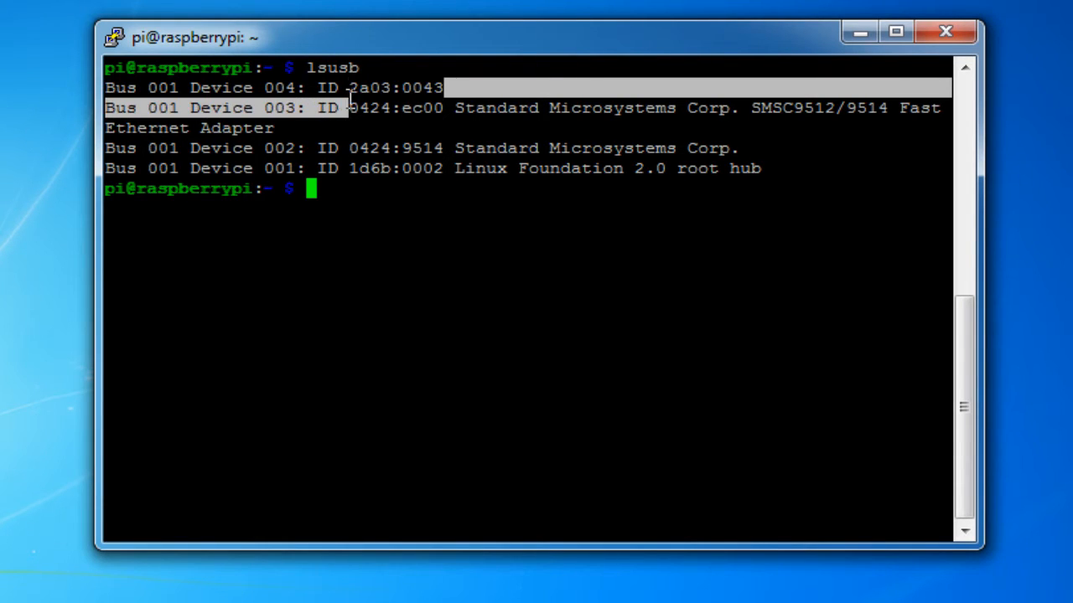
{"action": "left_click", "coordinate": [362, 108]}
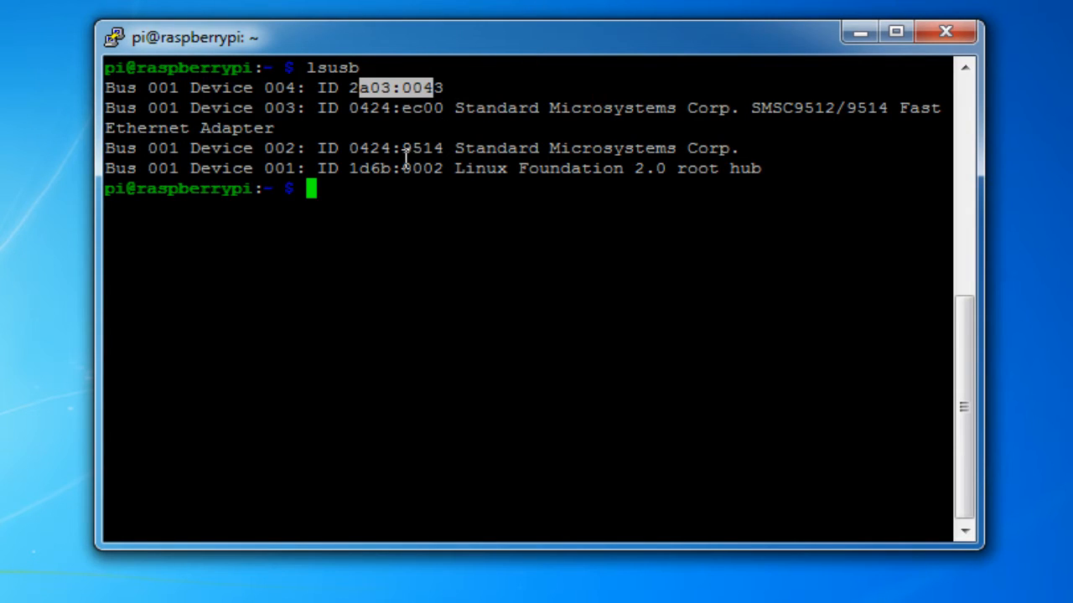
{"action": "mouse_move", "coordinate": [362, 466]}
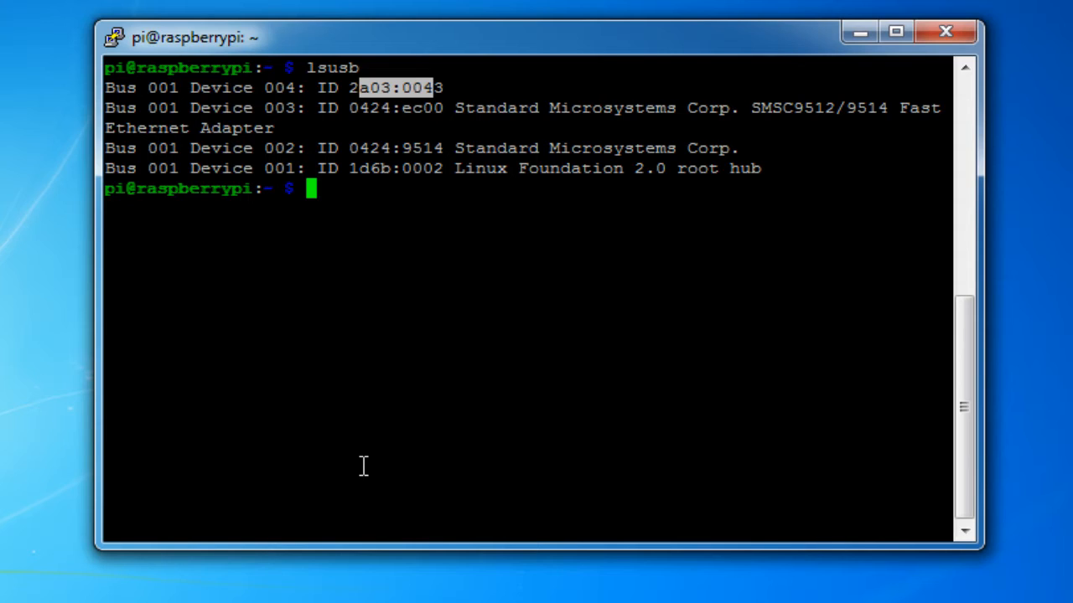
{"action": "mouse_move", "coordinate": [365, 459]}
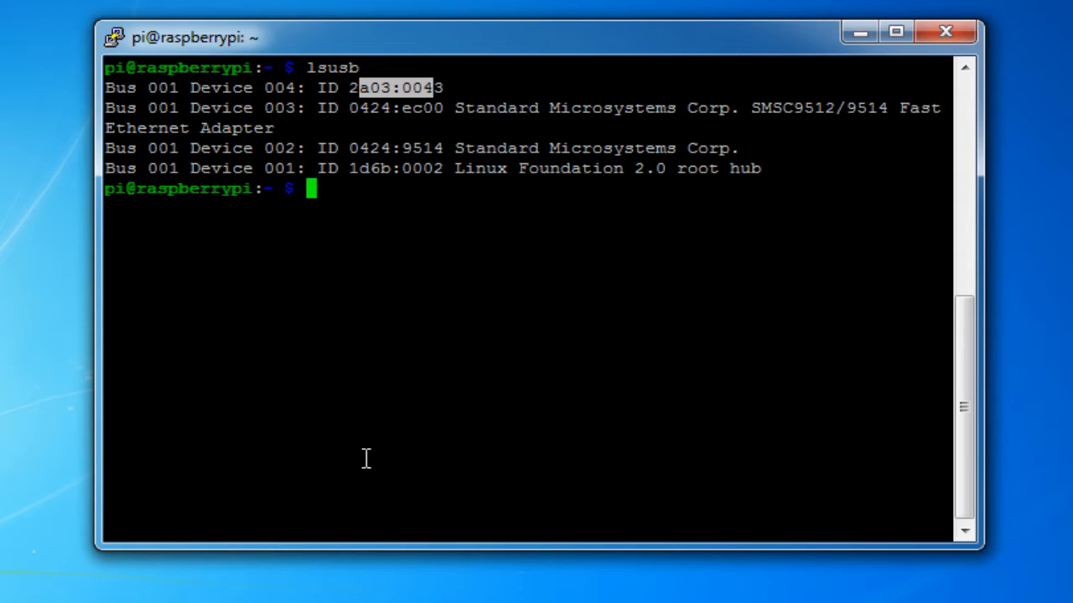
{"action": "mouse_move", "coordinate": [411, 243]}
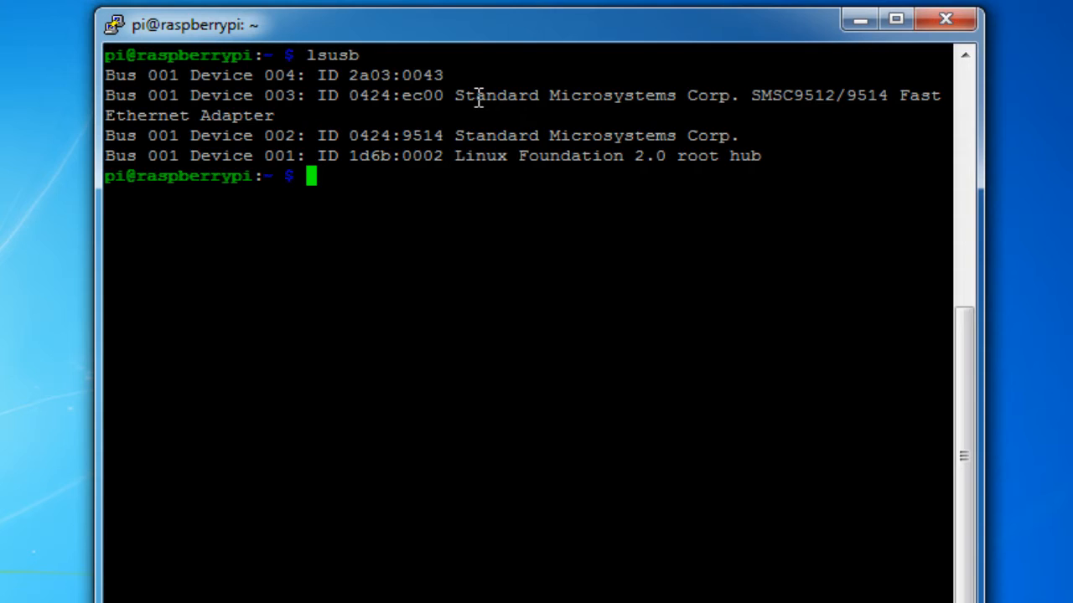
Run sudo ls /dev/tty* and pick out /dev/ttyACM0 in the output.
{"action": "type", "text": "sudo"}
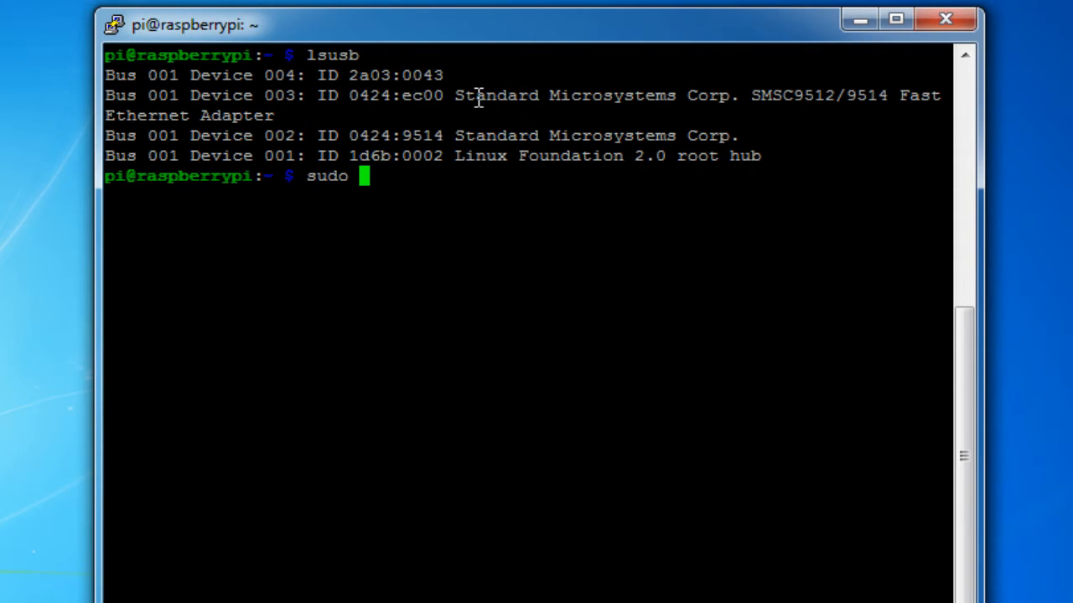
{"action": "type", "text": "ls"}
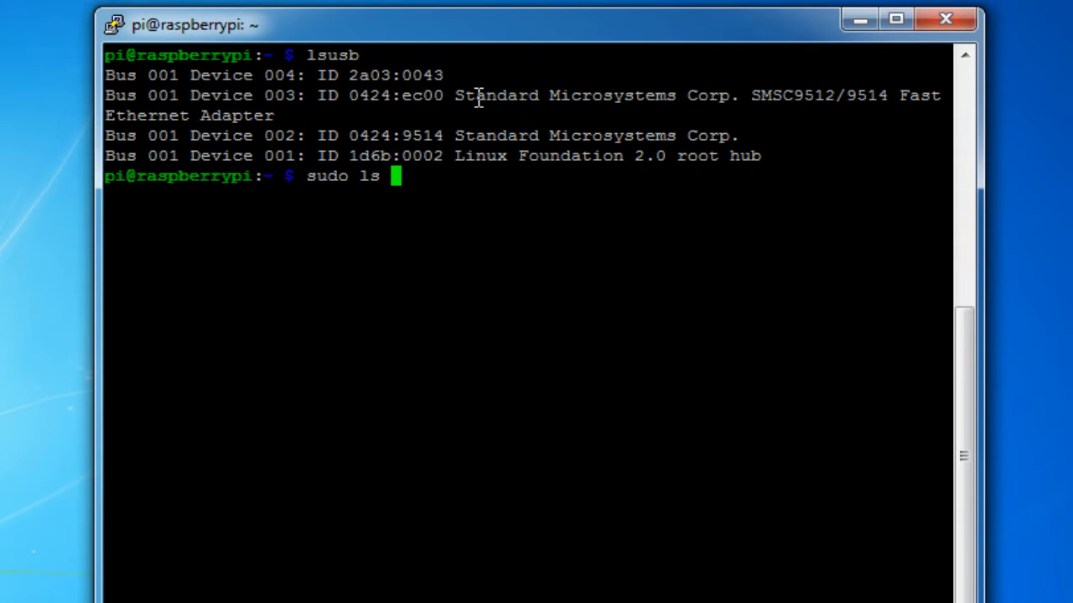
{"action": "type", "text": "/de"}
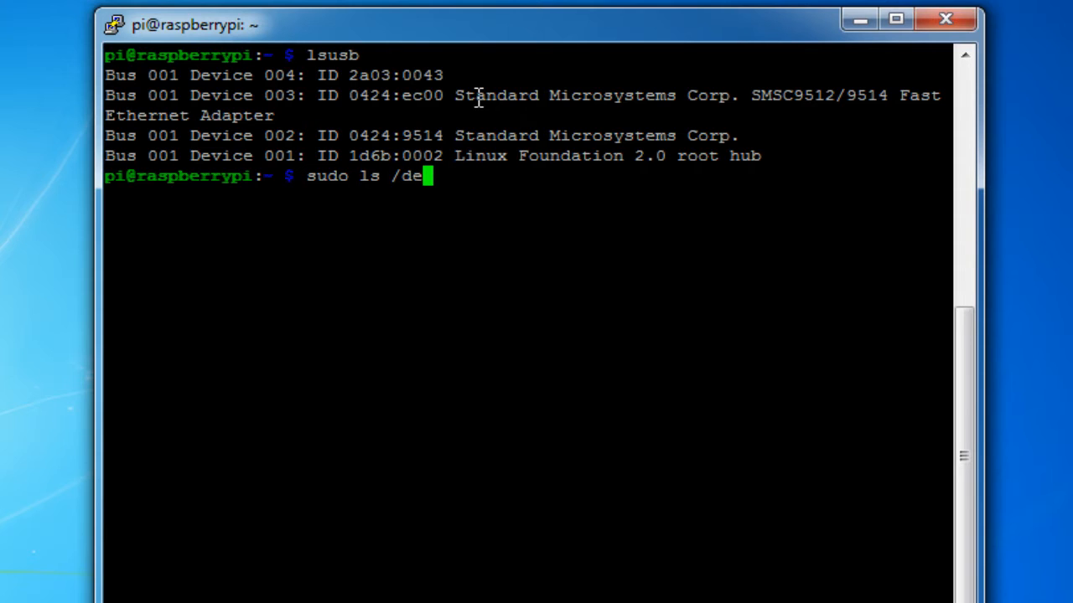
{"action": "type", "text": "v/tty*"}
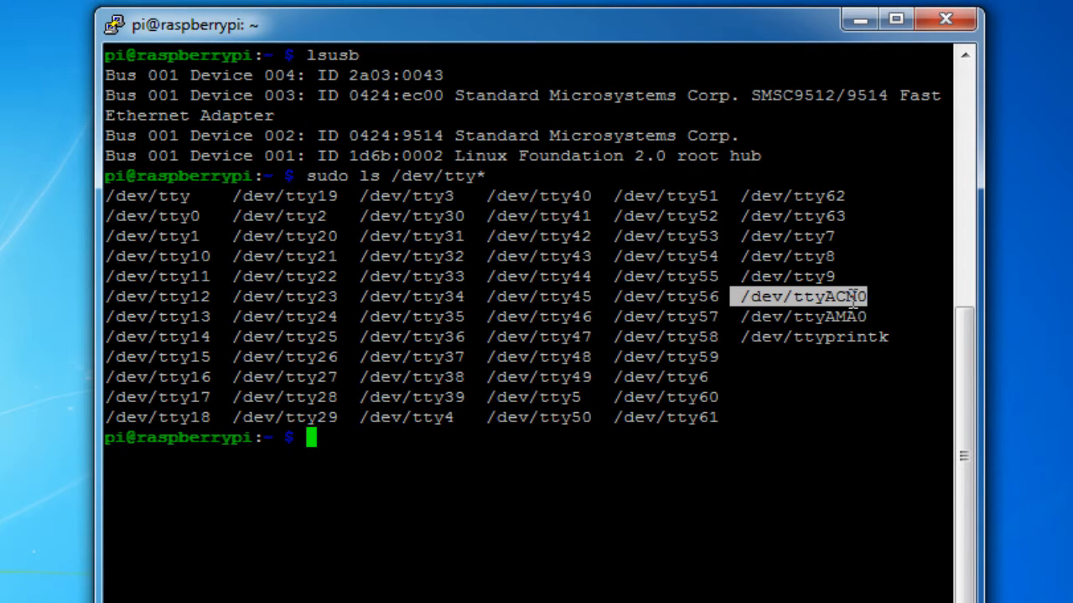
{"action": "mouse_move", "coordinate": [517, 156]}
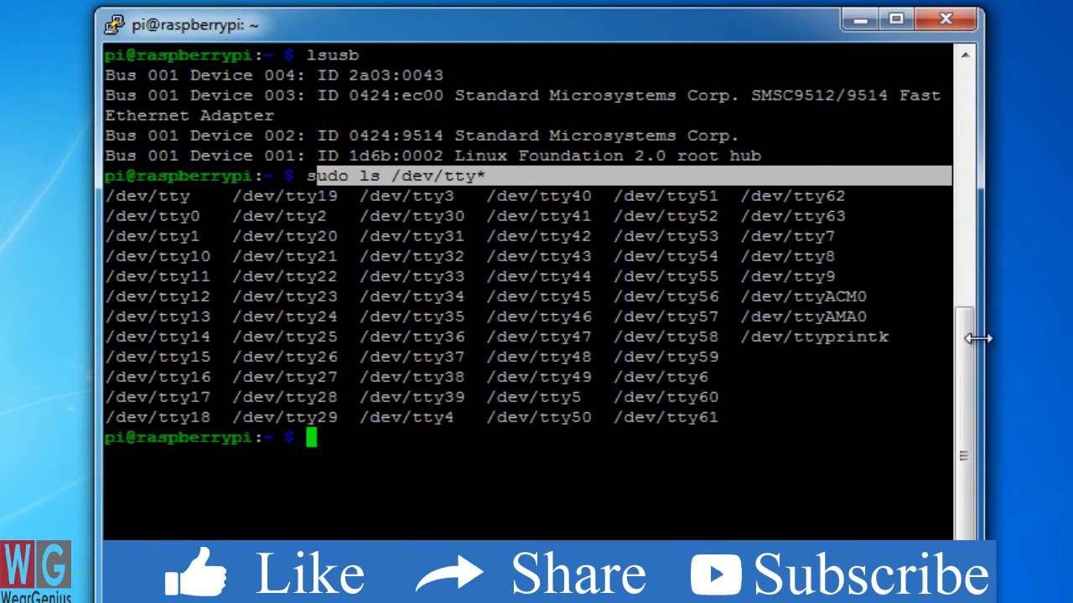
{"action": "mouse_move", "coordinate": [868, 325]}
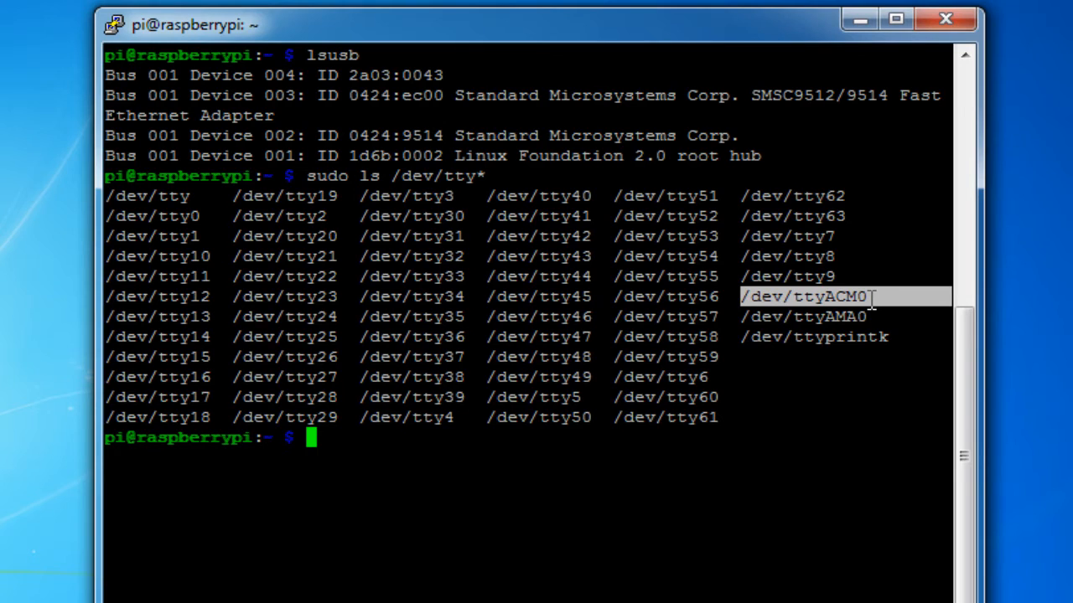
{"action": "left_click", "coordinate": [895, 18]}
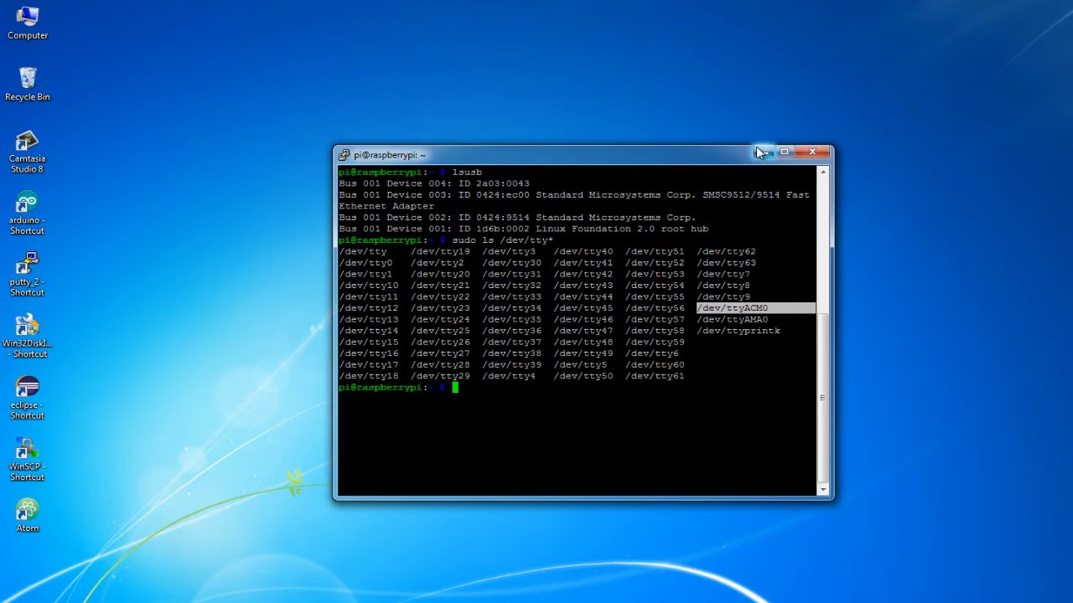
{"action": "mouse_move", "coordinate": [764, 151]}
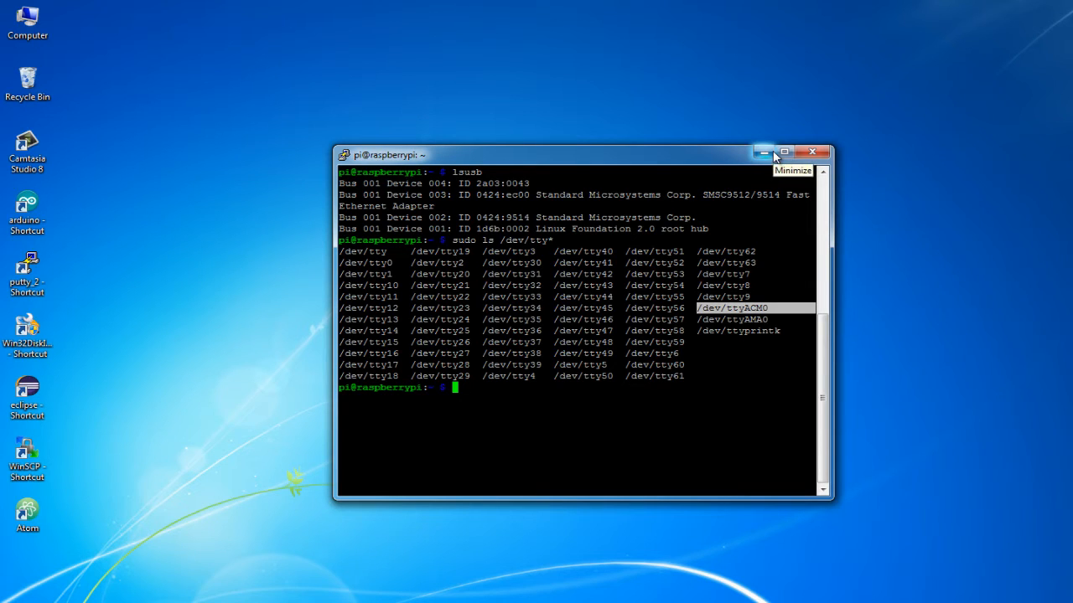
{"action": "mouse_move", "coordinate": [825, 151]}
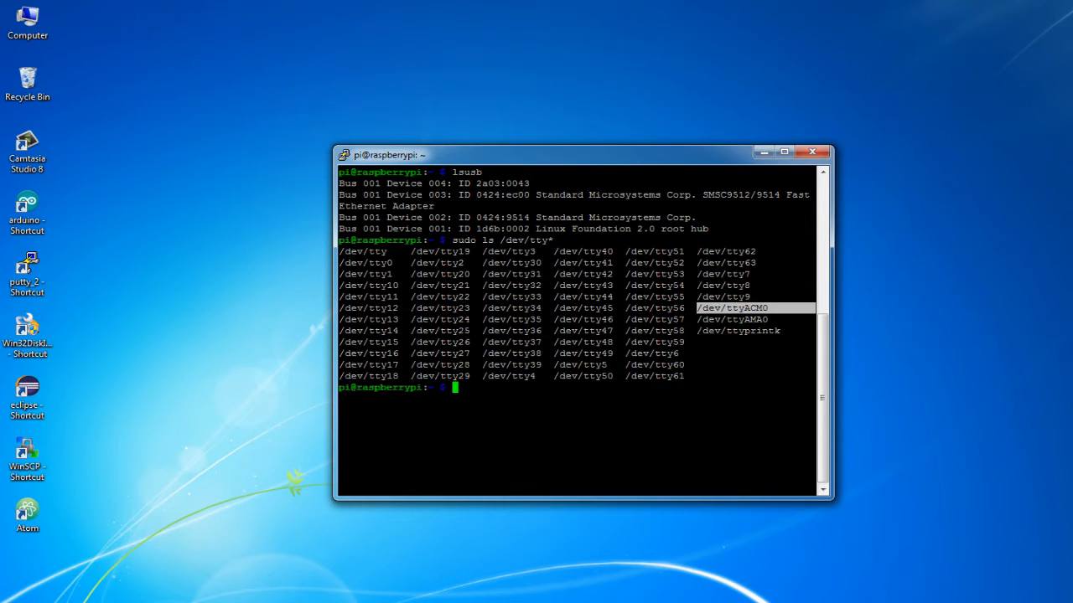
{"action": "mouse_move", "coordinate": [201, 590]}
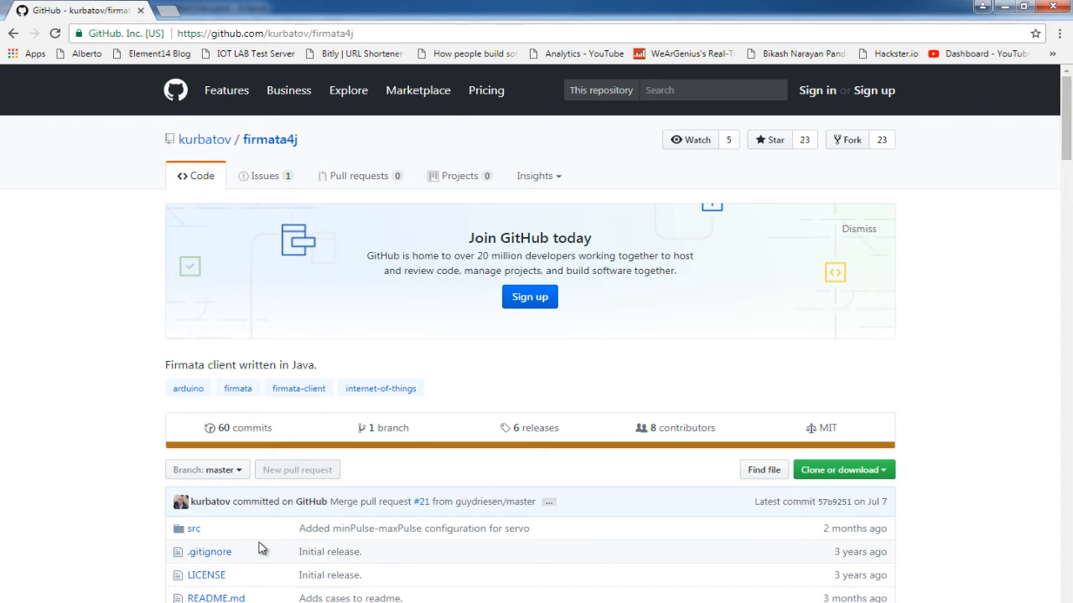
Scroll the firmata4j GitHub page down to its file list and README.
{"action": "scroll", "scroll_direction": "down", "scroll_amount": 3}
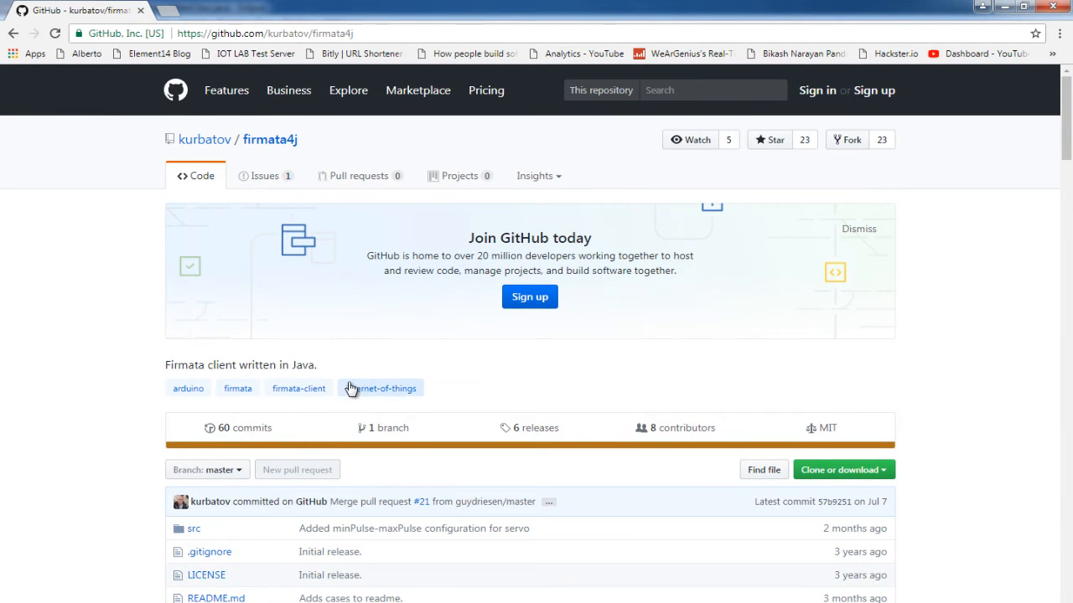
{"action": "scroll", "scroll_direction": "down", "scroll_amount": 3}
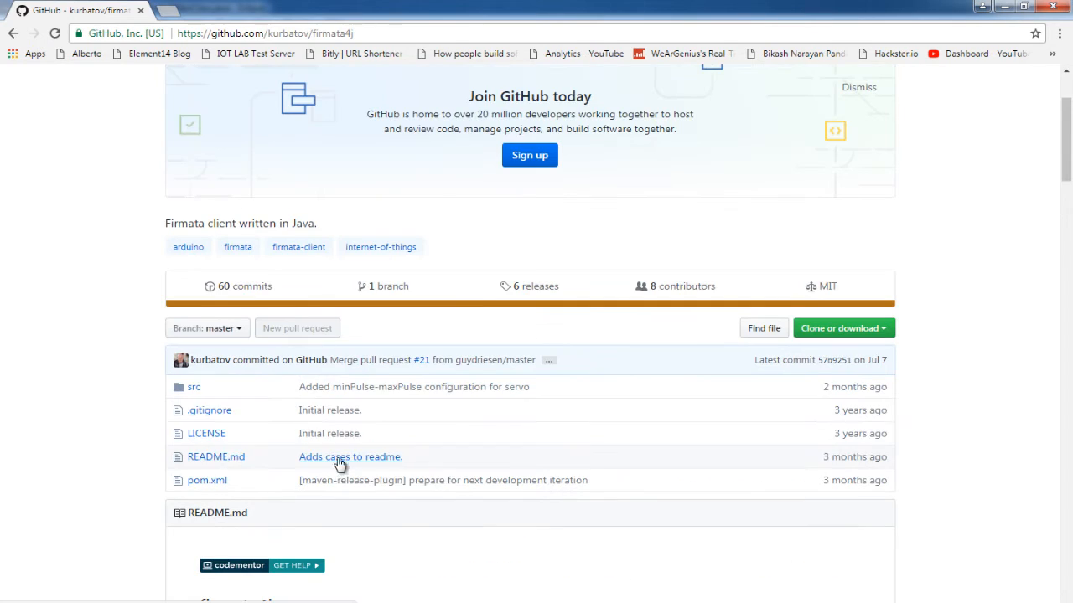
{"action": "mouse_move", "coordinate": [669, 506]}
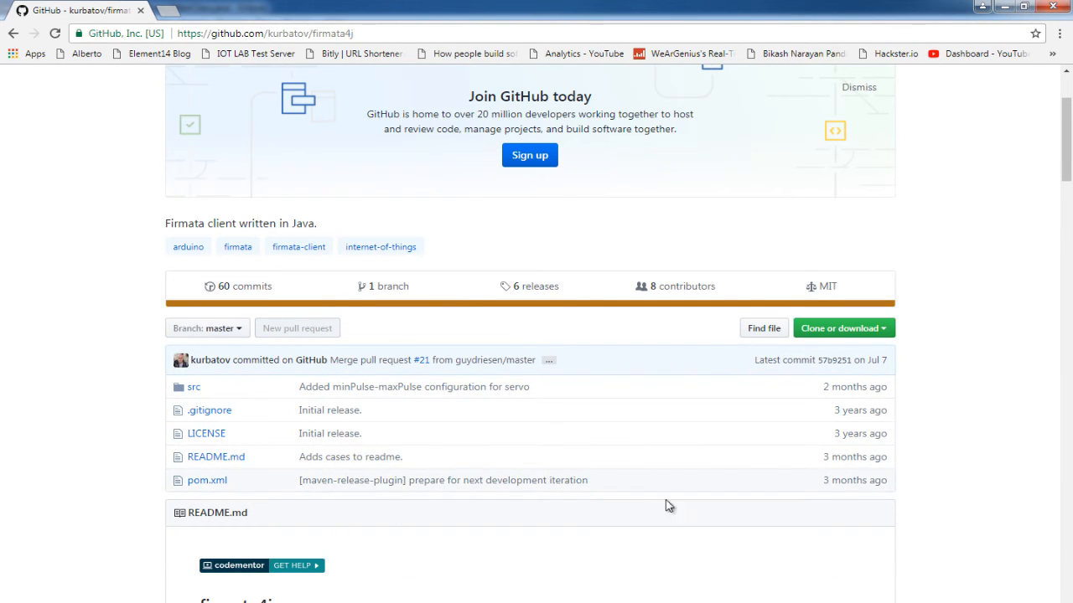
{"action": "mouse_move", "coordinate": [600, 281]}
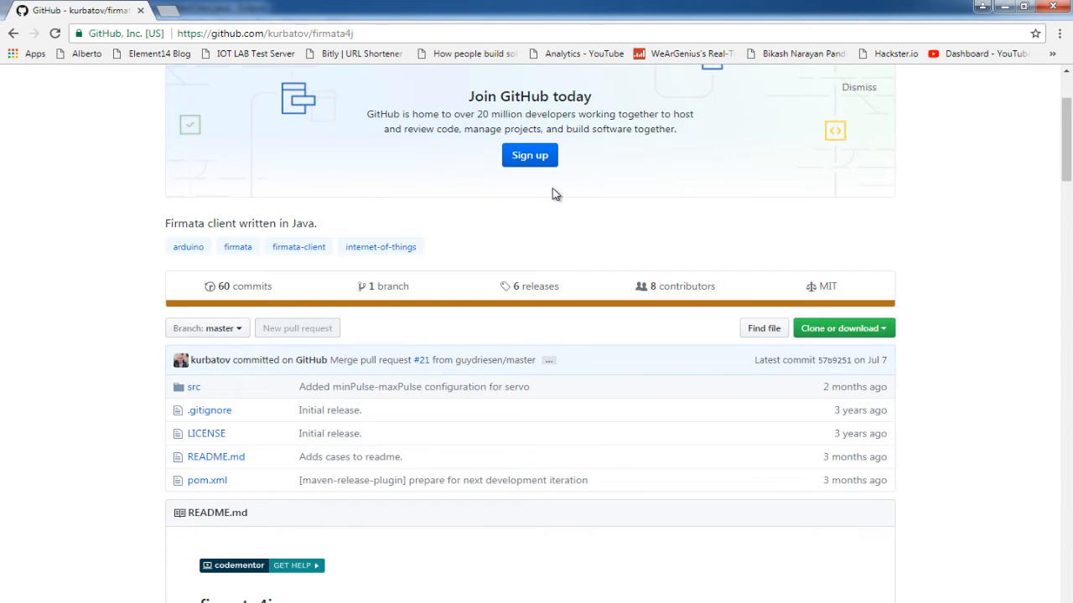
{"action": "mouse_move", "coordinate": [226, 480]}
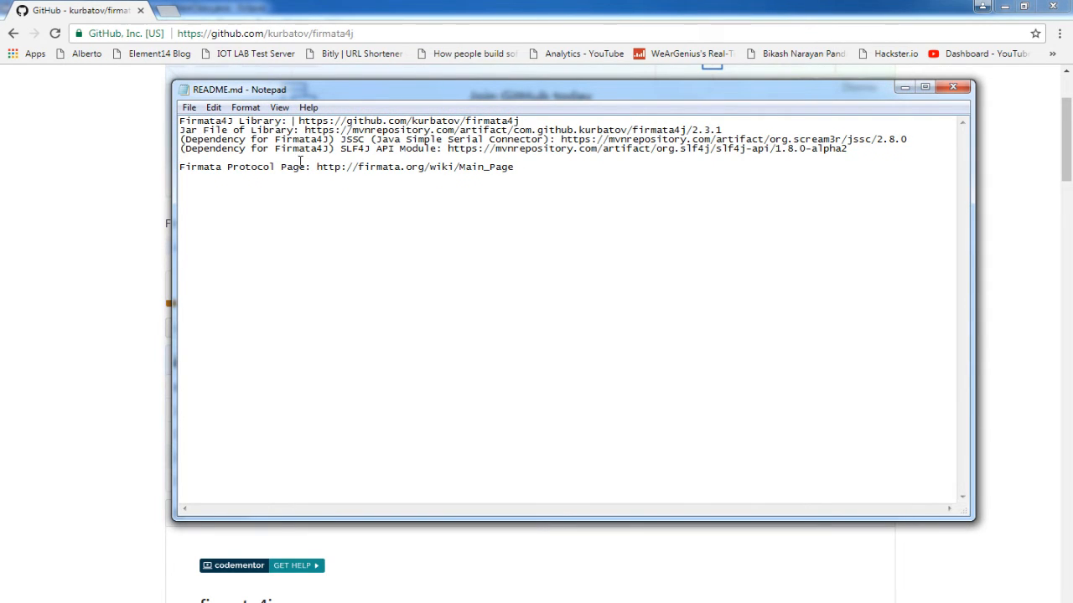
View README.md in Notepad and highlight the JSSC dependency name and its download link.
{"action": "double_click", "coordinate": [377, 131]}
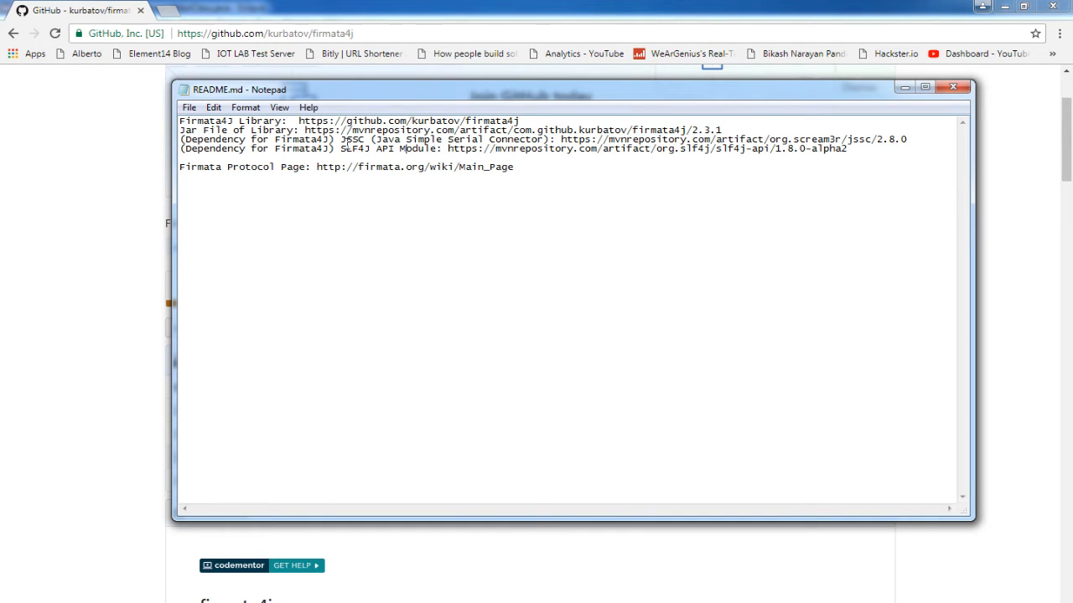
{"action": "left_click_drag", "start_coordinate": [339, 139], "coordinate": [416, 139]}
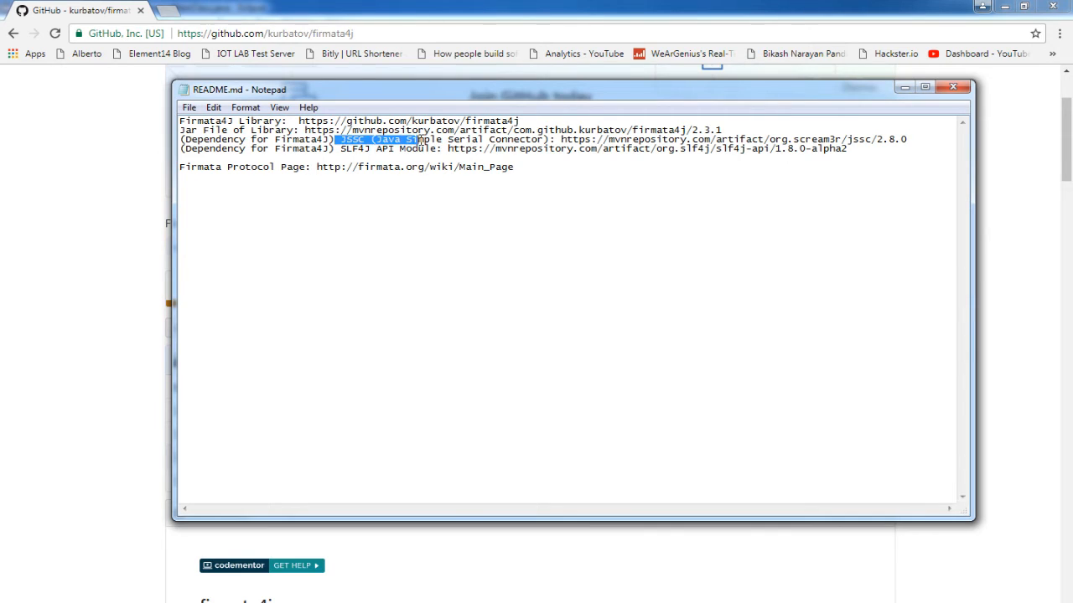
{"action": "left_click_drag", "start_coordinate": [411, 139], "coordinate": [561, 139]}
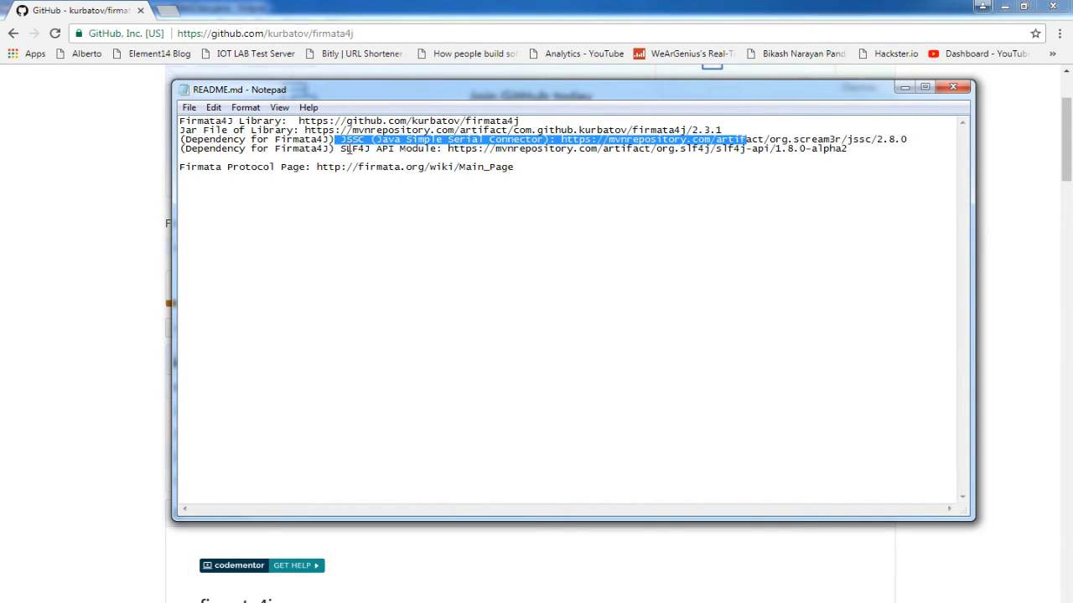
{"action": "double_click", "coordinate": [351, 147]}
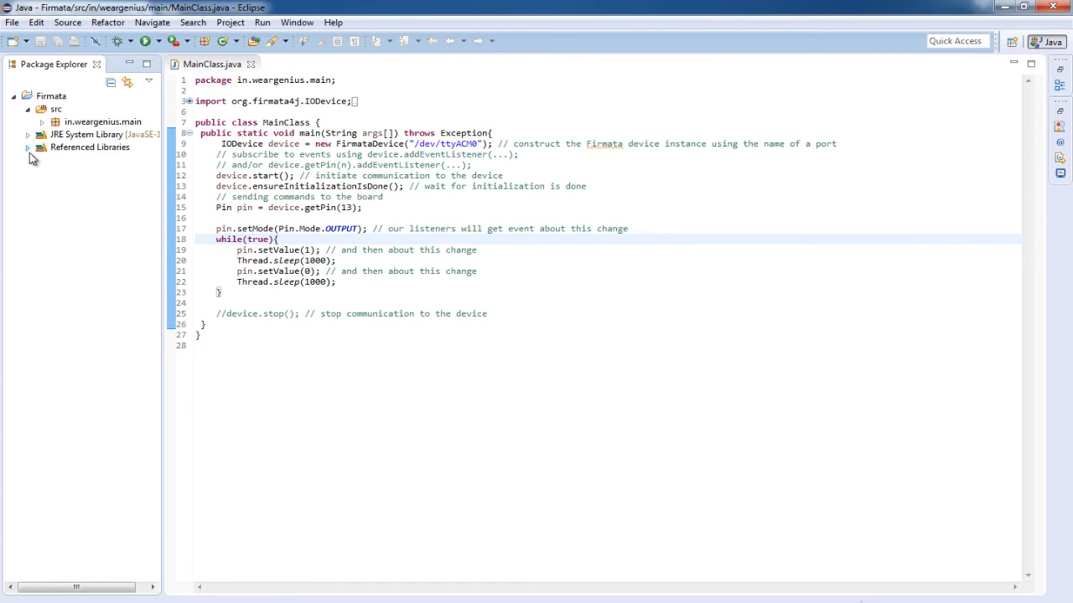
Review the Firmata project's build path with firmata4j, jssc and slf4j-api JARs, then cancel unchanged.
{"action": "left_click", "coordinate": [27, 148]}
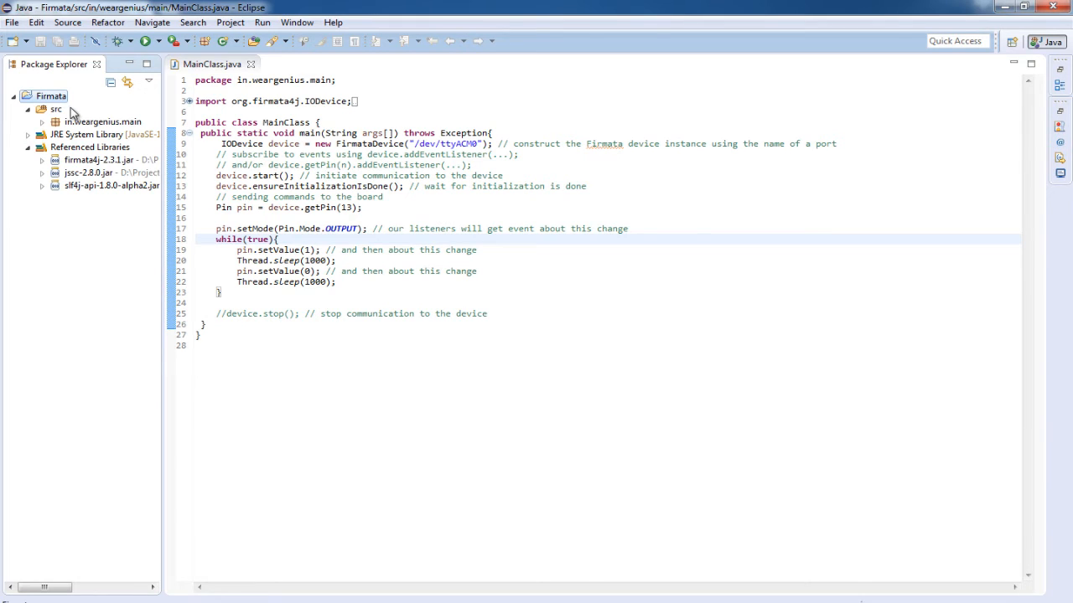
{"action": "right_click", "coordinate": [50, 95]}
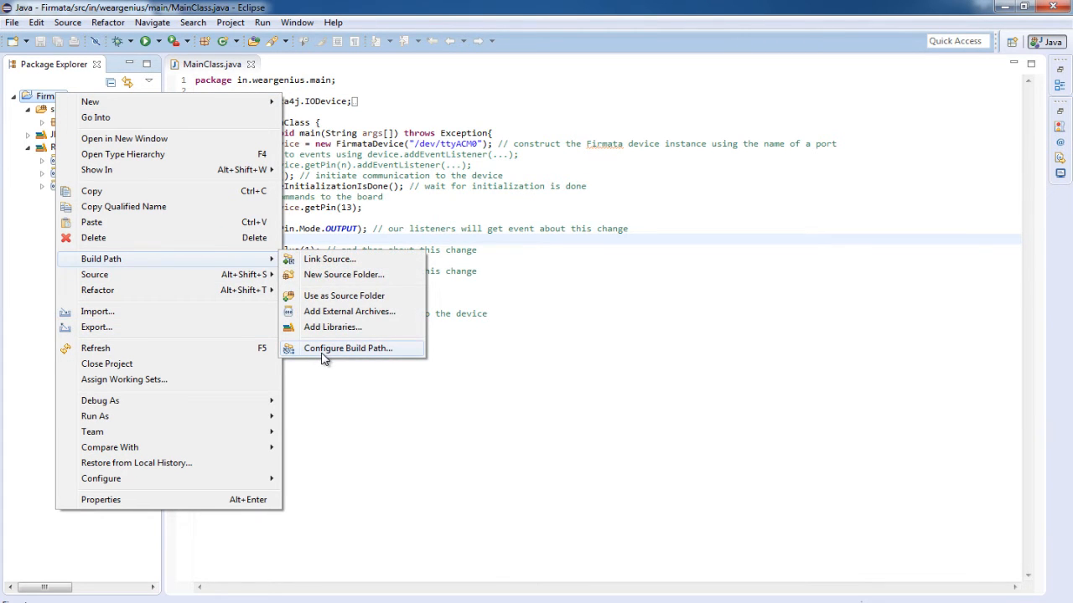
{"action": "left_click", "coordinate": [349, 347]}
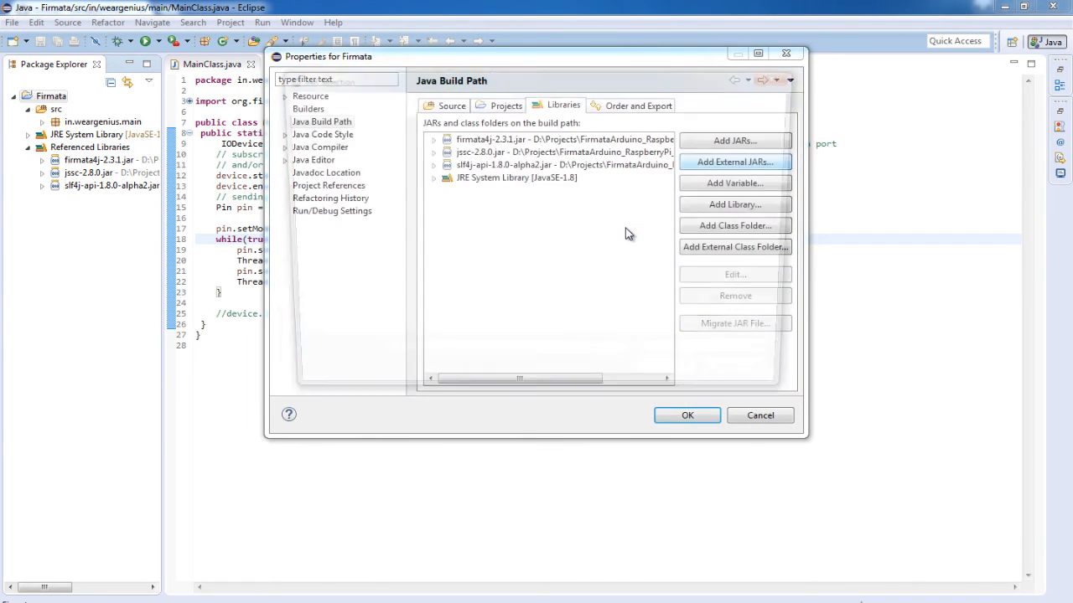
{"action": "left_click", "coordinate": [734, 160]}
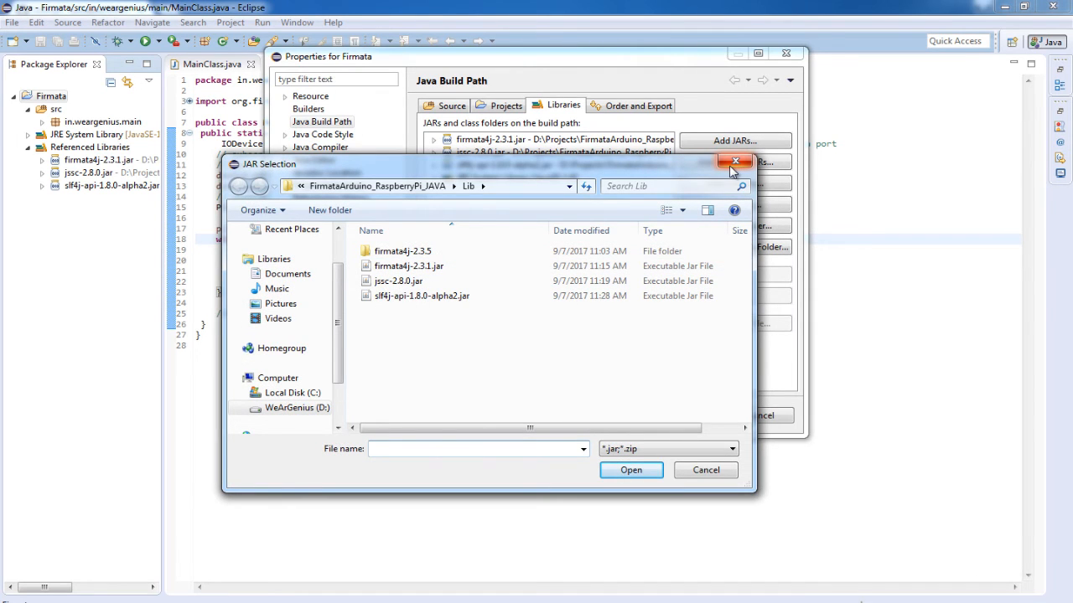
{"action": "left_click", "coordinate": [735, 161]}
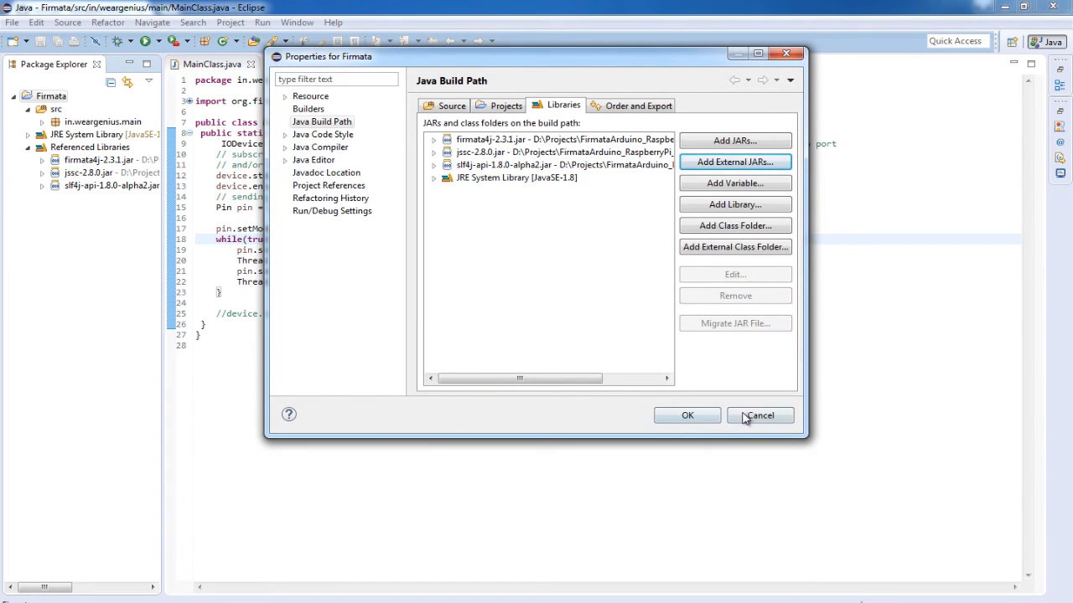
{"action": "left_click", "coordinate": [759, 415]}
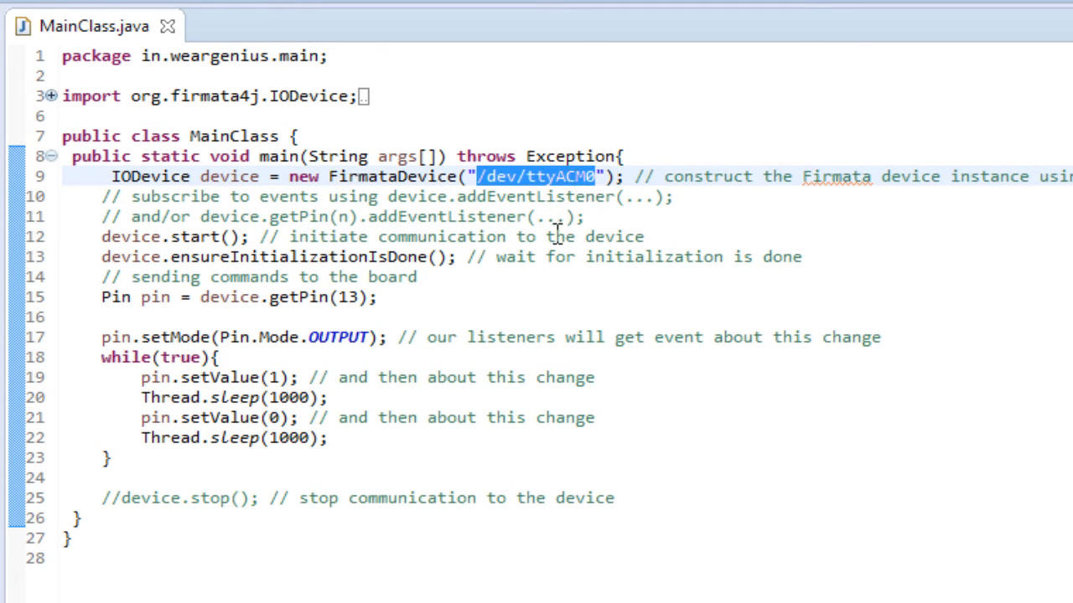
{"action": "mouse_move", "coordinate": [243, 302]}
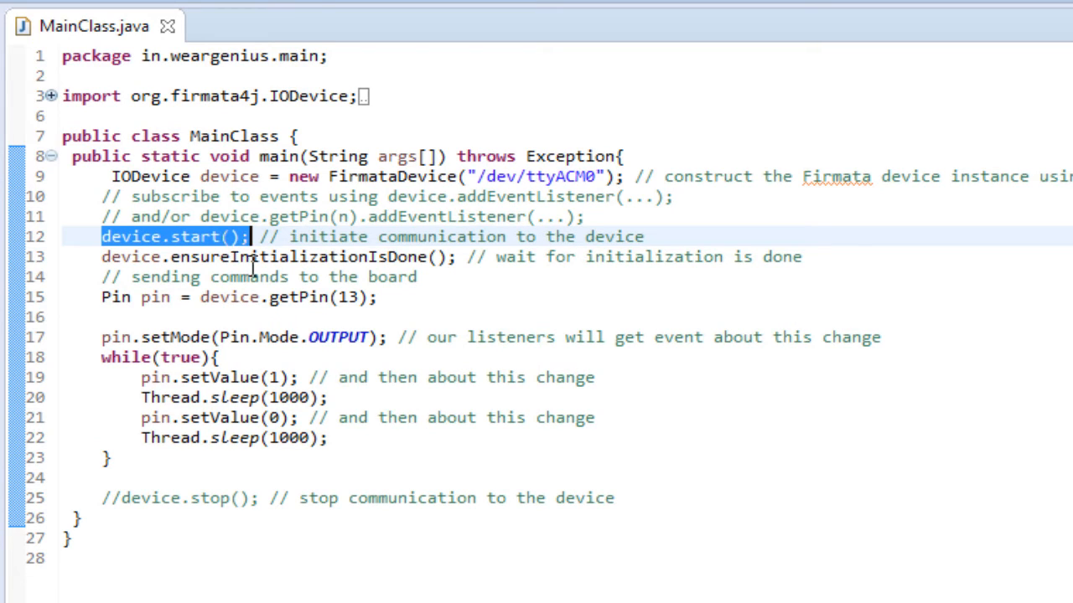
{"action": "mouse_move", "coordinate": [389, 262]}
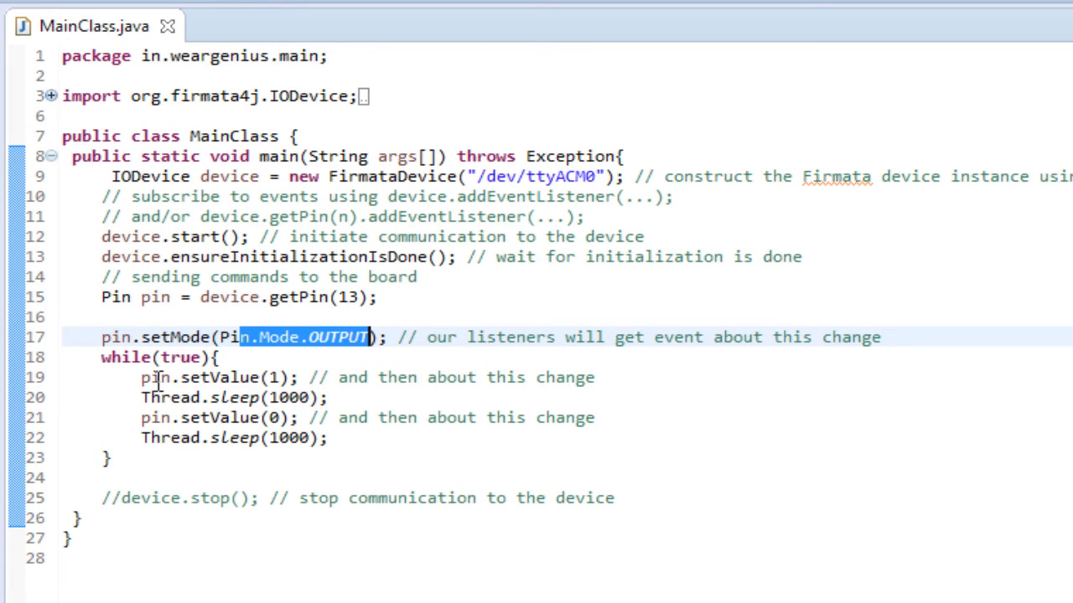
{"action": "mouse_move", "coordinate": [266, 429]}
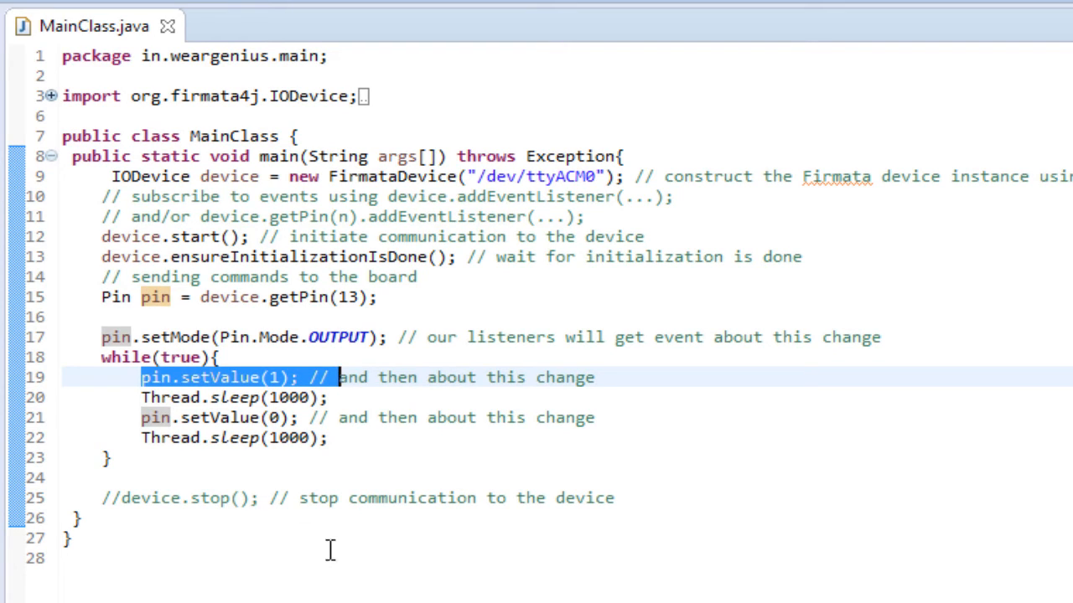
{"action": "mouse_move", "coordinate": [325, 543]}
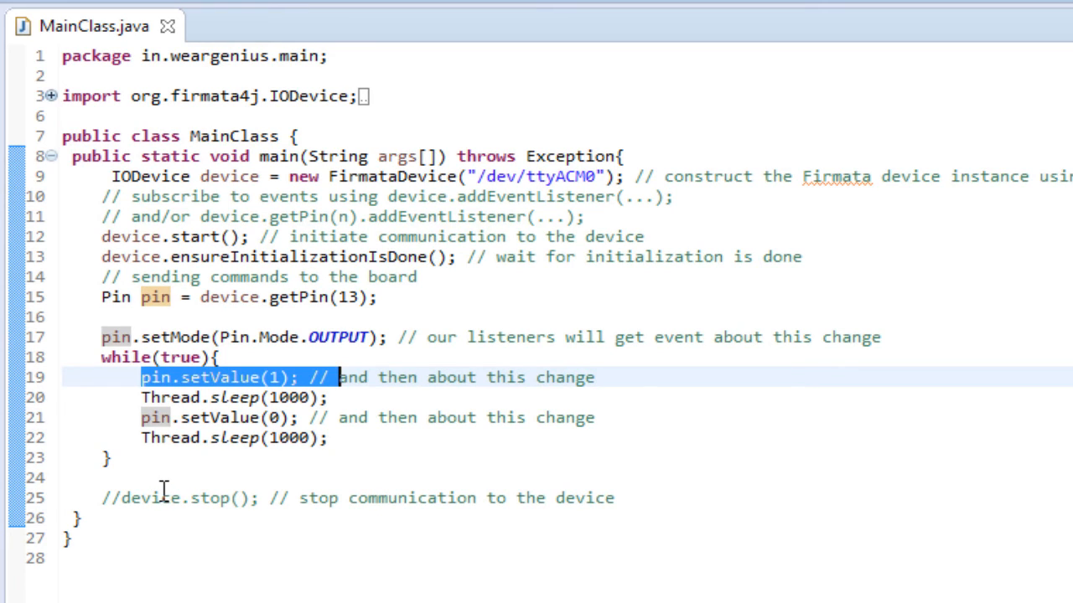
{"action": "mouse_move", "coordinate": [282, 191]}
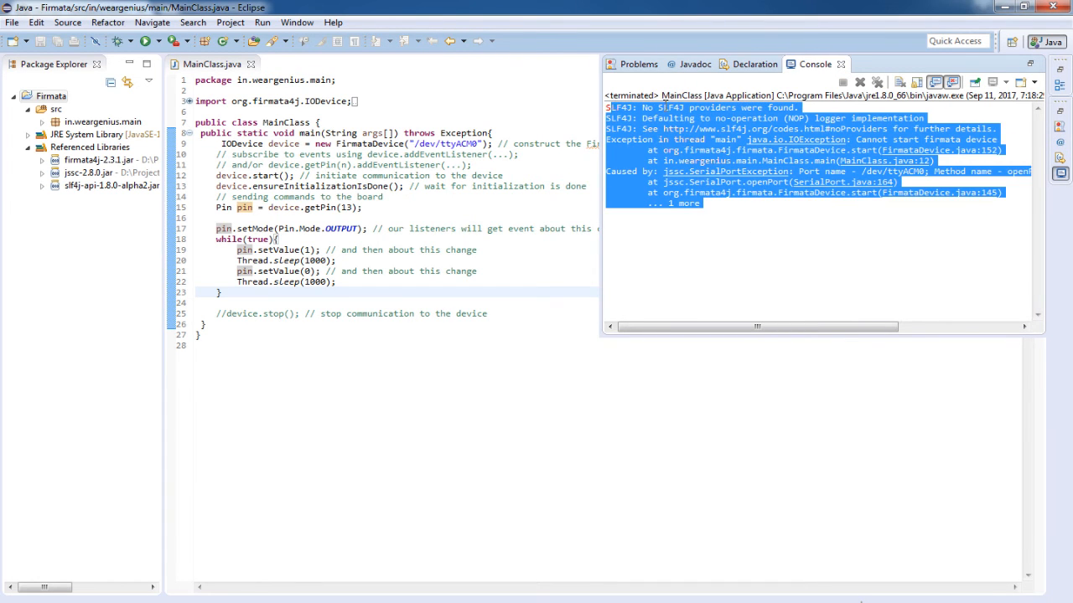
{"action": "mouse_move", "coordinate": [876, 82]}
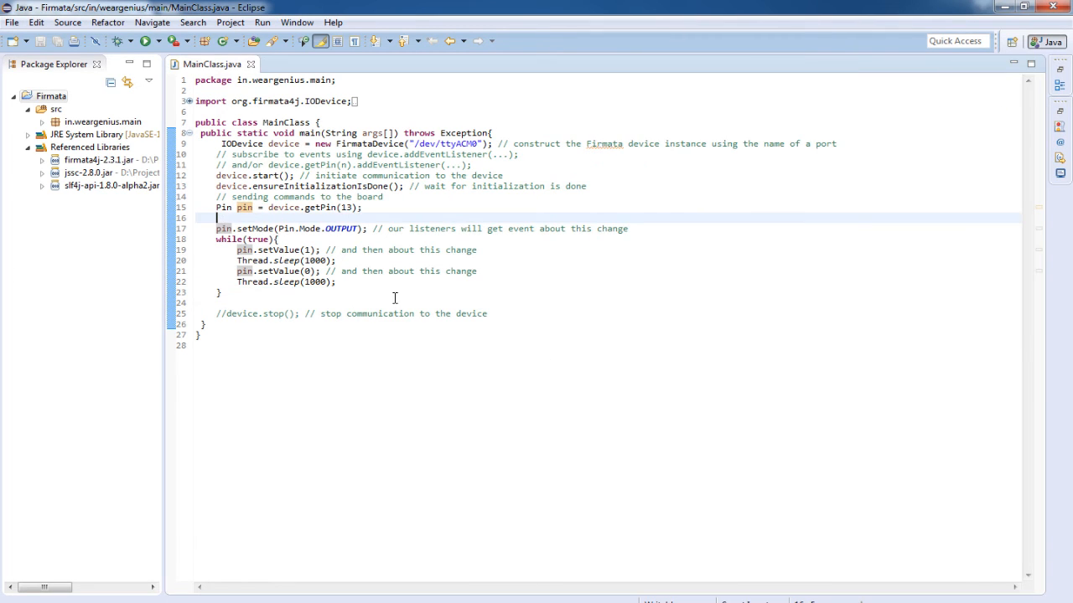
Export the Firmata project as runnable Test.jar to Bin, replacing Test.jar and Test_lib.
{"action": "right_click", "coordinate": [50, 96]}
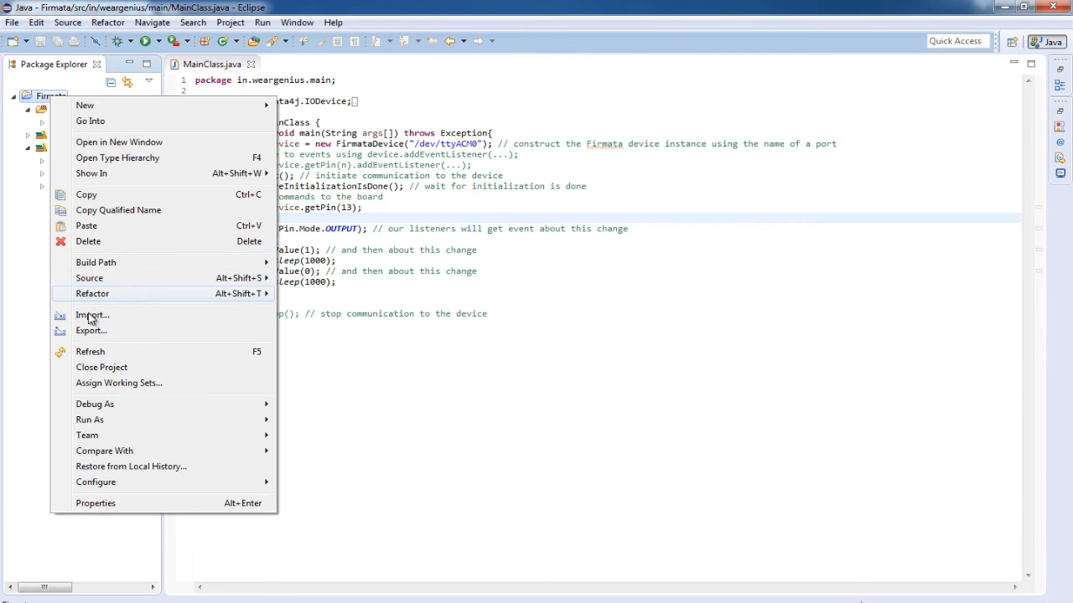
{"action": "mouse_move", "coordinate": [109, 331]}
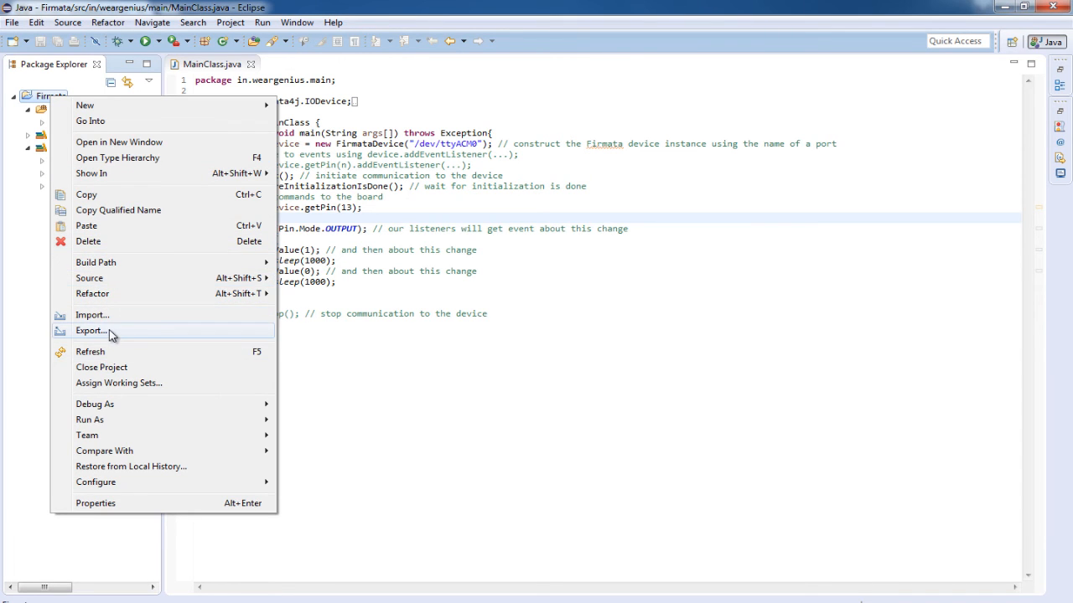
{"action": "left_click", "coordinate": [90, 330]}
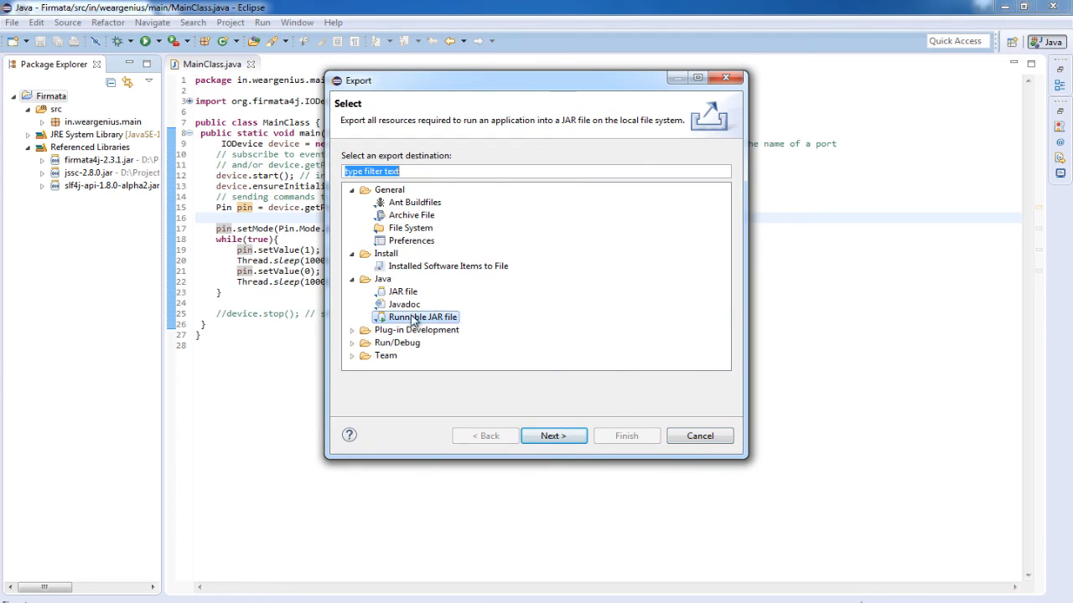
{"action": "mouse_move", "coordinate": [453, 328]}
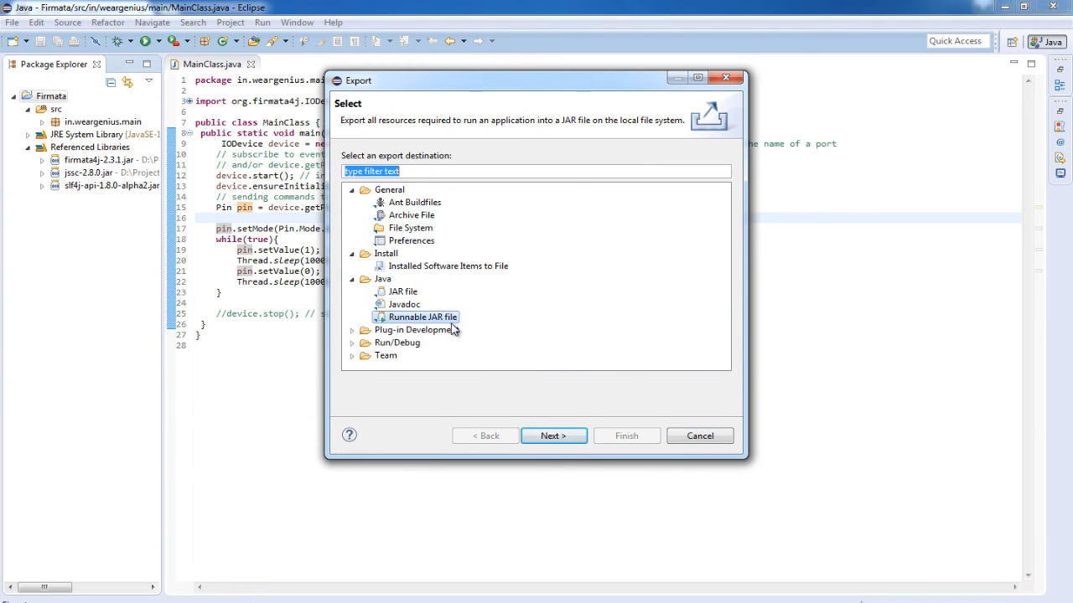
{"action": "left_click", "coordinate": [553, 436]}
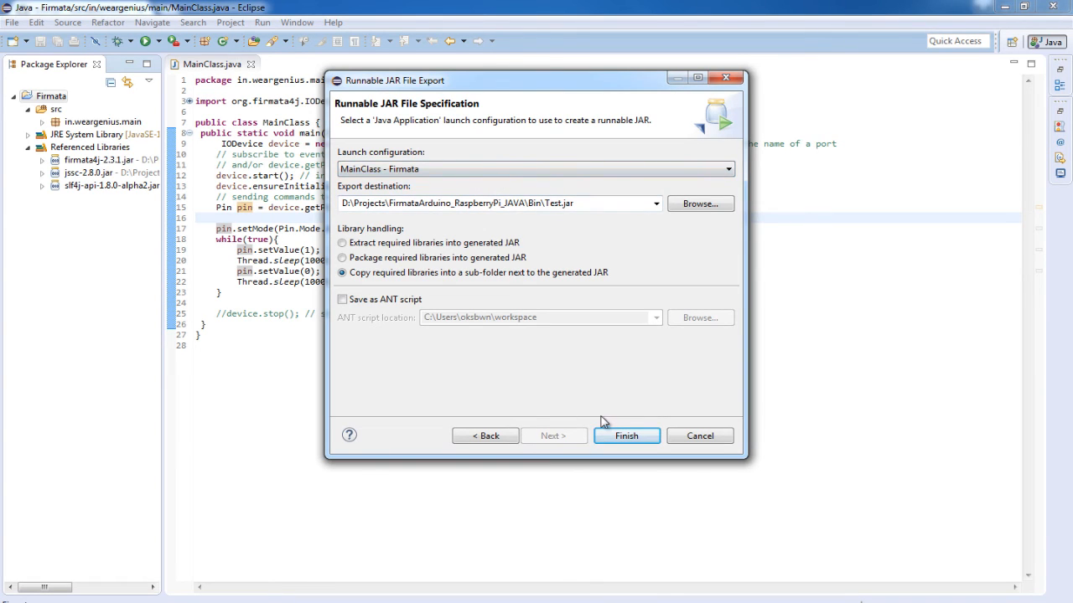
{"action": "left_click", "coordinate": [627, 435]}
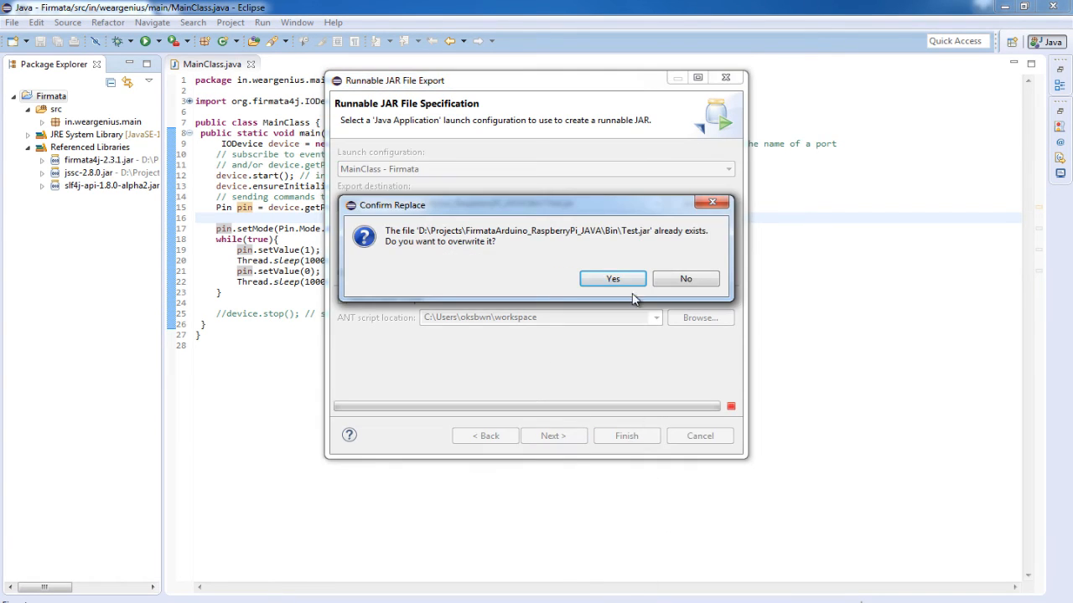
{"action": "left_click", "coordinate": [612, 278]}
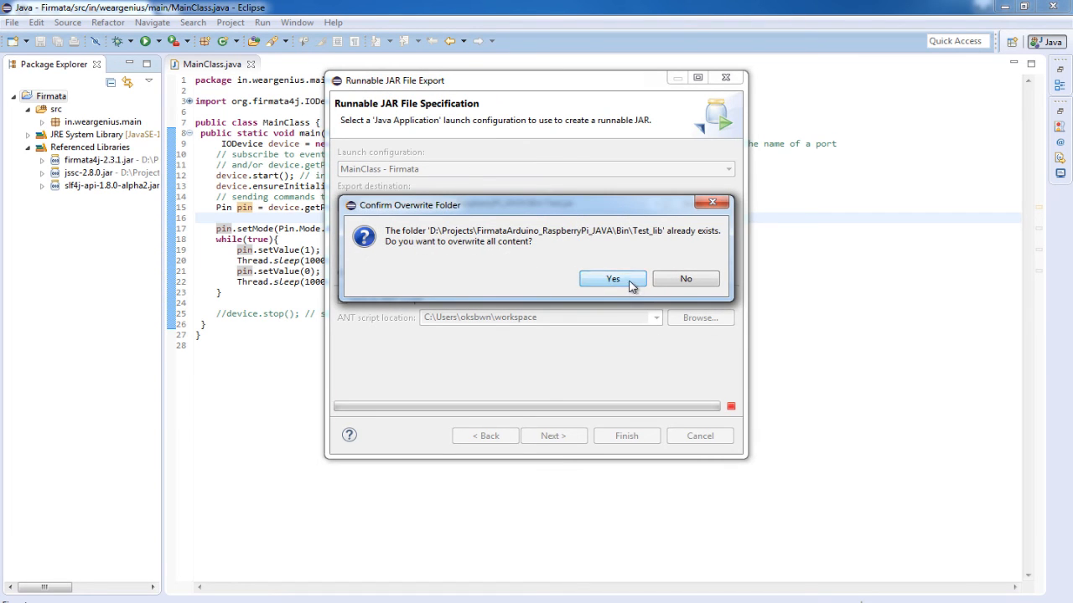
{"action": "left_click", "coordinate": [612, 278]}
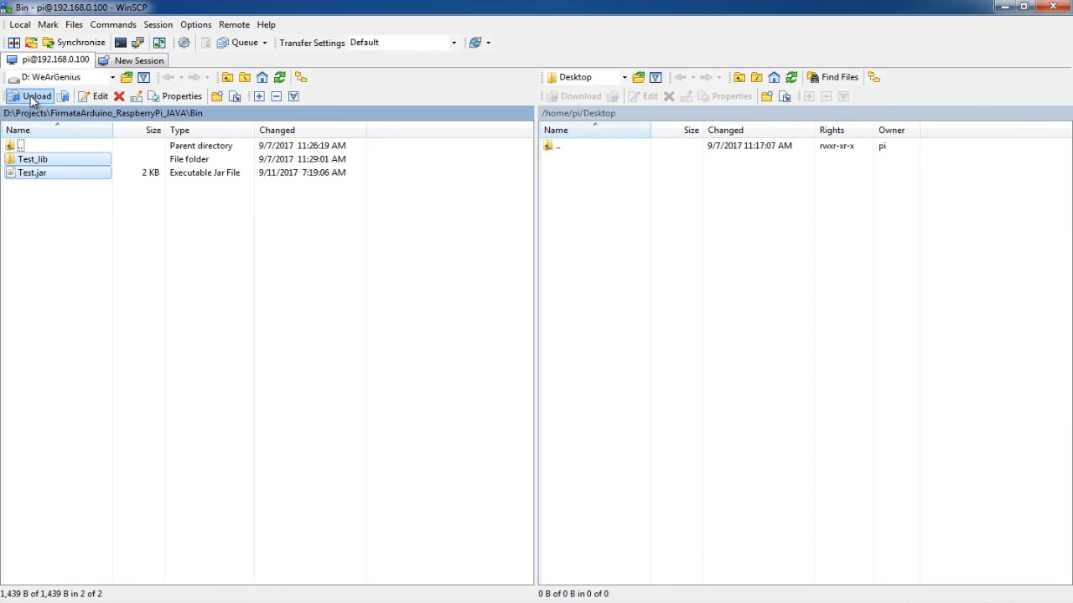
{"action": "mouse_move", "coordinate": [154, 224]}
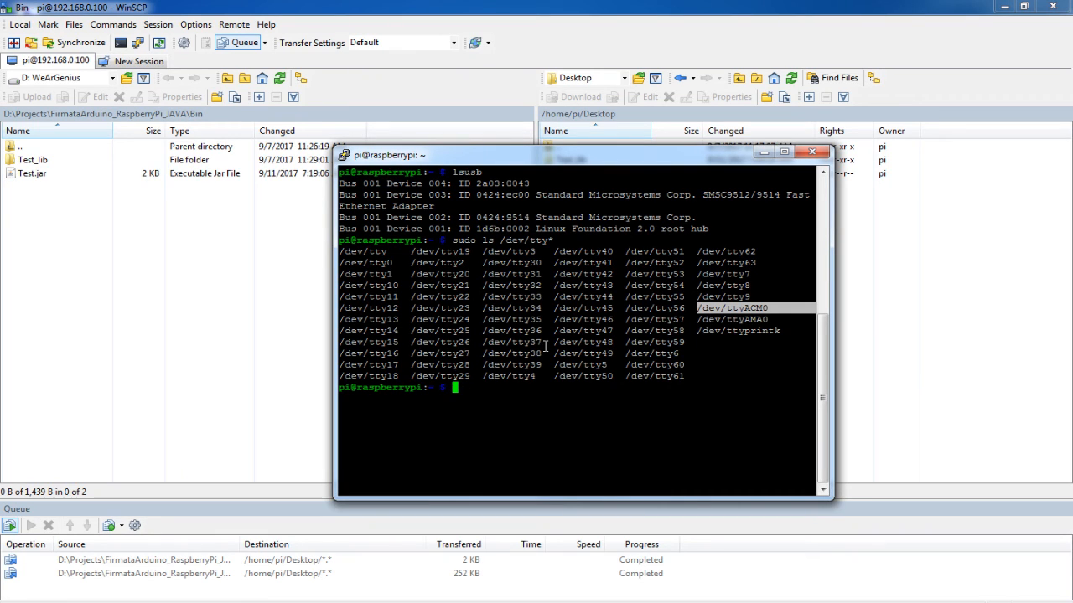
List the Pi's Desktop in PuTTY showing Test.jar and Test_lib, and check the uploaded Test_lib folder.
{"action": "type", "text": "cd"}
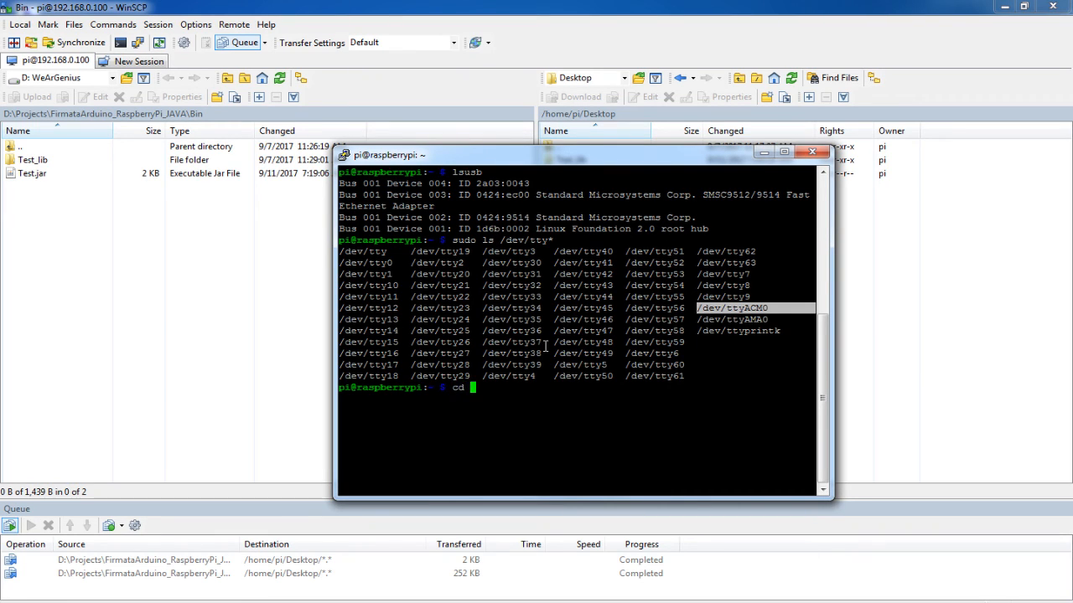
{"action": "type", "text": "Desktop/"}
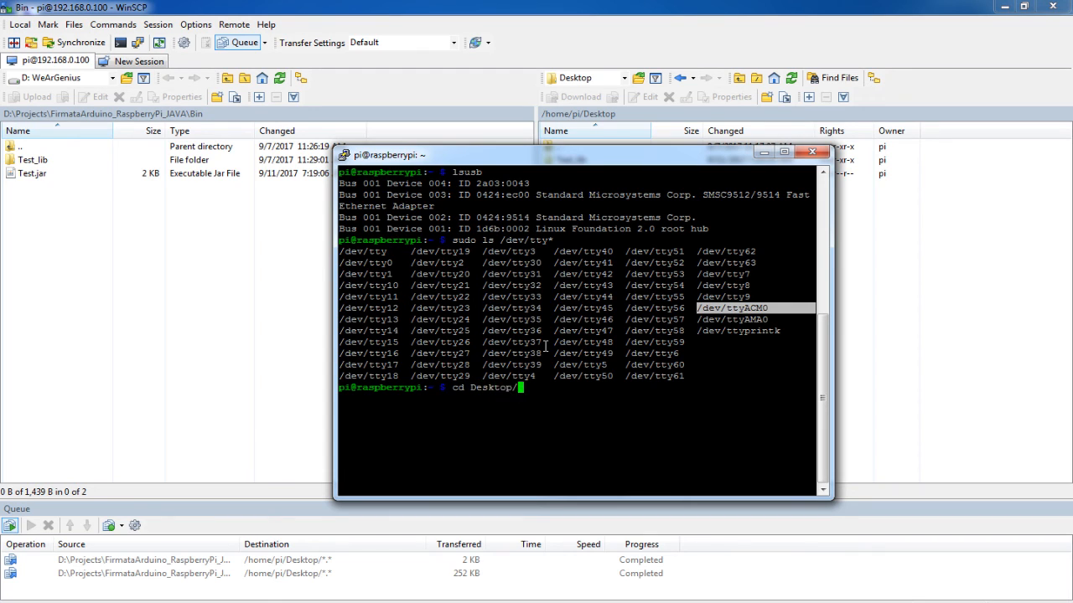
{"action": "type", "text": "ls"}
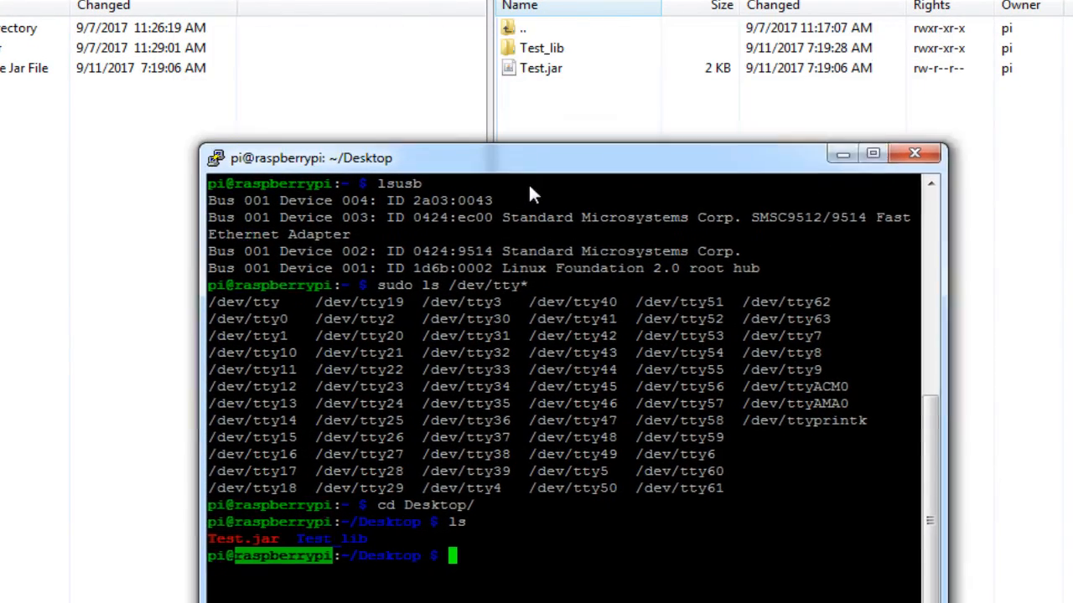
{"action": "left_click", "coordinate": [541, 47]}
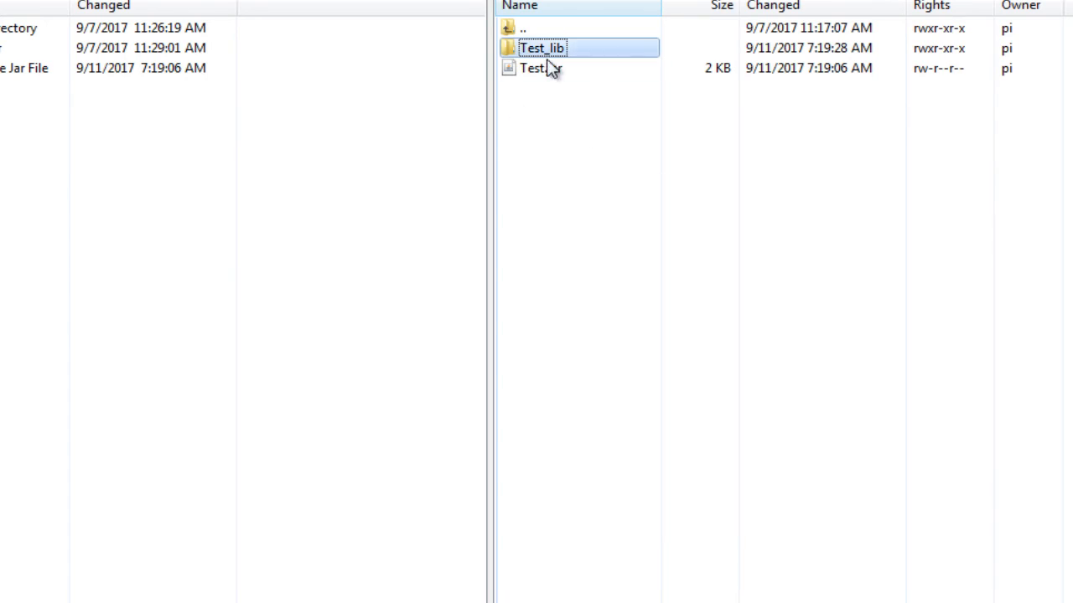
{"action": "double_click", "coordinate": [543, 47]}
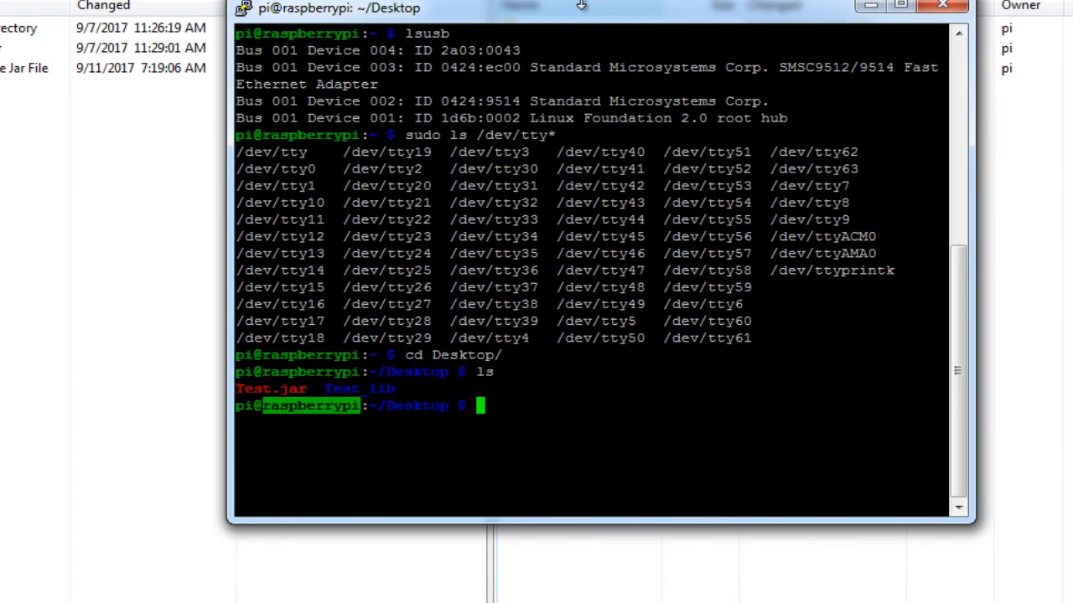
Run 'sudo java -jar Test.jar' on the Pi, which prints SLF4J logger warnings.
{"action": "left_click_drag", "start_coordinate": [583, 7], "coordinate": [612, 71]}
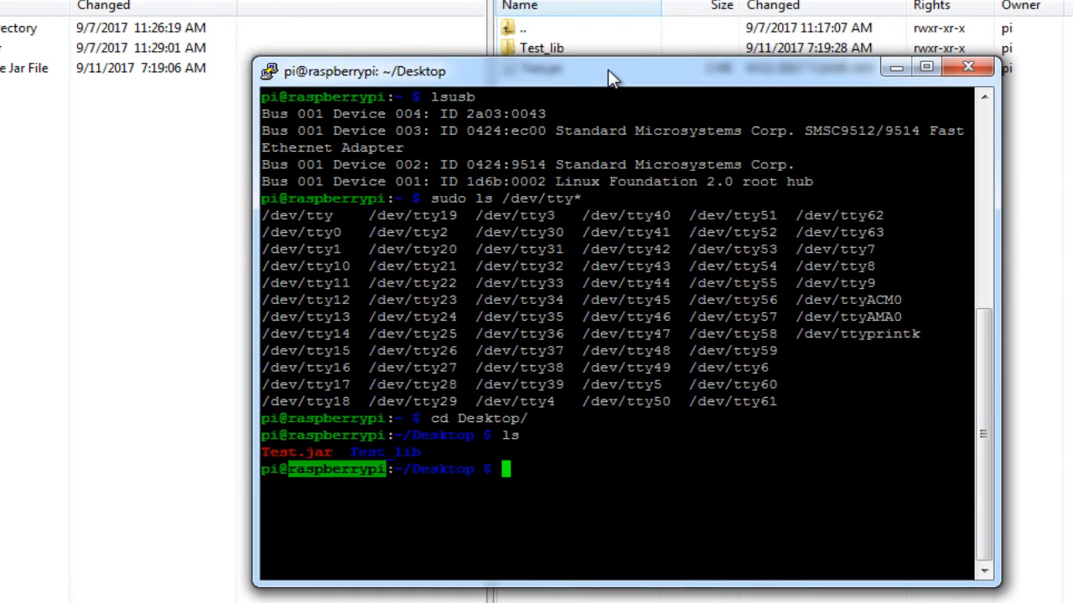
{"action": "mouse_move", "coordinate": [592, 119]}
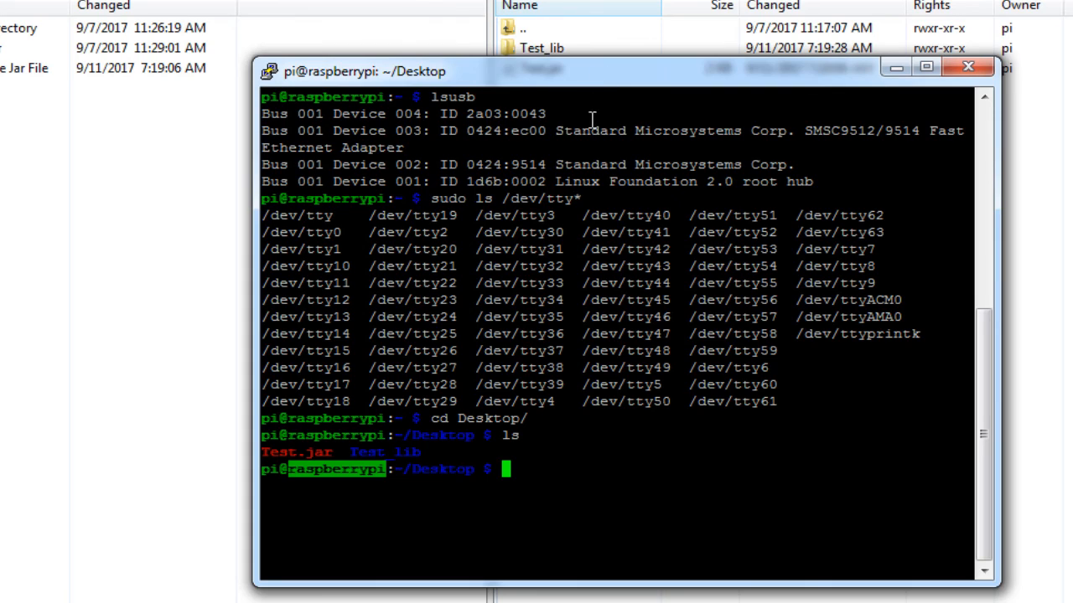
{"action": "mouse_move", "coordinate": [610, 87]}
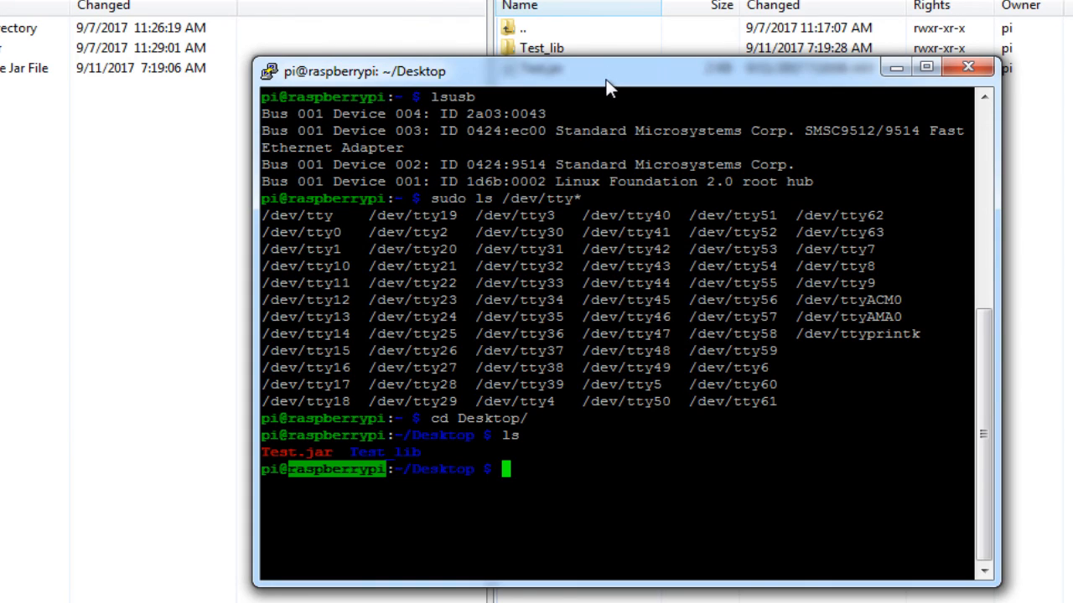
{"action": "type", "text": "sudo"}
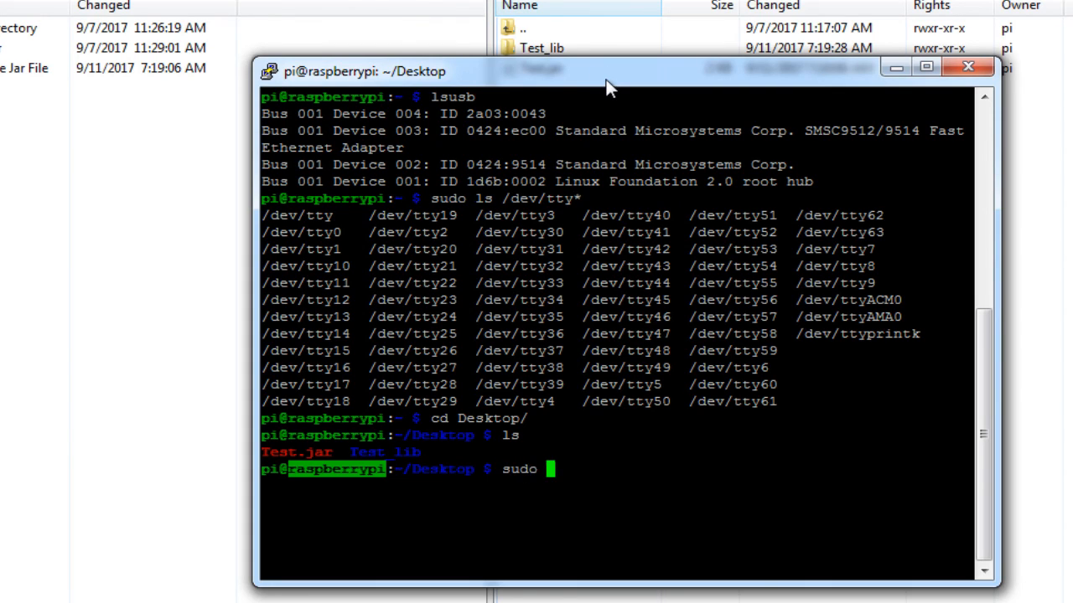
{"action": "type", "text": "ja"}
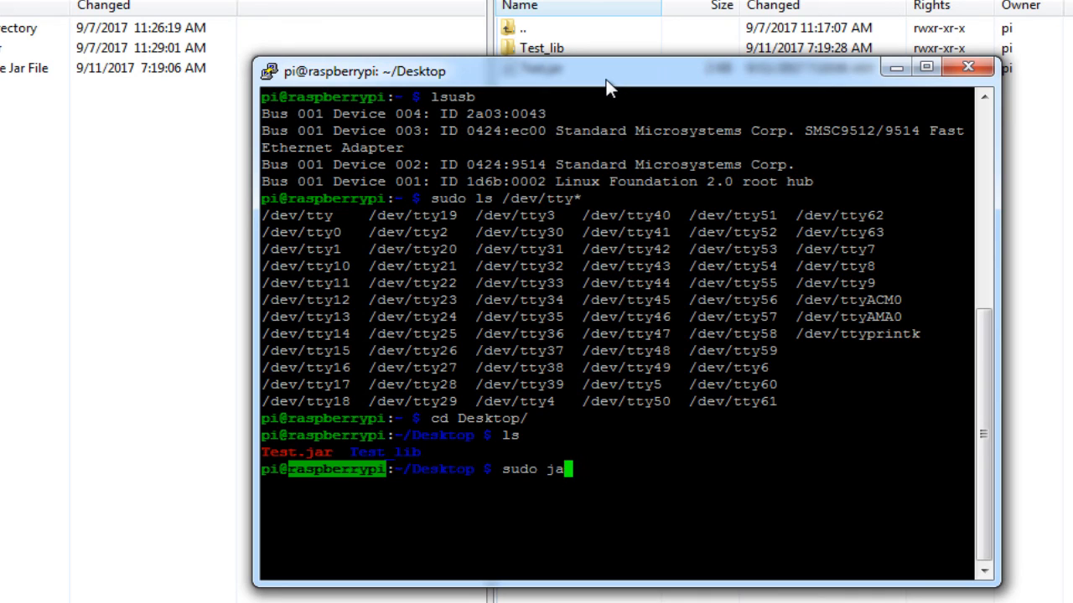
{"action": "type", "text": "va -jar"}
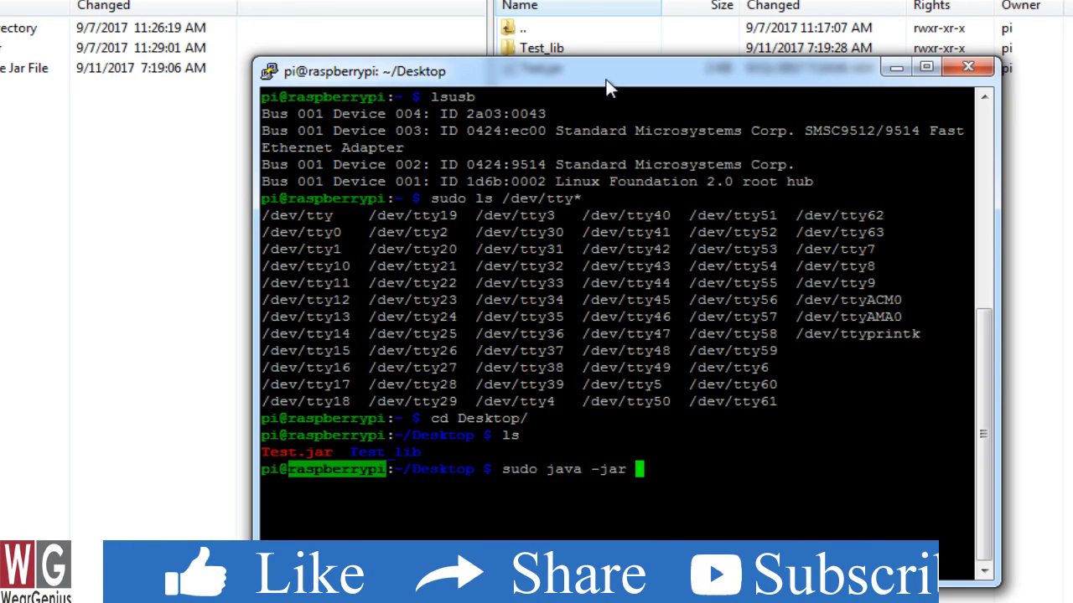
{"action": "type", "text": "Test.jar"}
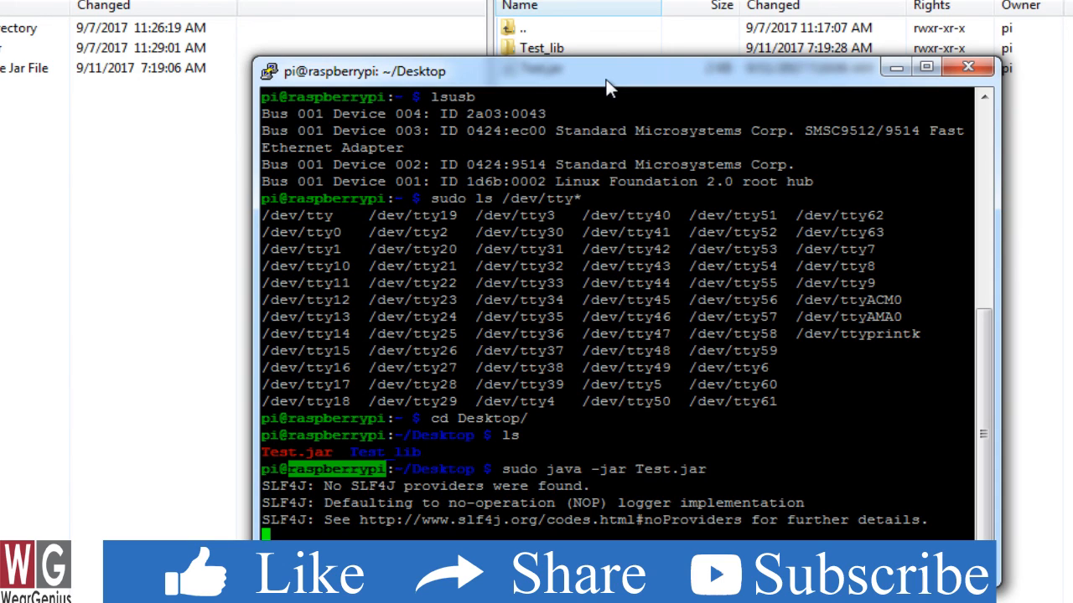
{"action": "mouse_move", "coordinate": [895, 367]}
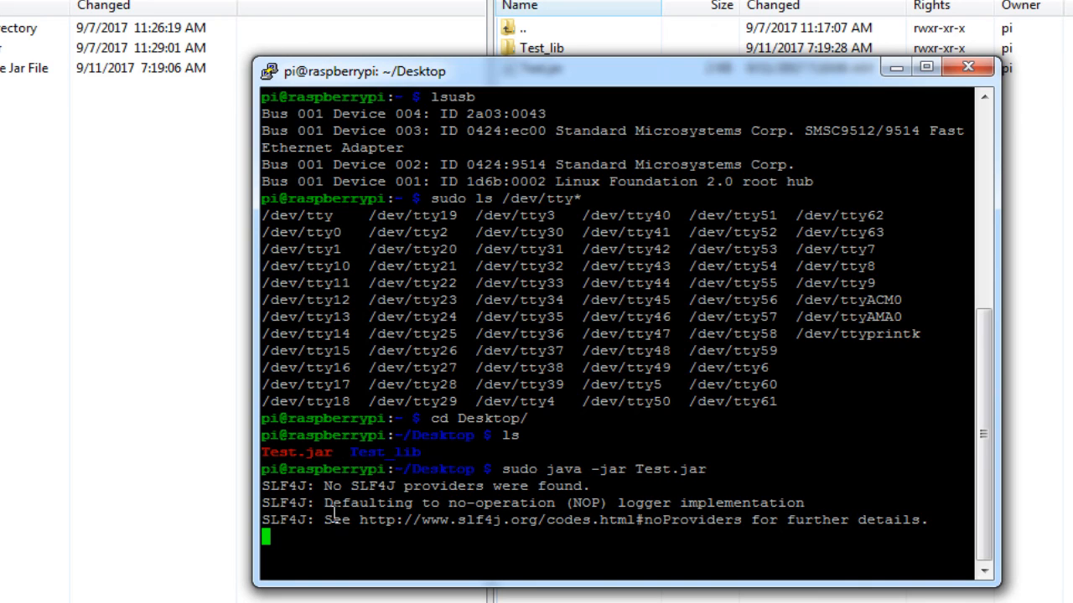
{"action": "mouse_move", "coordinate": [364, 543]}
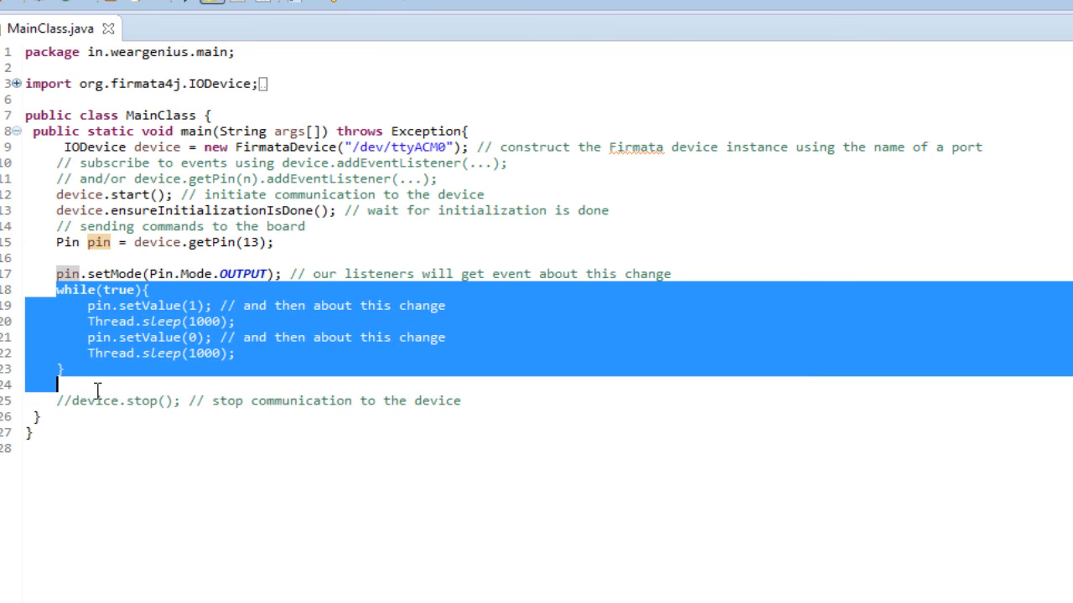
{"action": "left_click", "coordinate": [74, 400]}
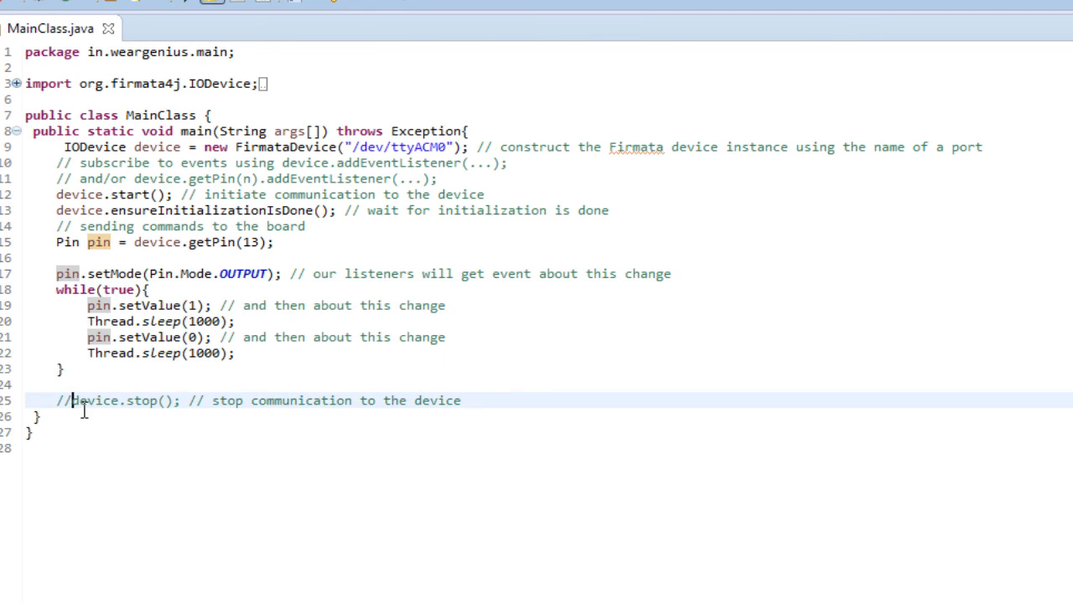